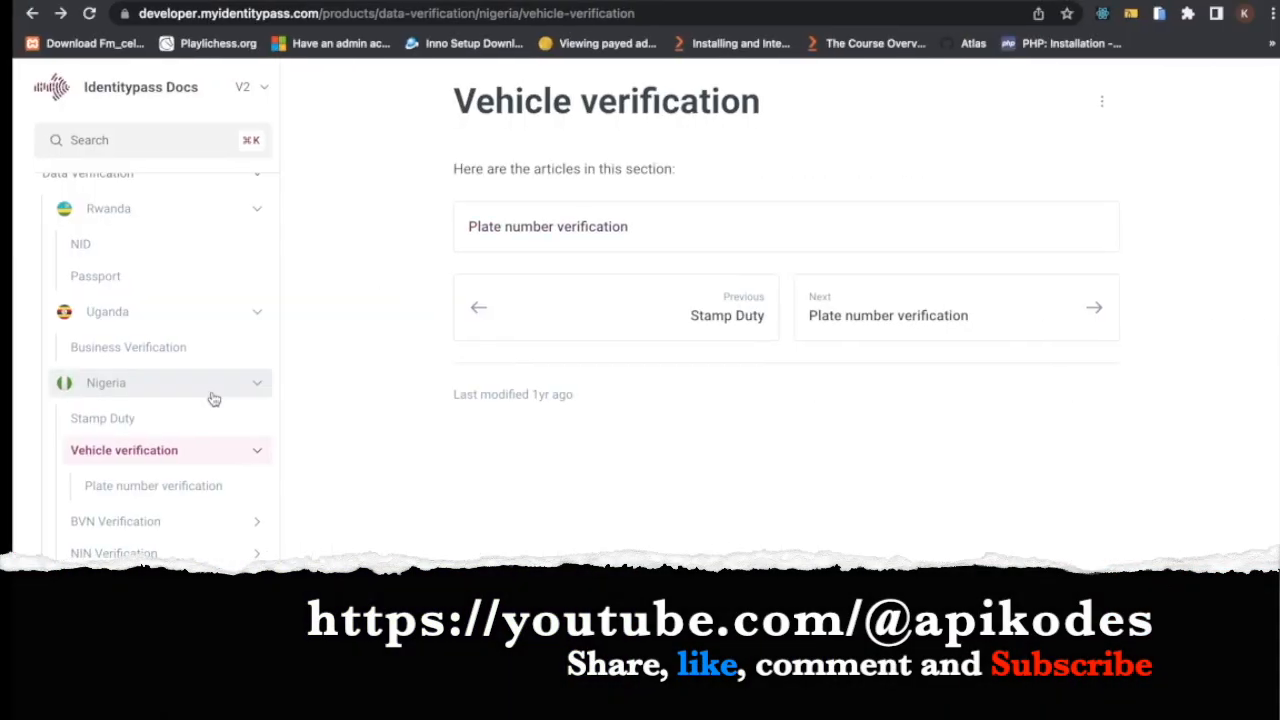
# - Browse to Nigeria > BVN Verification > igree and review its test data and POST endpoint
pyautogui.click(116, 520)
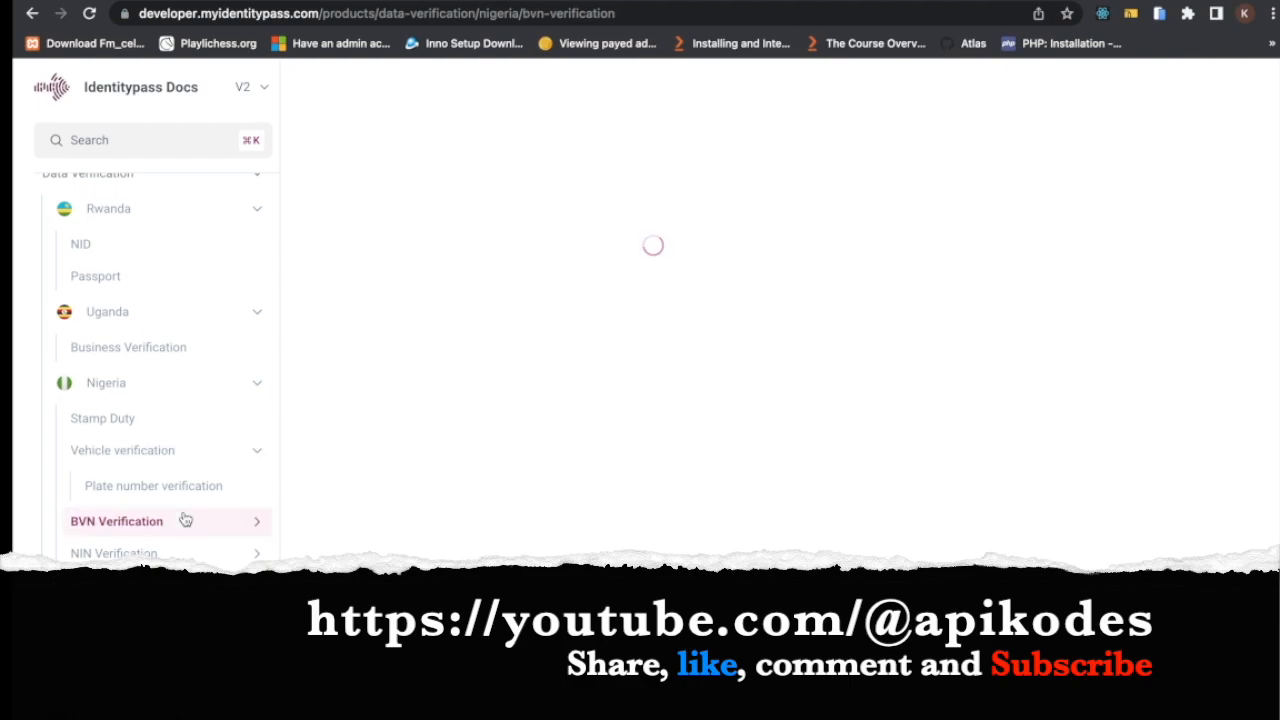
pyautogui.click(116, 520)
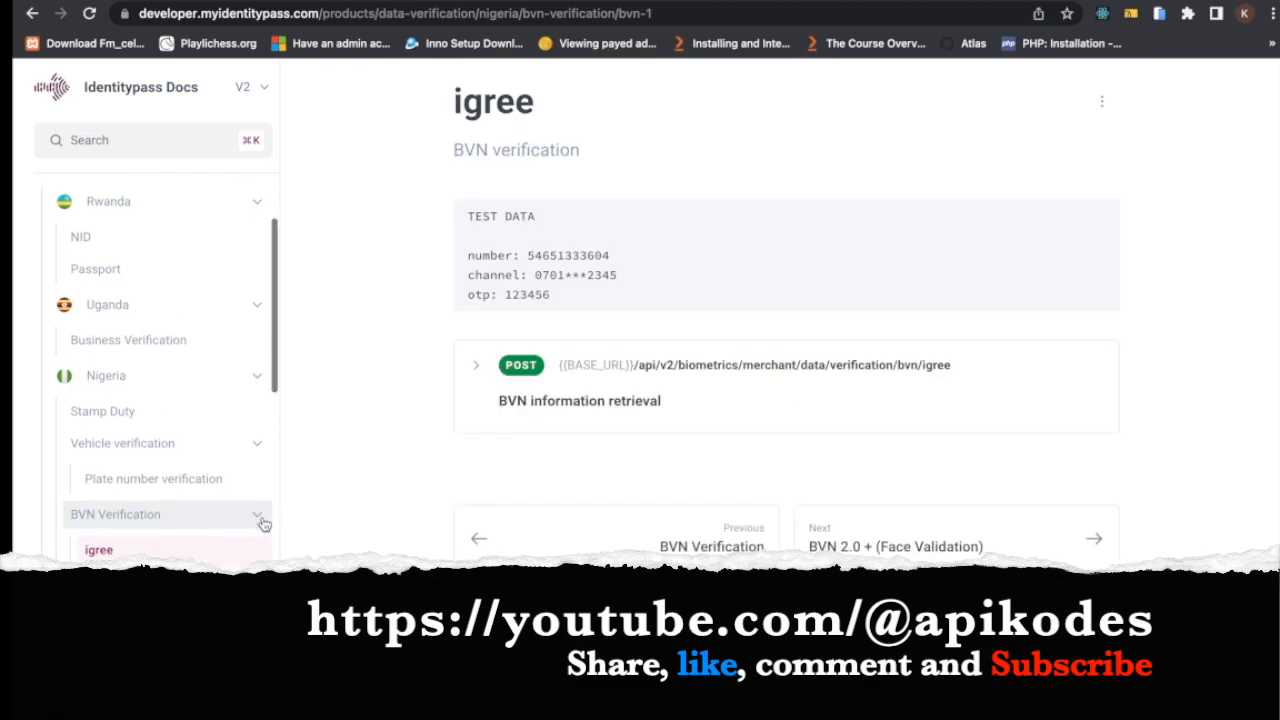
pyautogui.scroll(-3)
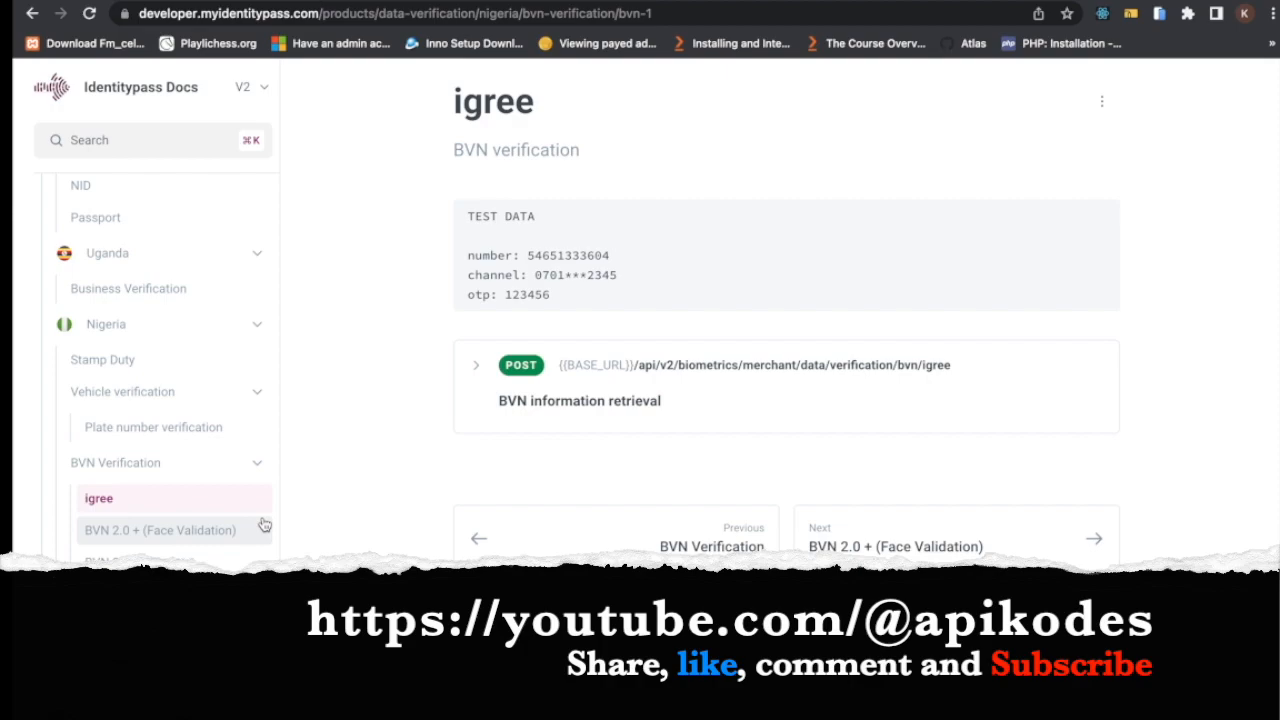
pyautogui.moveTo(288, 460)
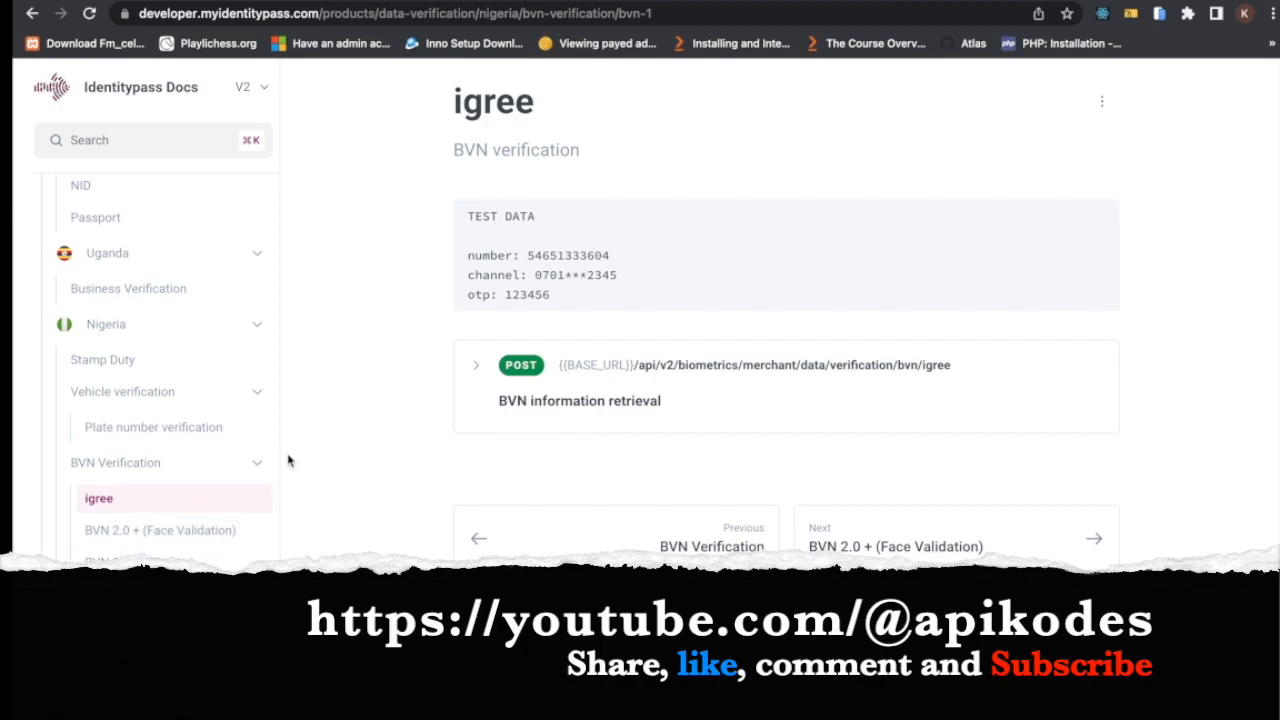
pyautogui.scroll(-3)
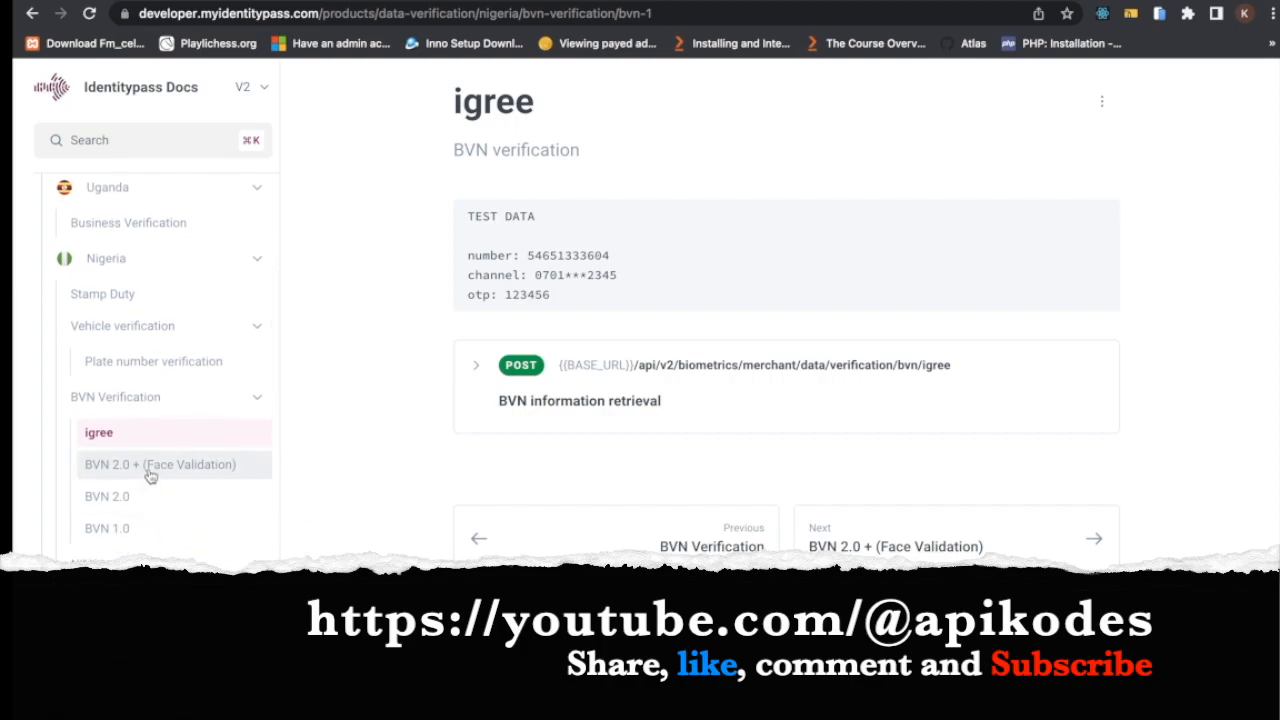
pyautogui.moveTo(228, 472)
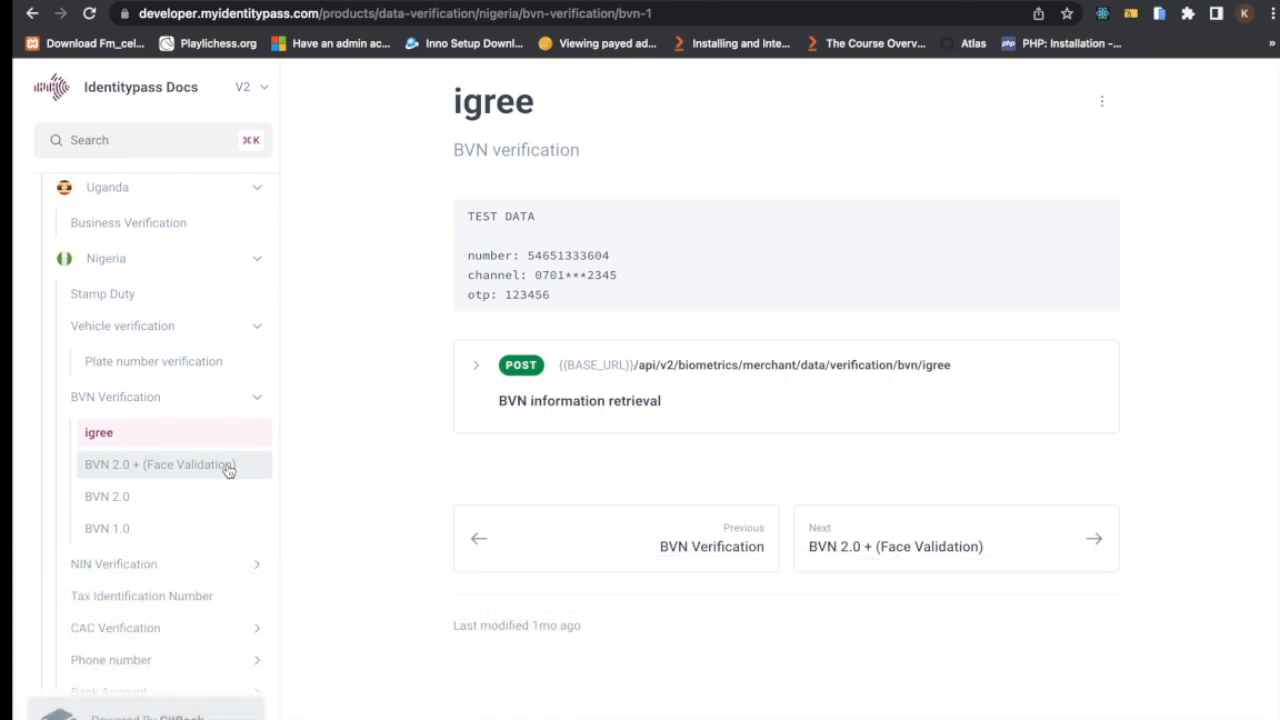
pyautogui.moveTo(202, 436)
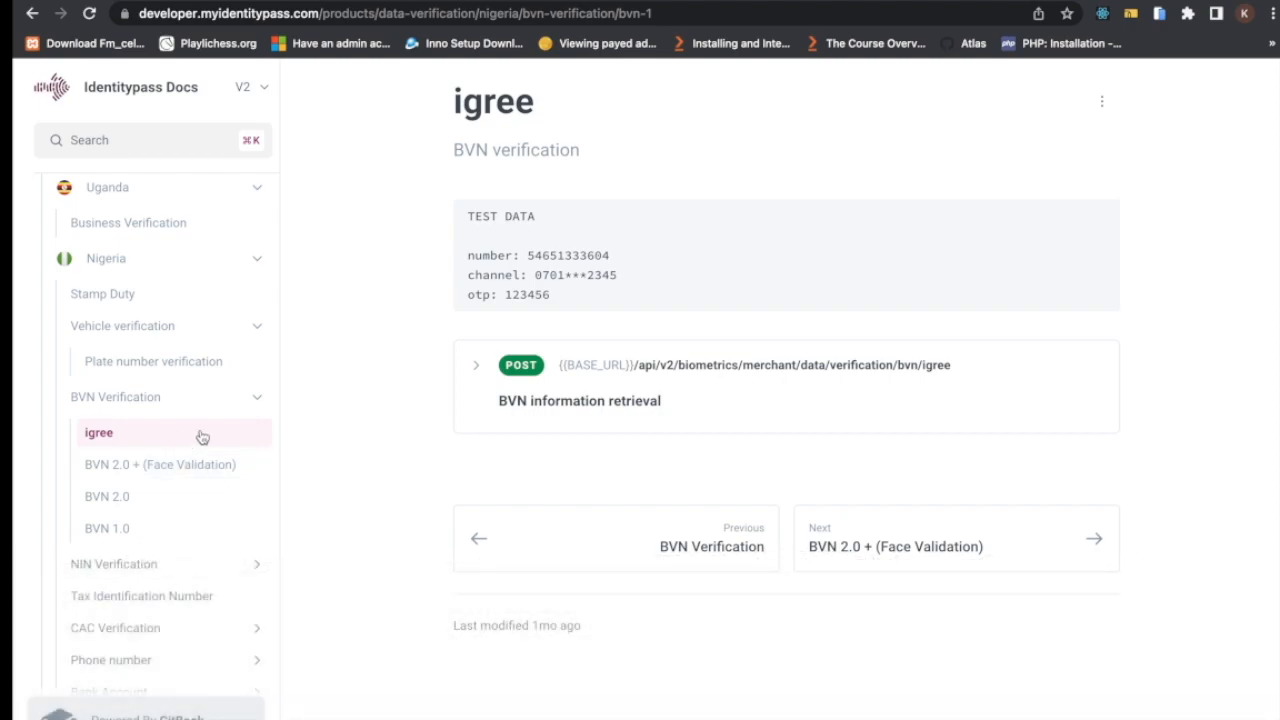
pyautogui.moveTo(918, 76)
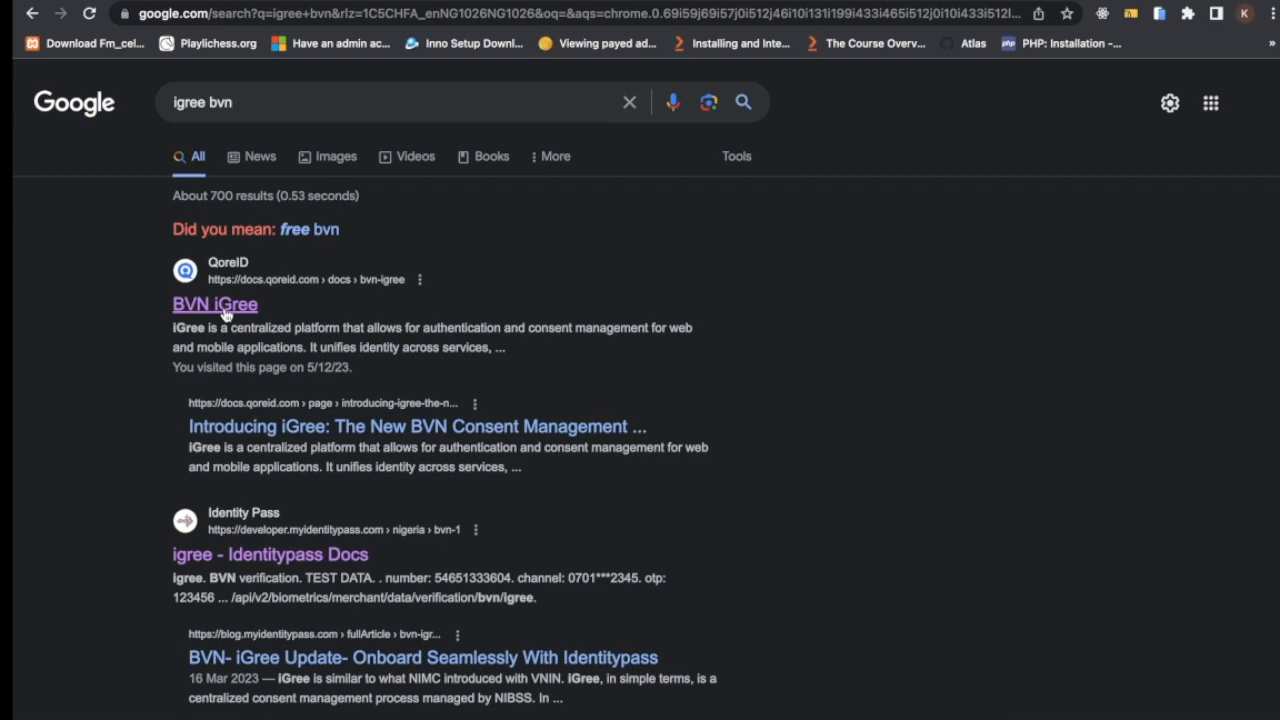
# - From the 'igree bvn' results, follow the QoreID 'BVN iGree' link
pyautogui.click(214, 304)
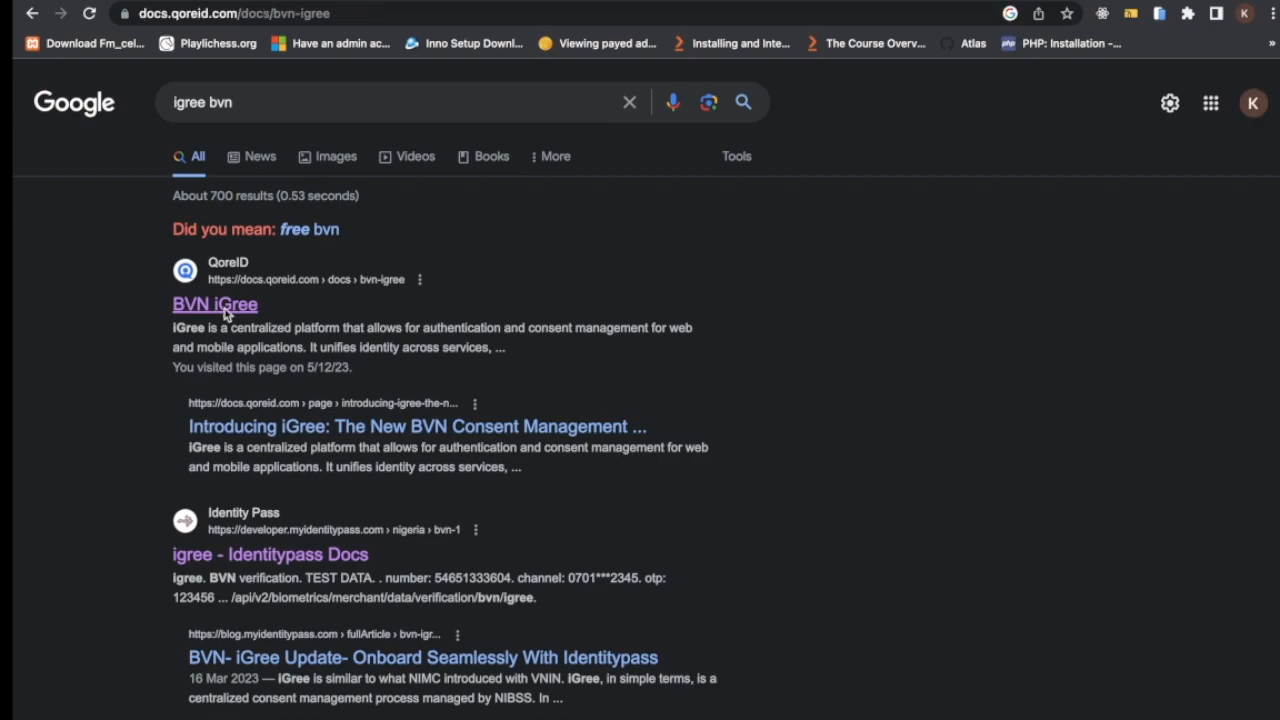
pyautogui.click(214, 304)
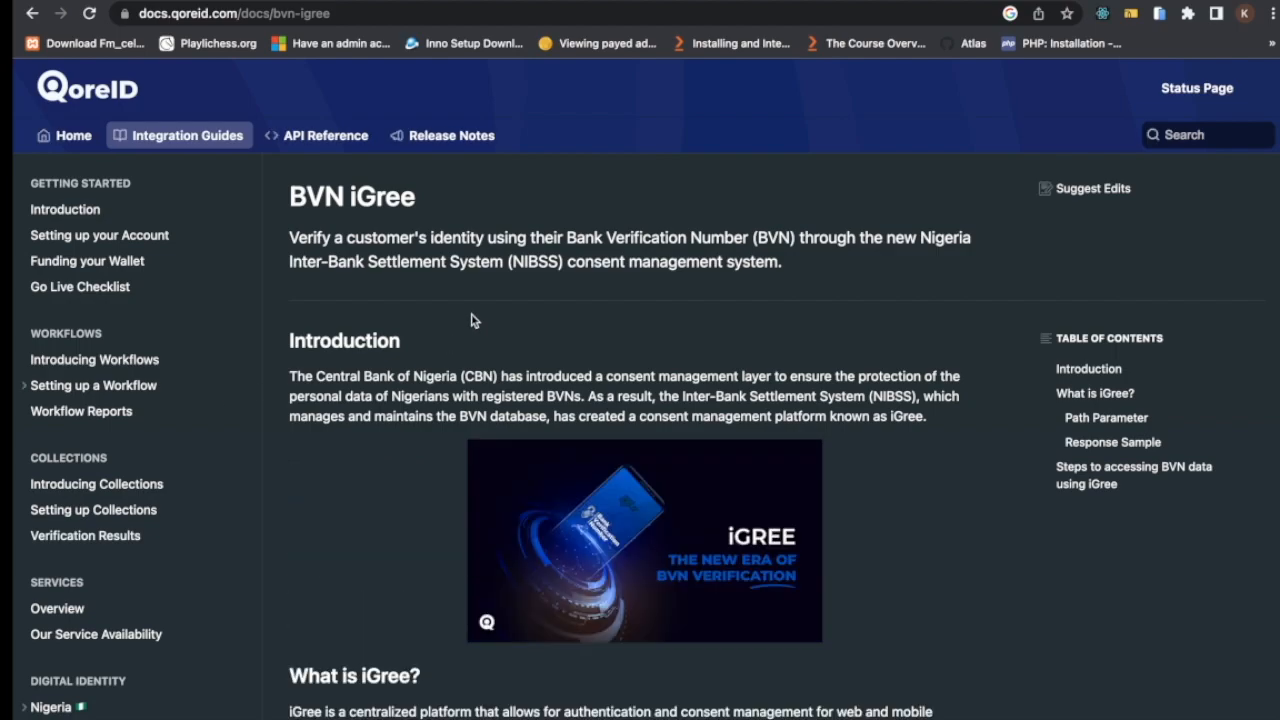
# - Scroll through the QoreID BVN iGree guide to its POST endpoint and idNumber path parameter
pyautogui.scroll(-3)
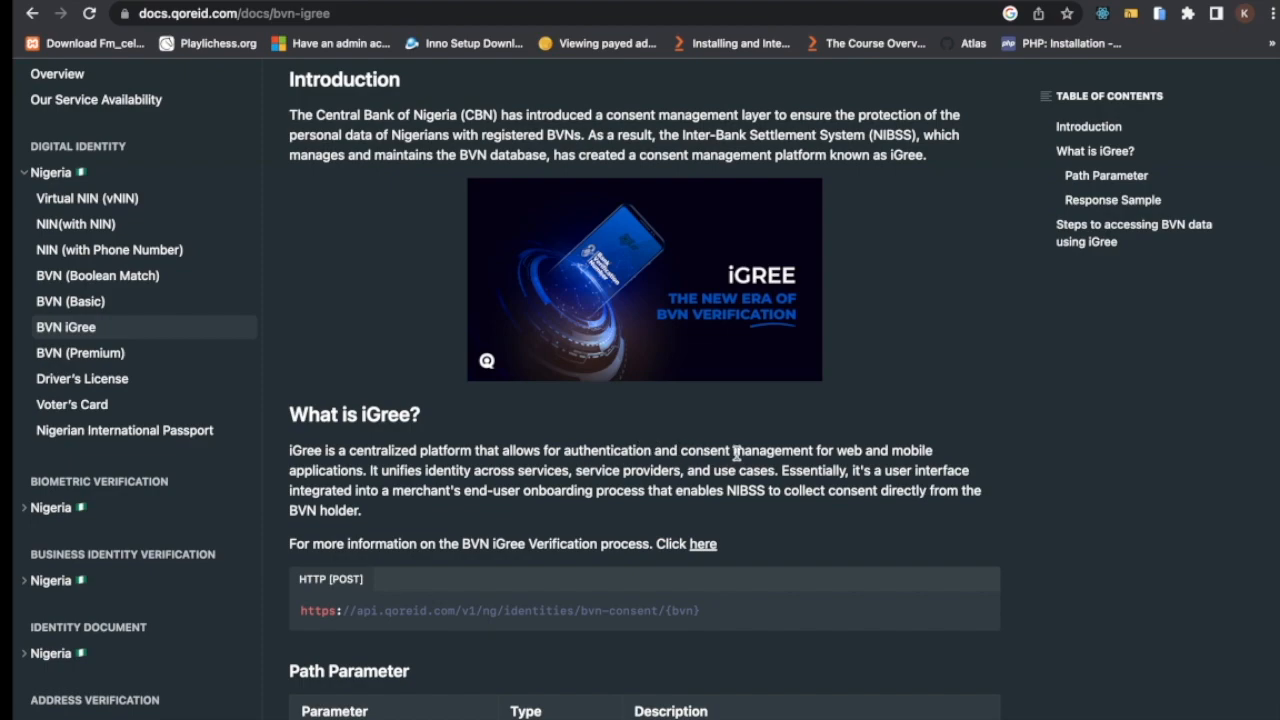
pyautogui.scroll(-3)
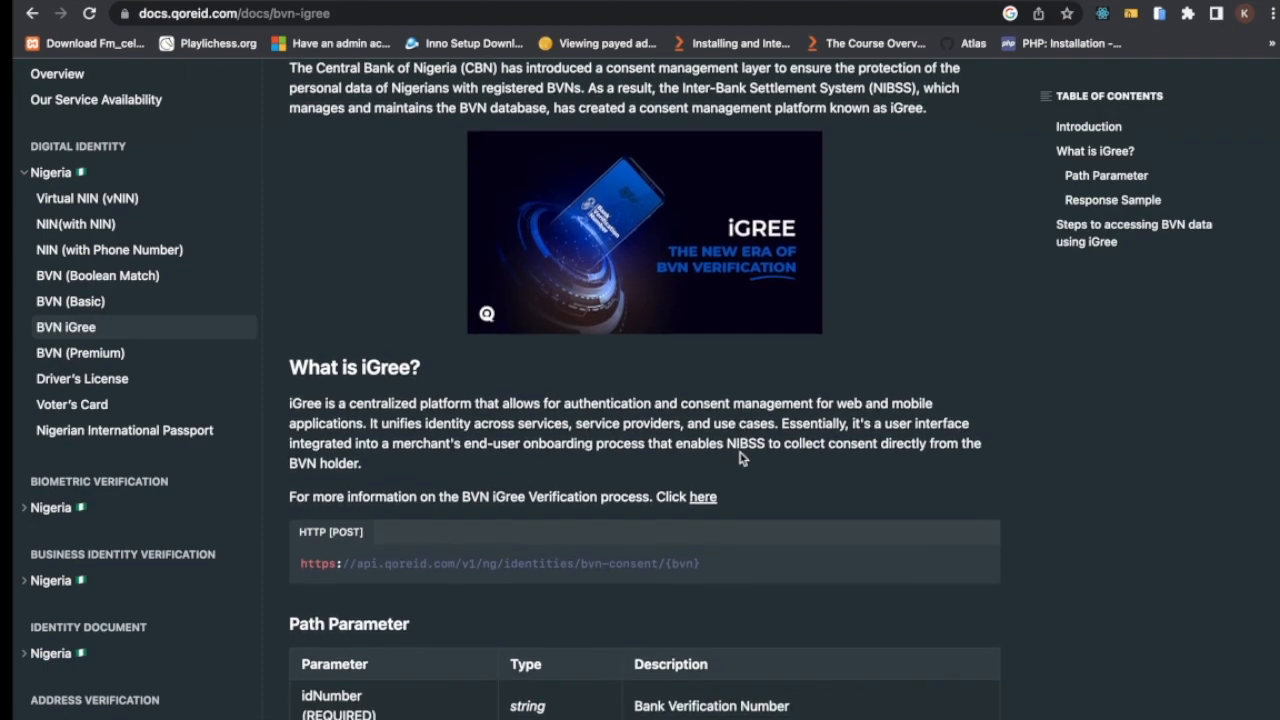
pyautogui.scroll(-3)
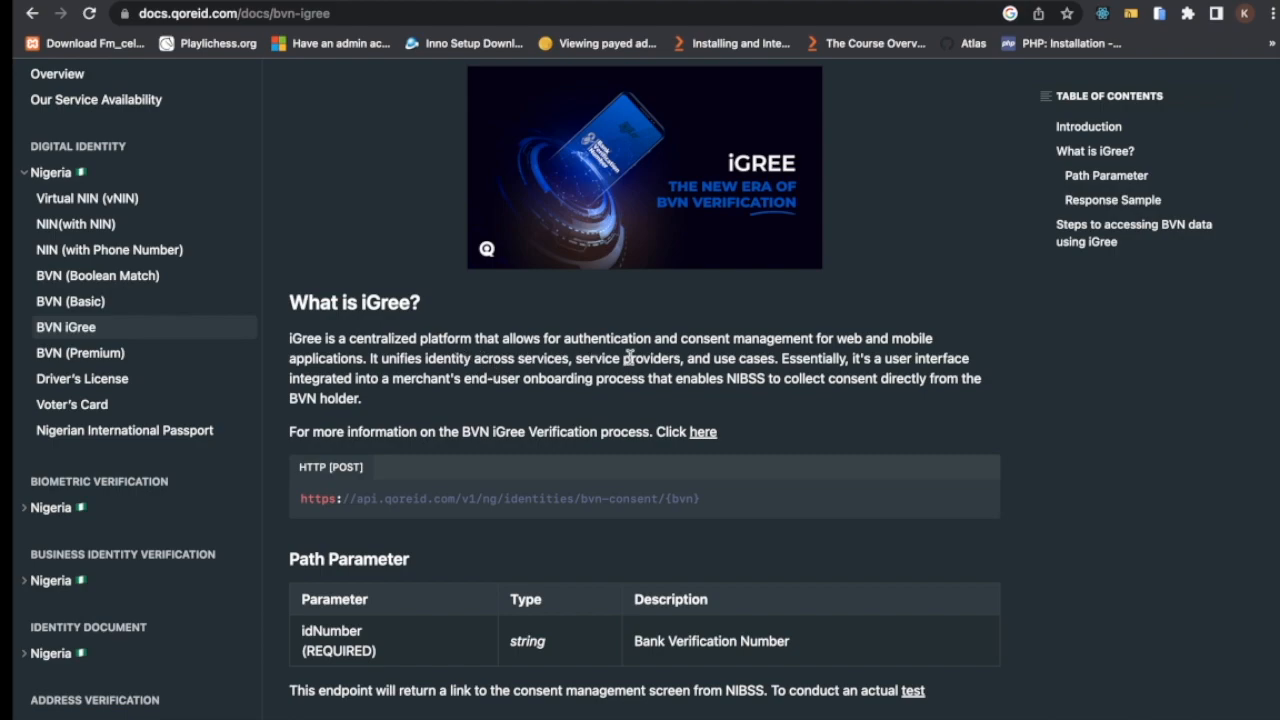
pyautogui.moveTo(790, 370)
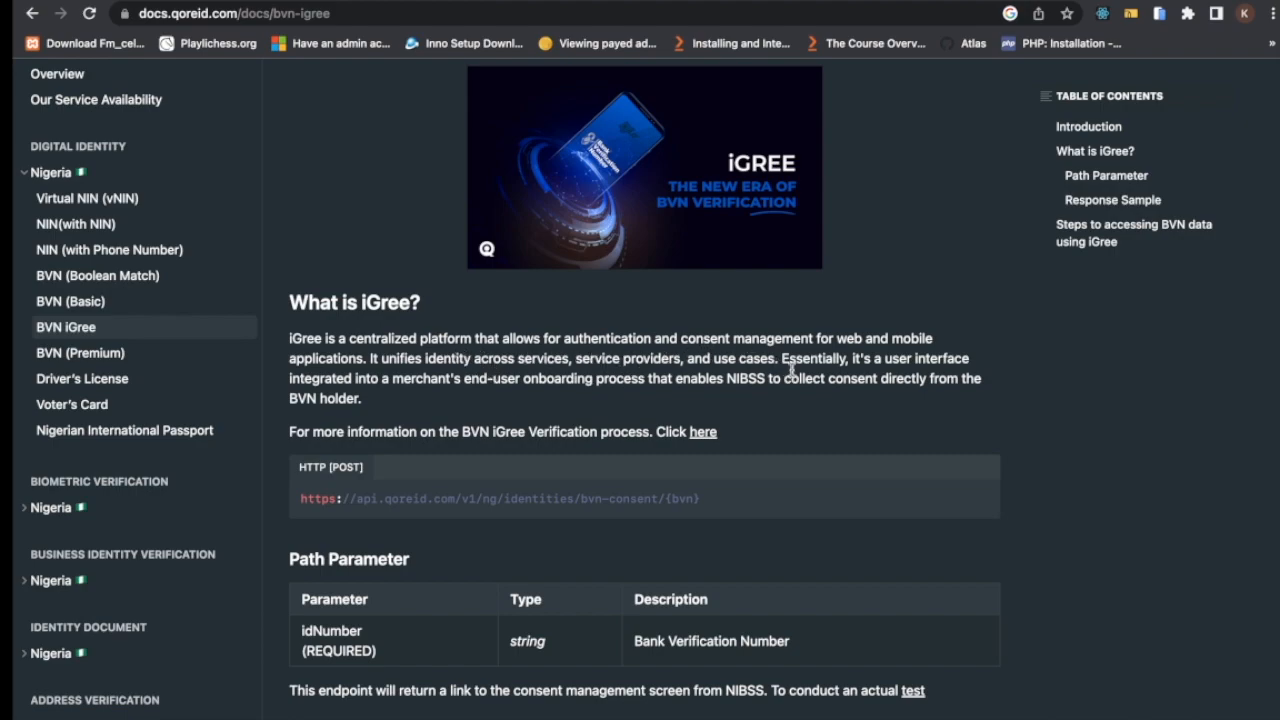
pyautogui.scroll(-3)
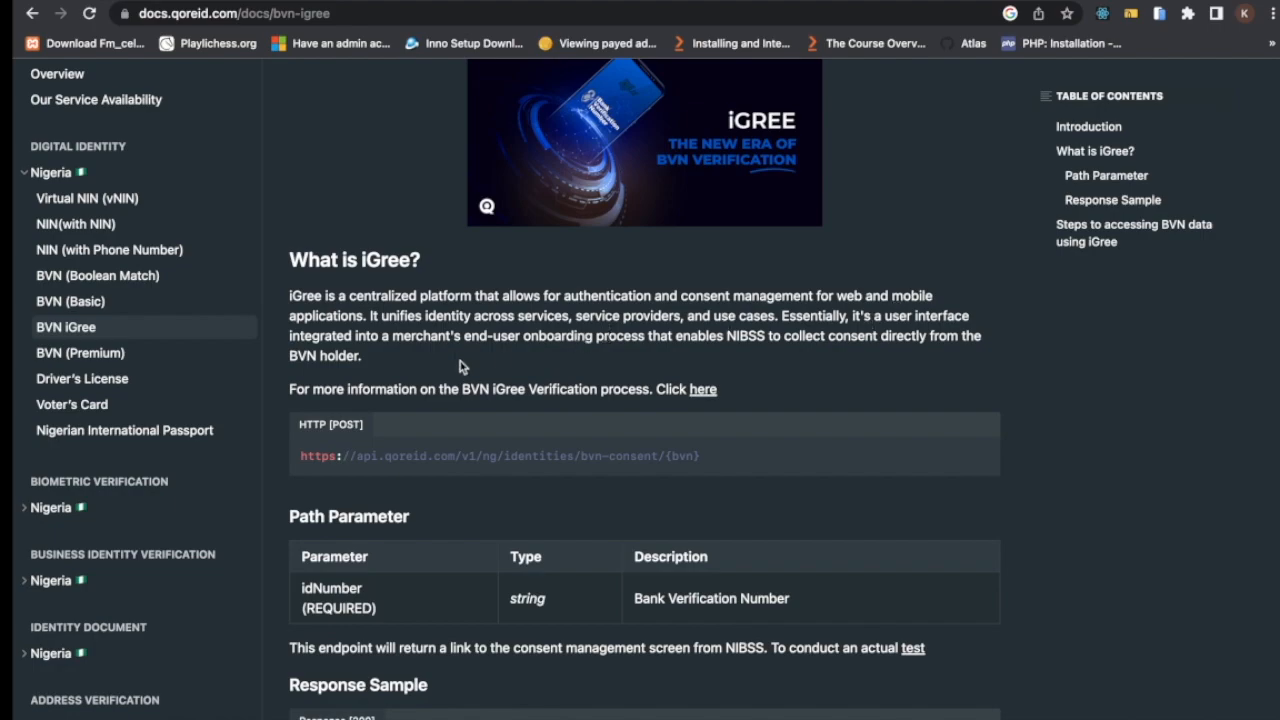
pyautogui.moveTo(520, 336)
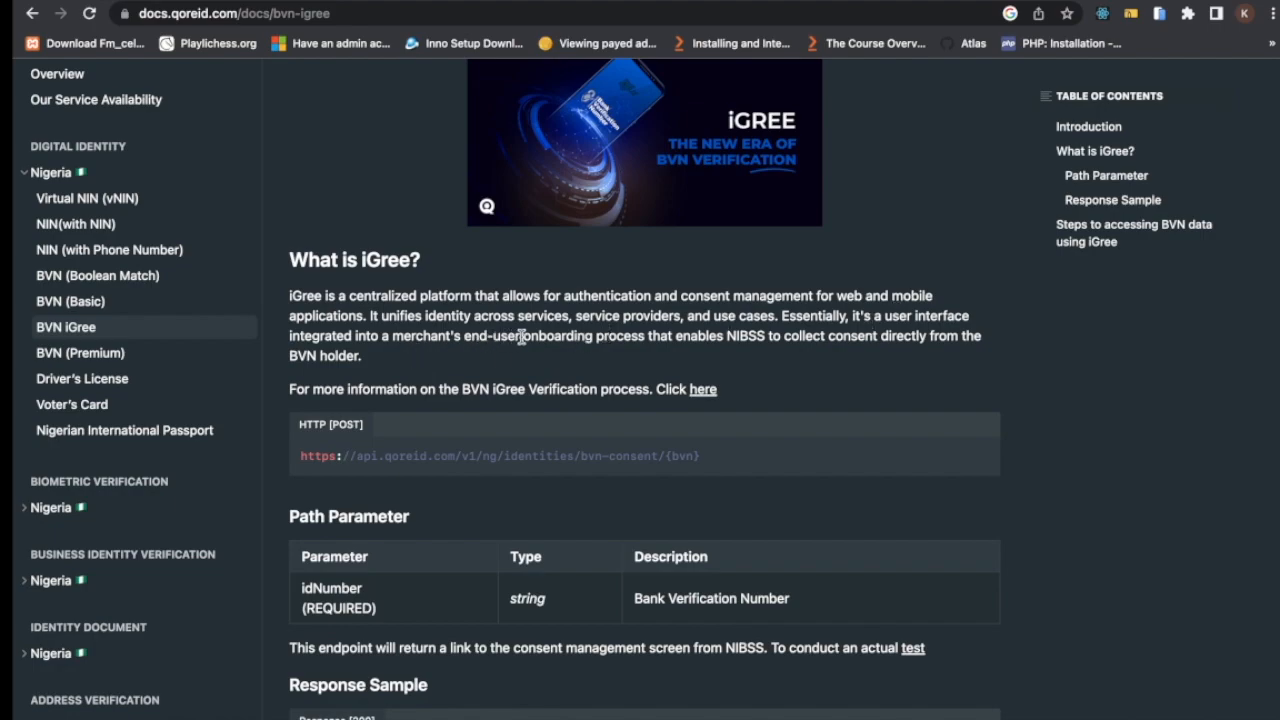
pyautogui.moveTo(758, 340)
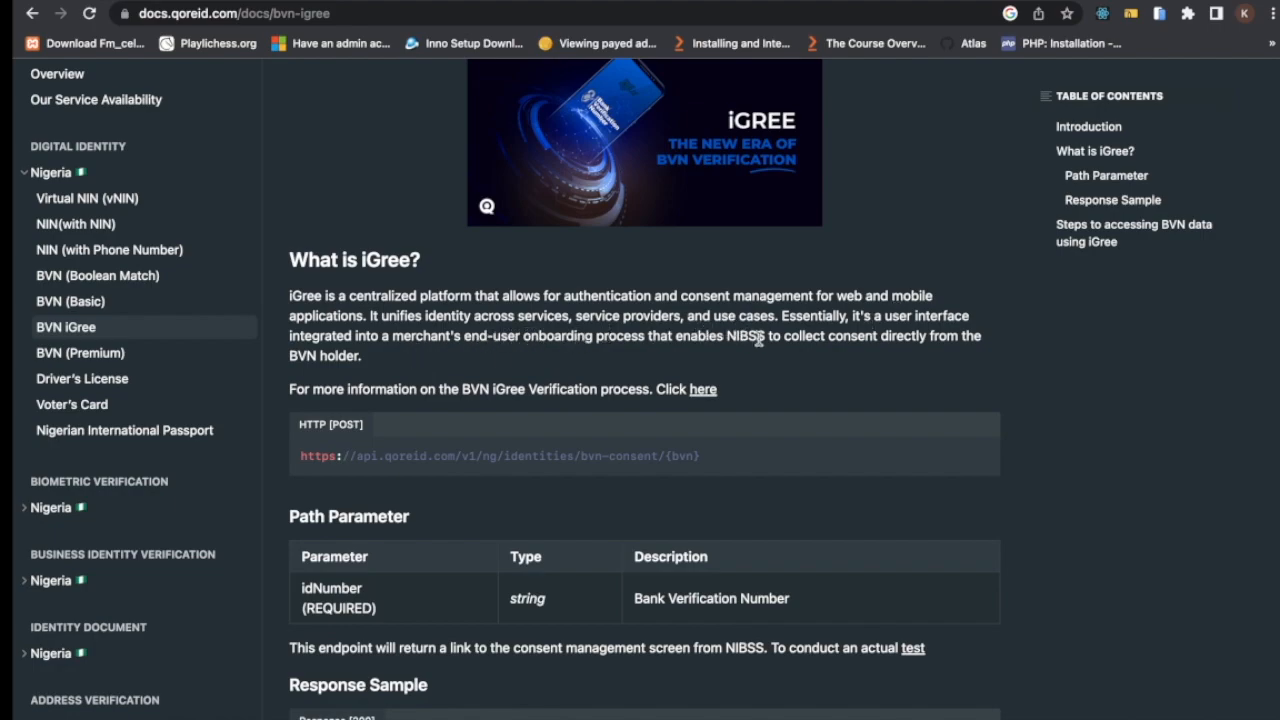
pyautogui.moveTo(910, 336)
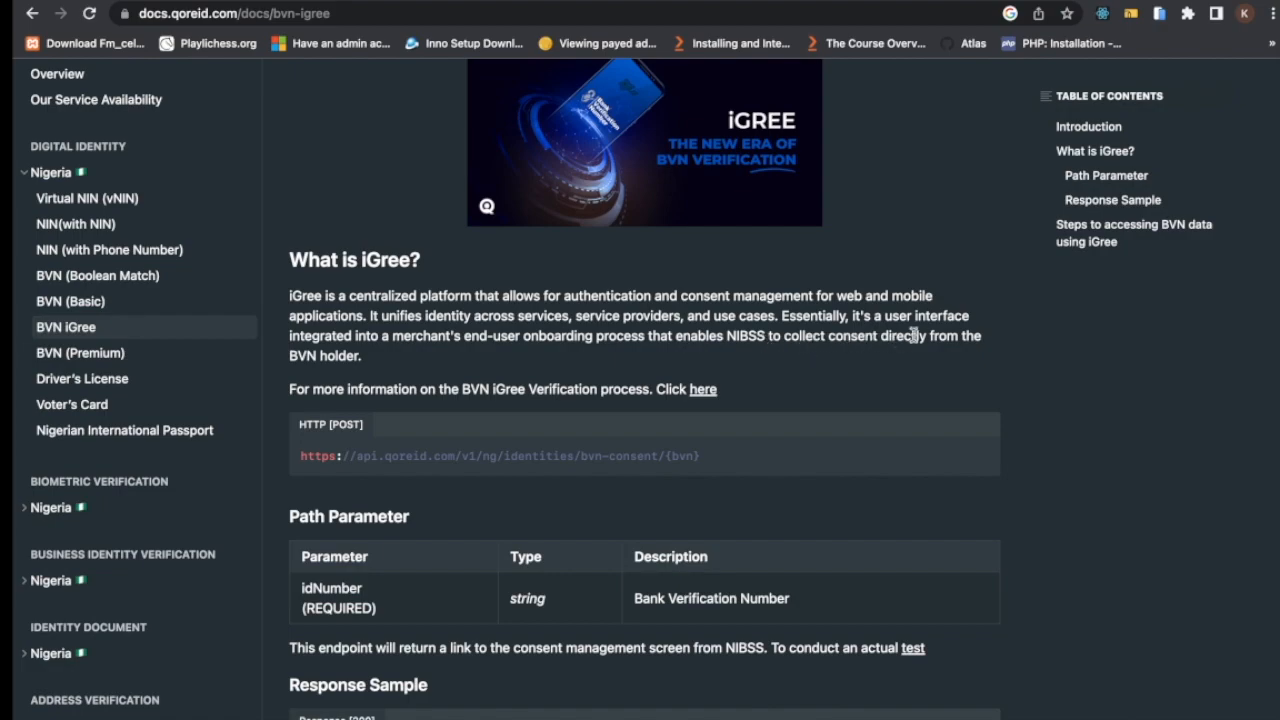
pyautogui.moveTo(680, 420)
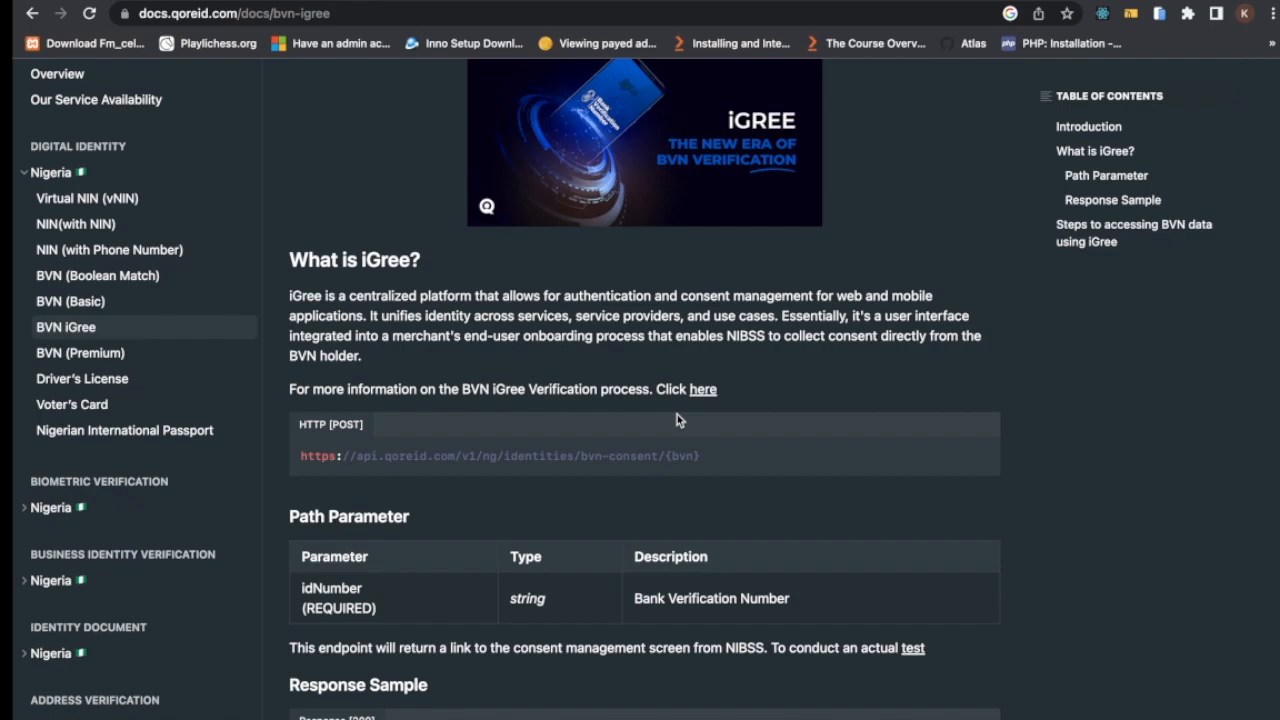
pyautogui.moveTo(504, 516)
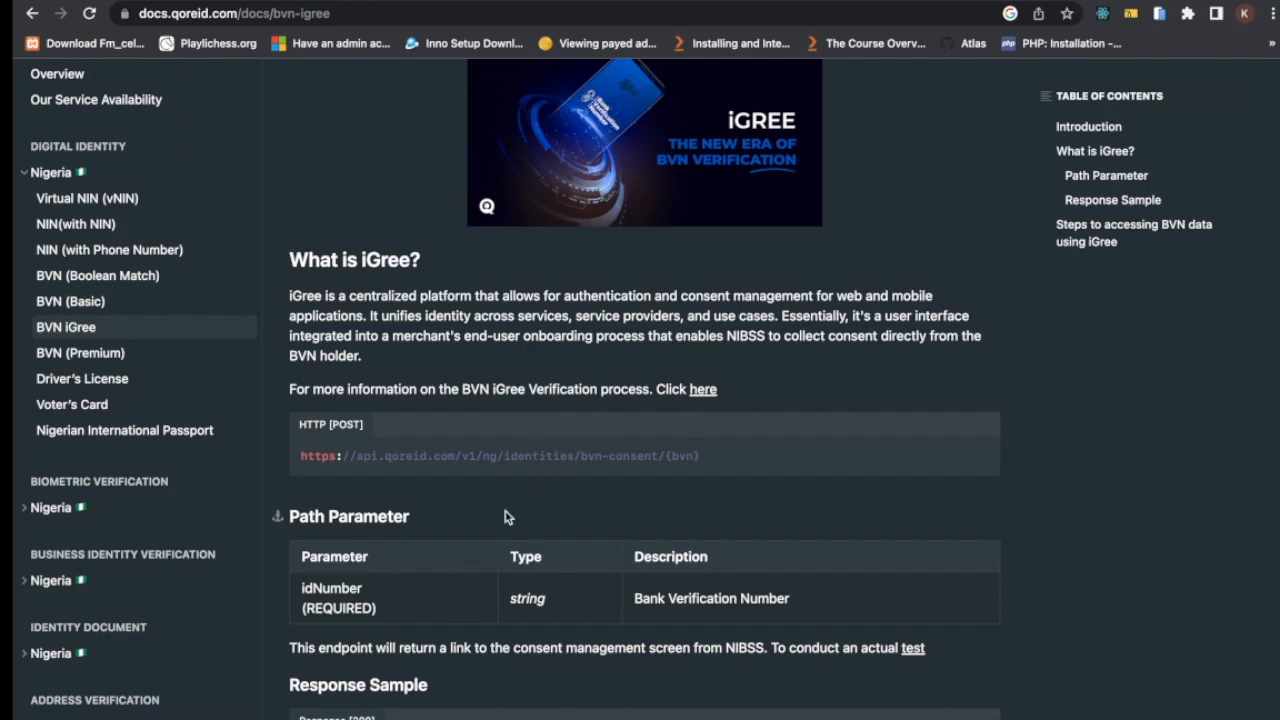
pyautogui.moveTo(620, 340)
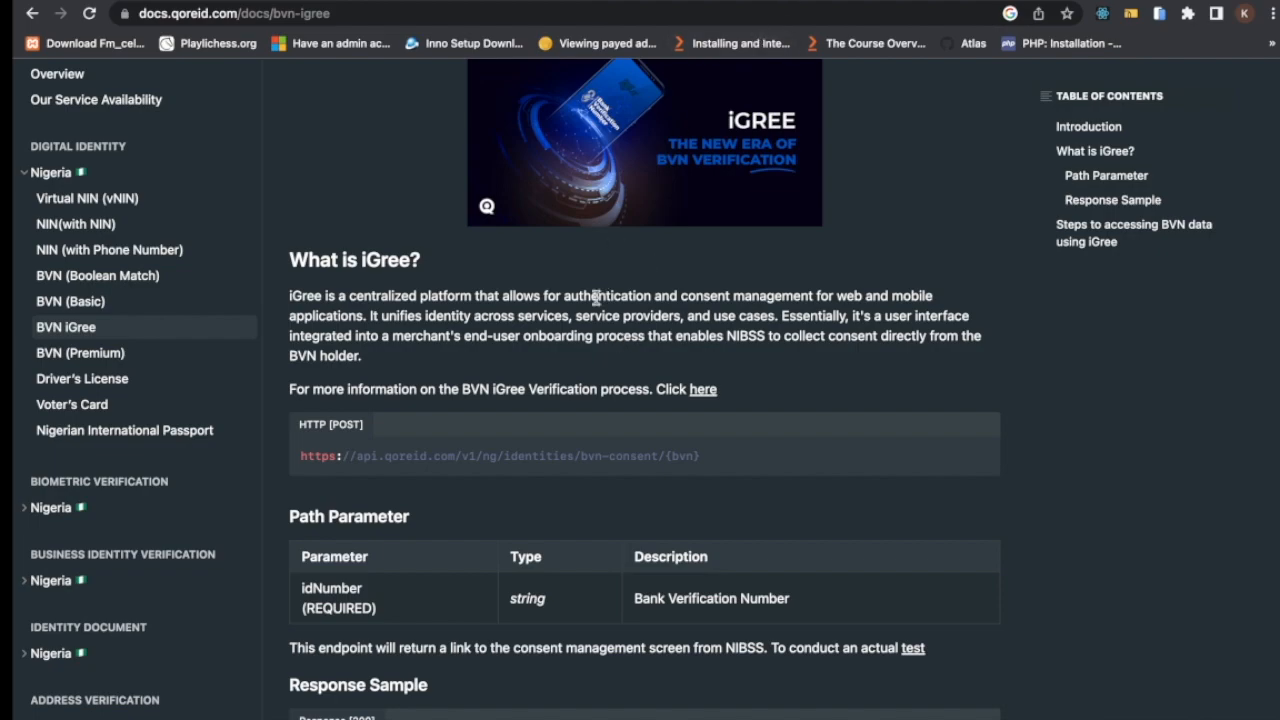
pyautogui.scroll(-3)
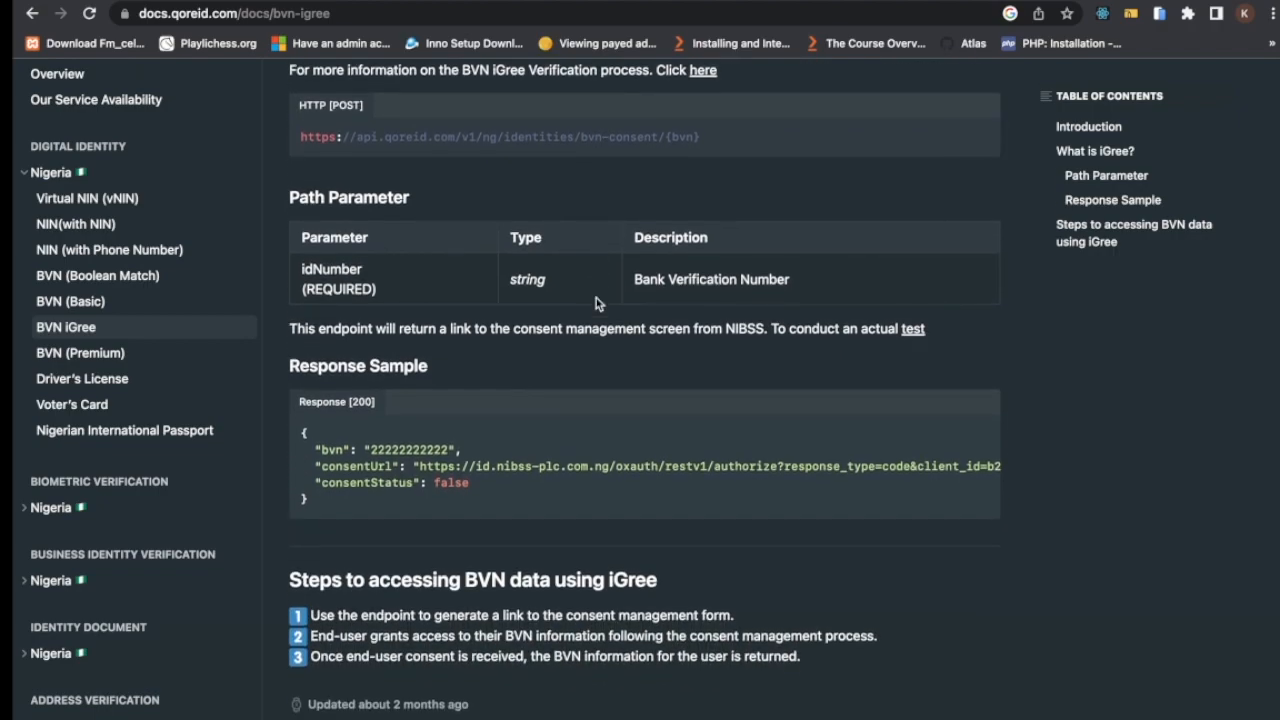
pyautogui.scroll(3)
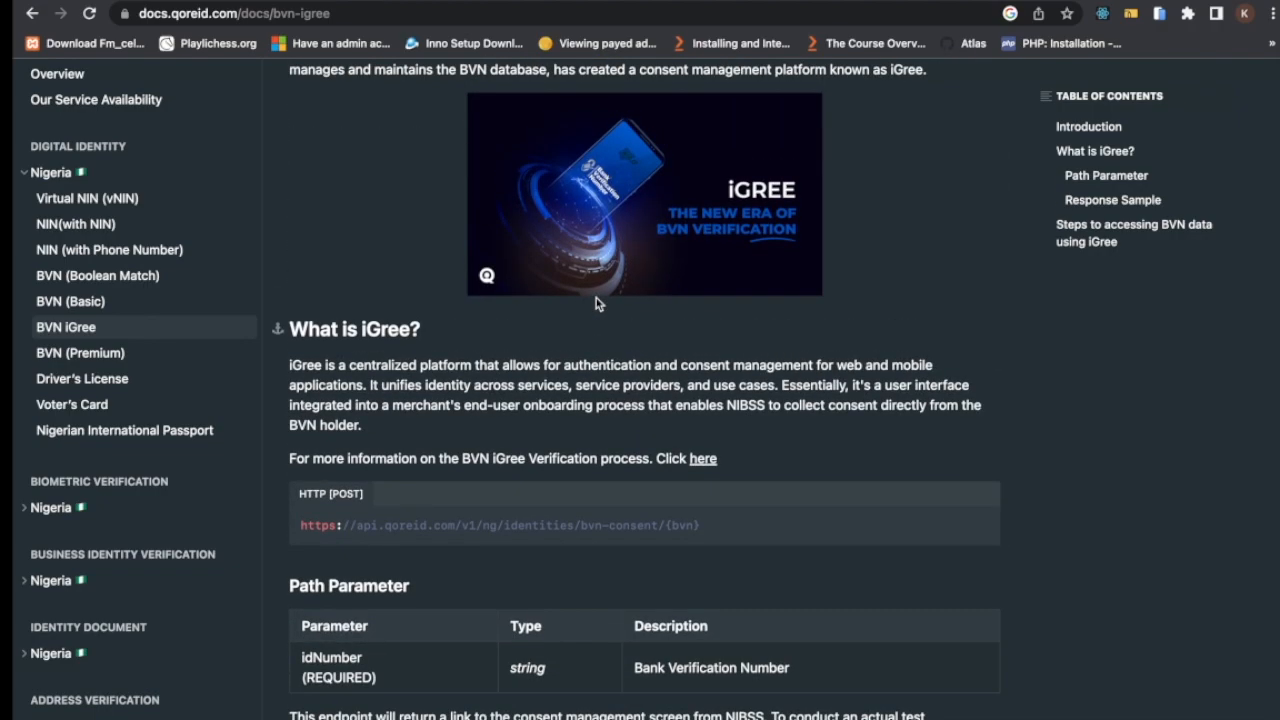
pyautogui.scroll(3)
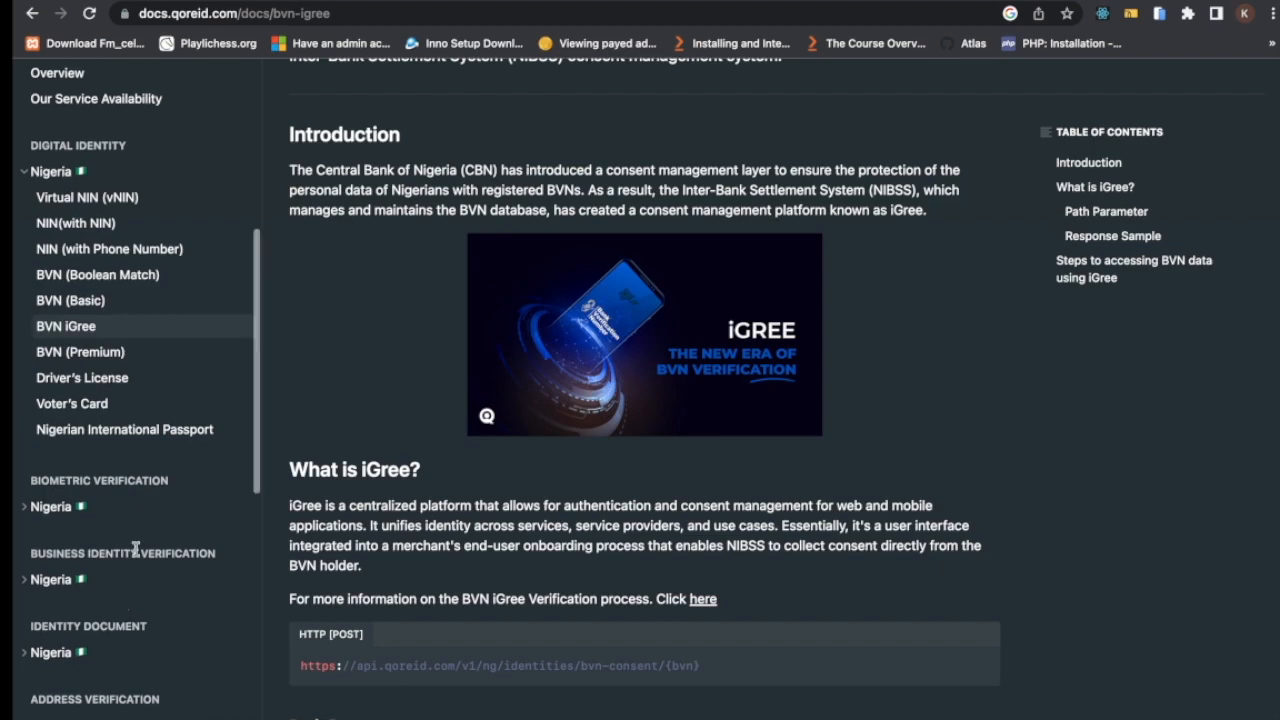
pyautogui.scroll(-3)
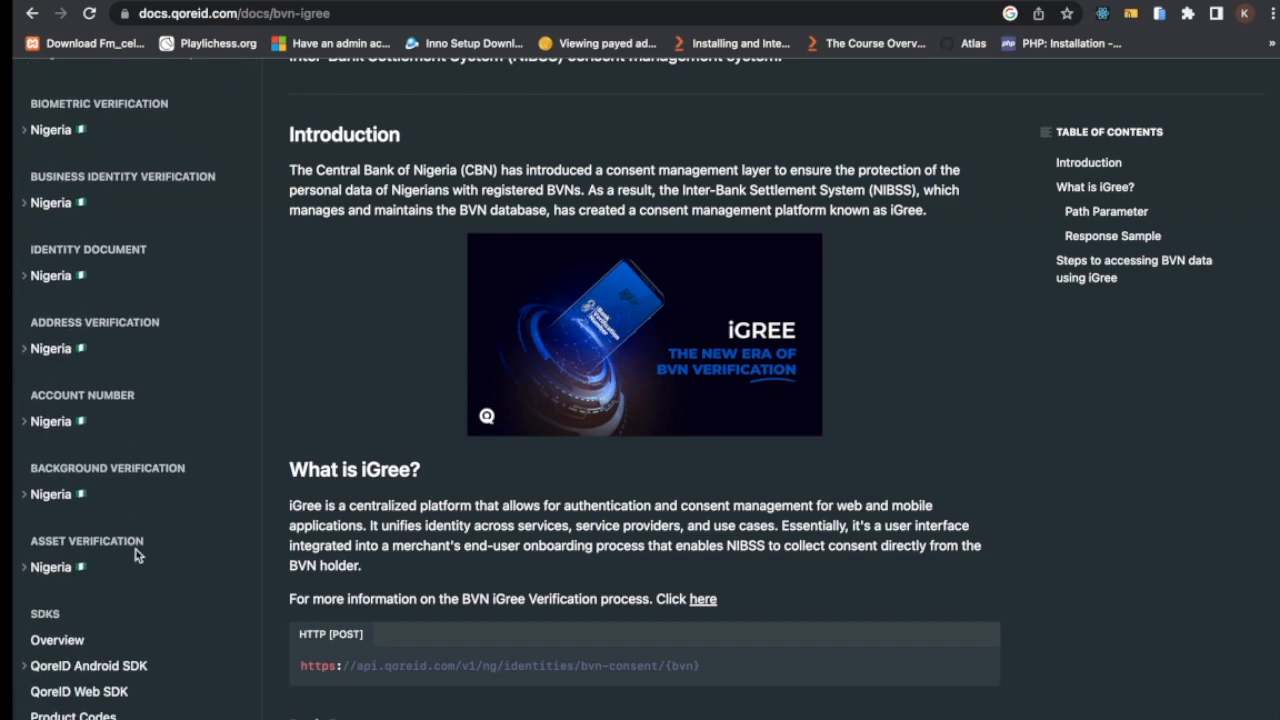
pyautogui.scroll(3)
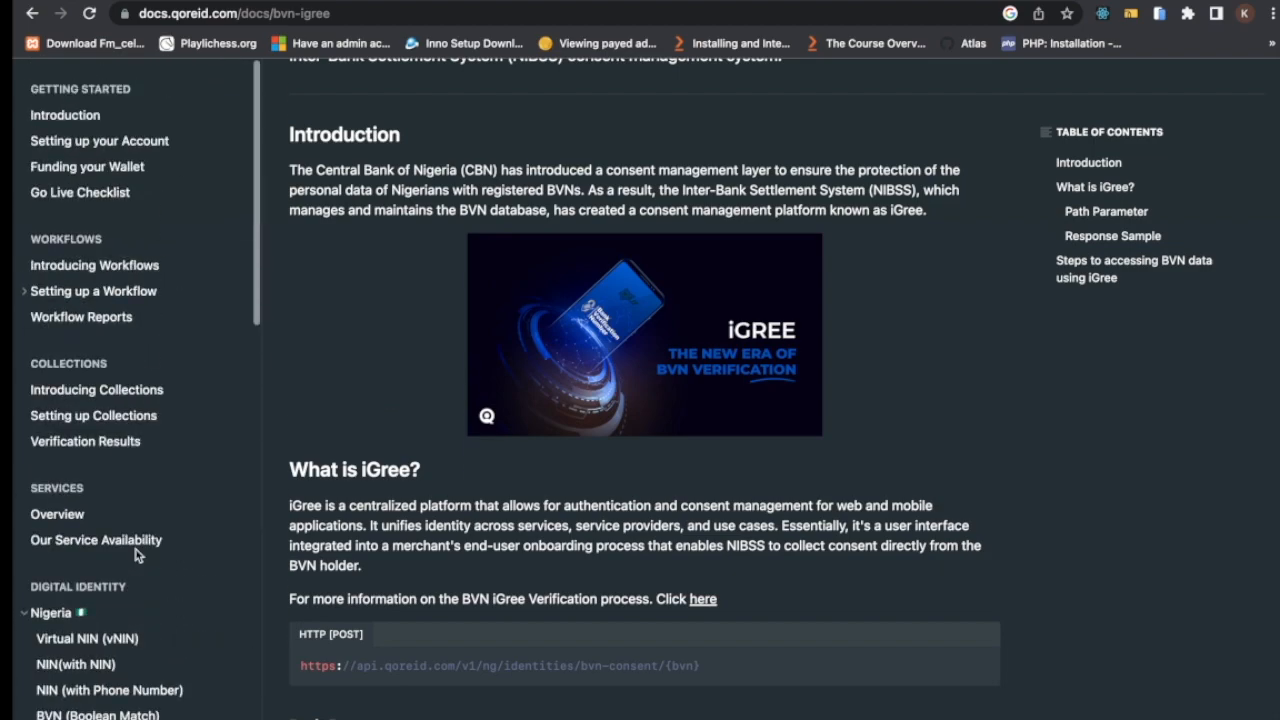
pyautogui.scroll(3)
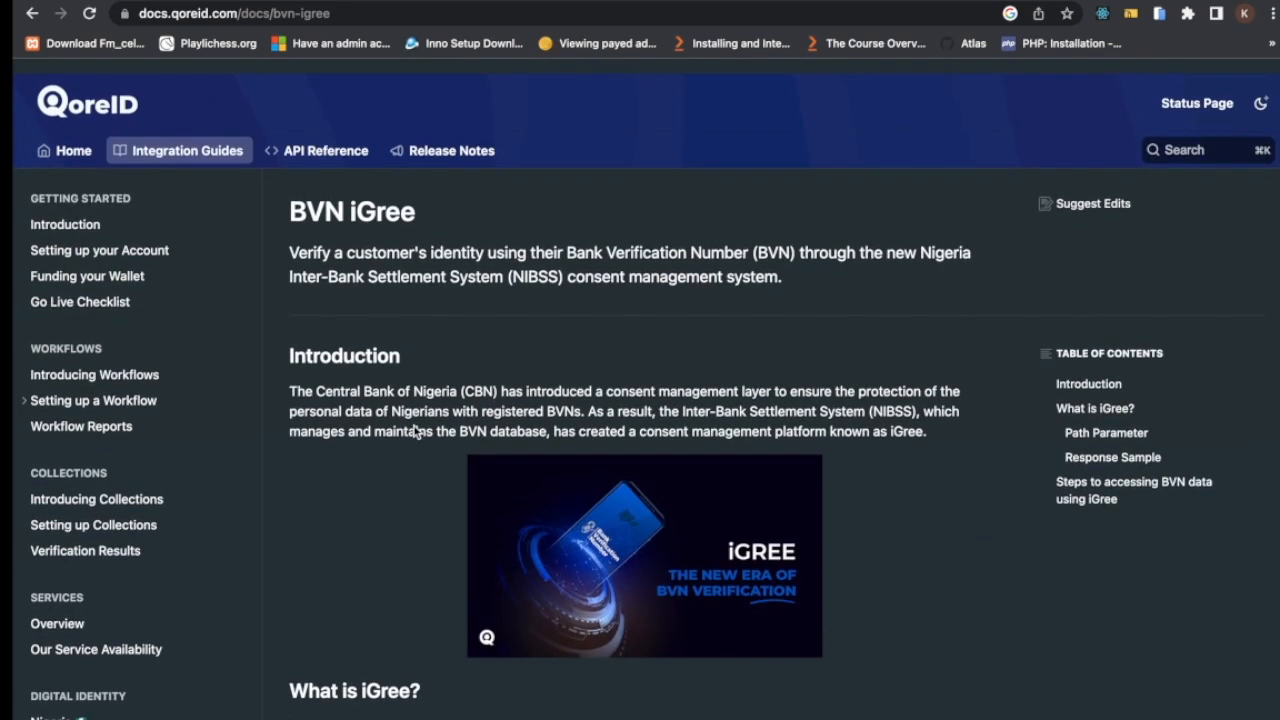
pyautogui.scroll(-3)
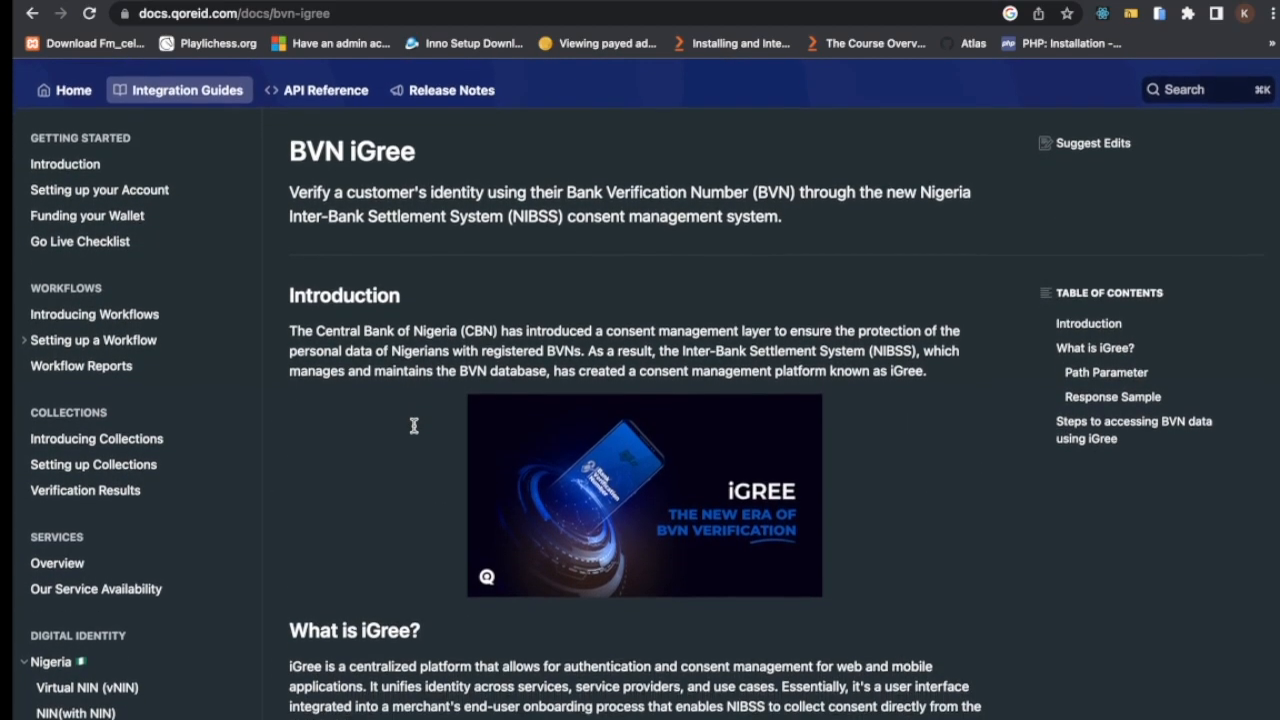
pyautogui.scroll(-3)
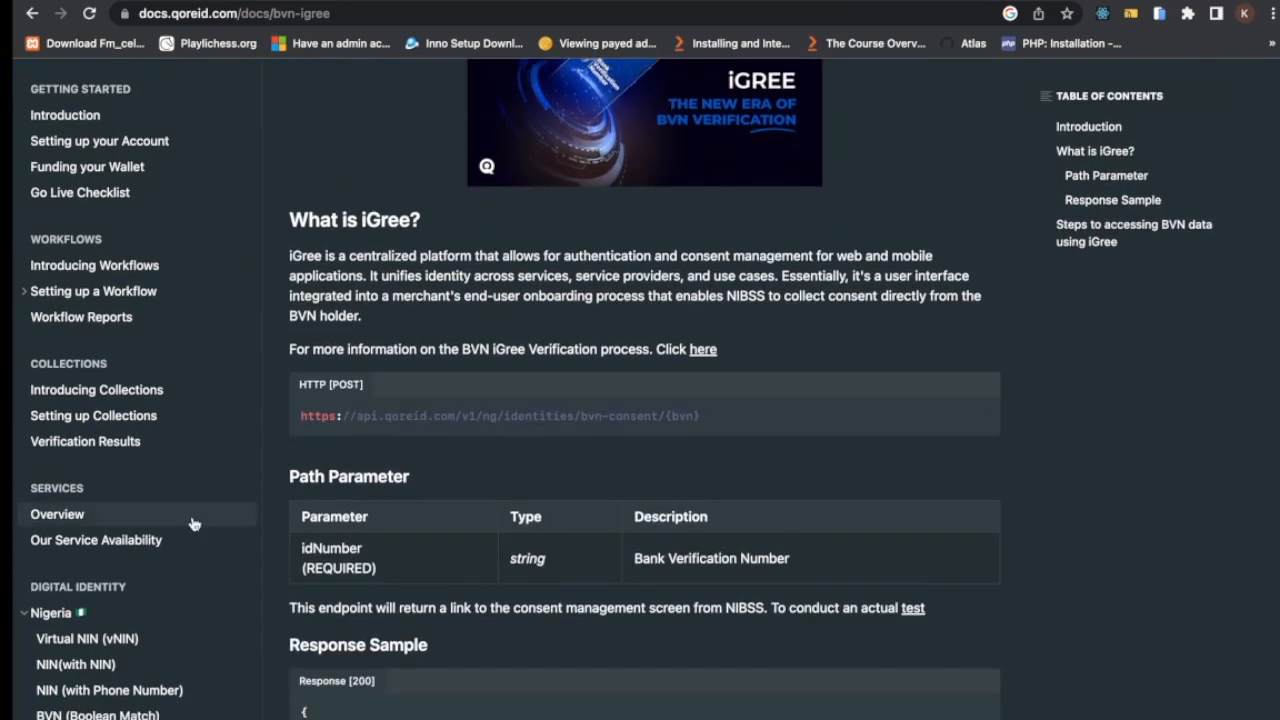
pyautogui.scroll(-3)
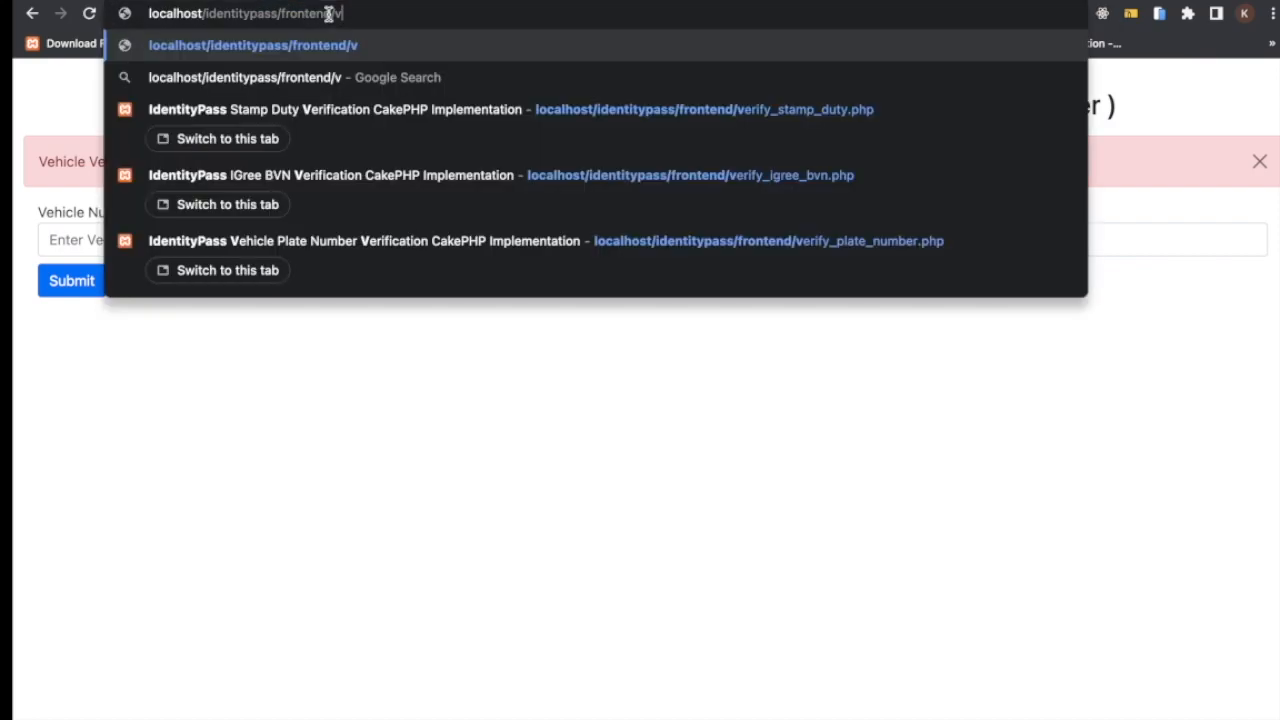
# - Go to localhost/identitypass/frontend and load the verify_igree_bvn.php demo
pyautogui.write('h')
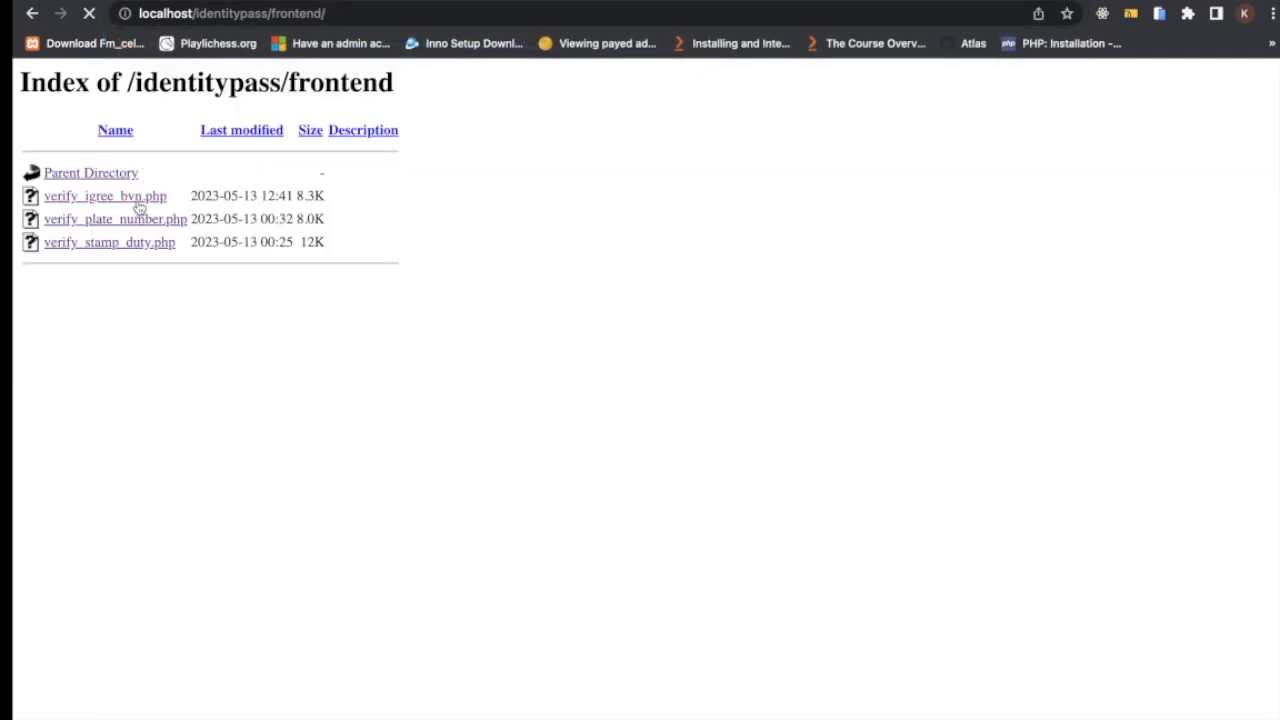
pyautogui.click(104, 196)
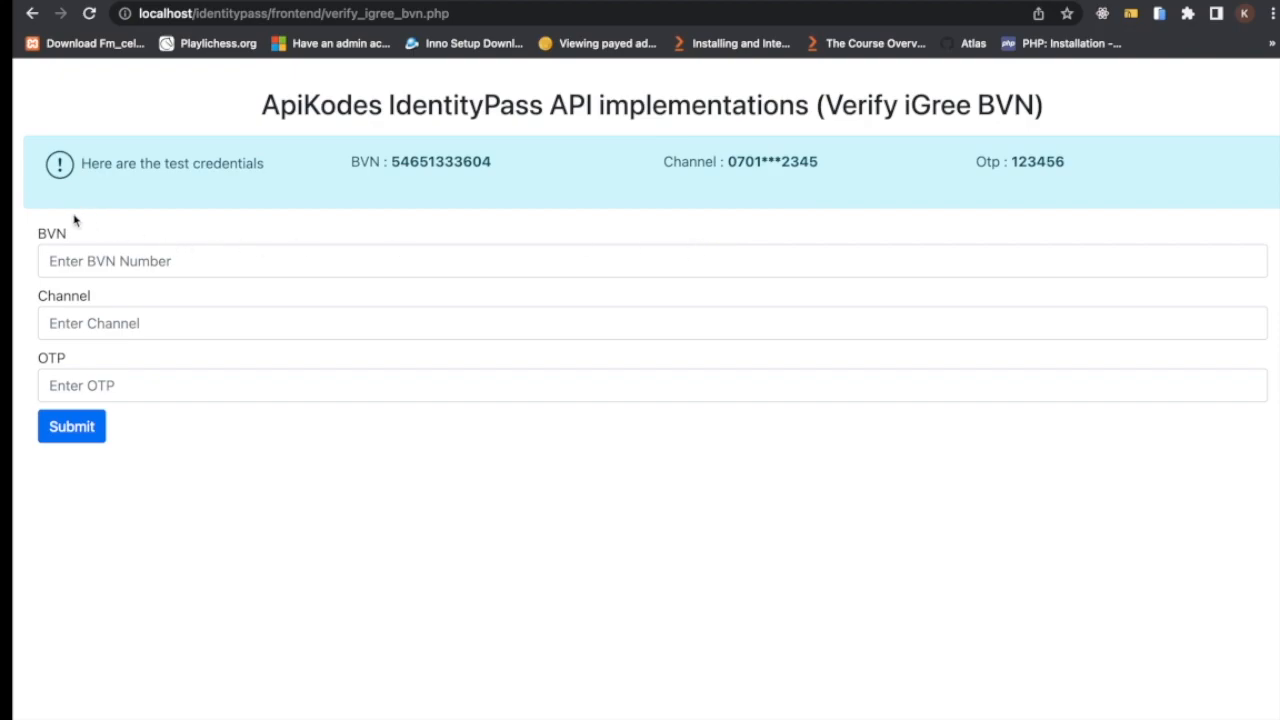
pyautogui.doubleClick(440, 160)
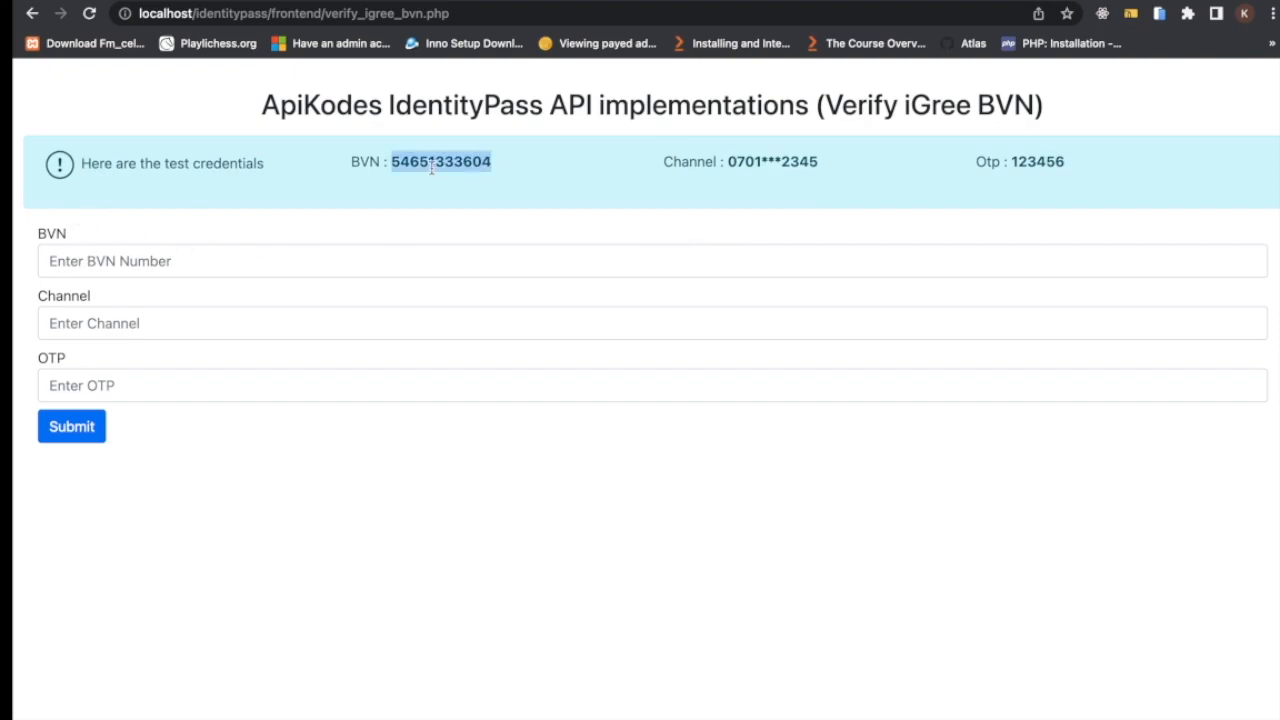
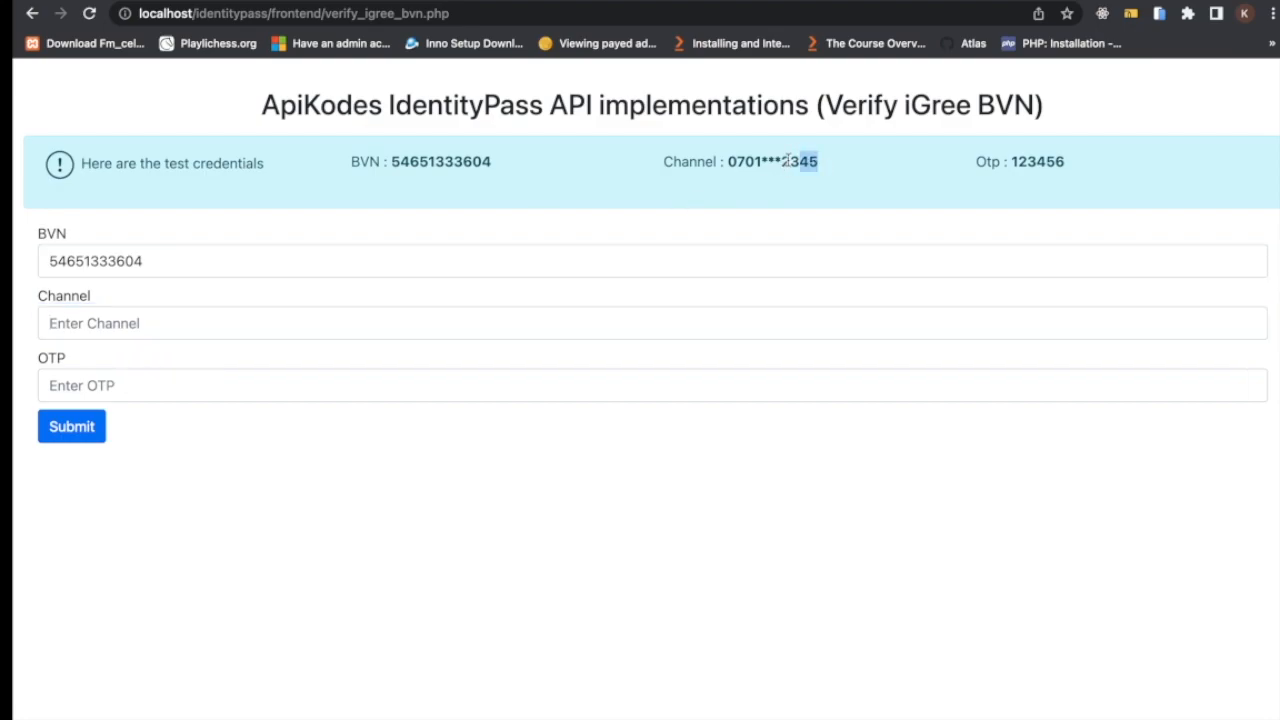
pyautogui.doubleClick(772, 160)
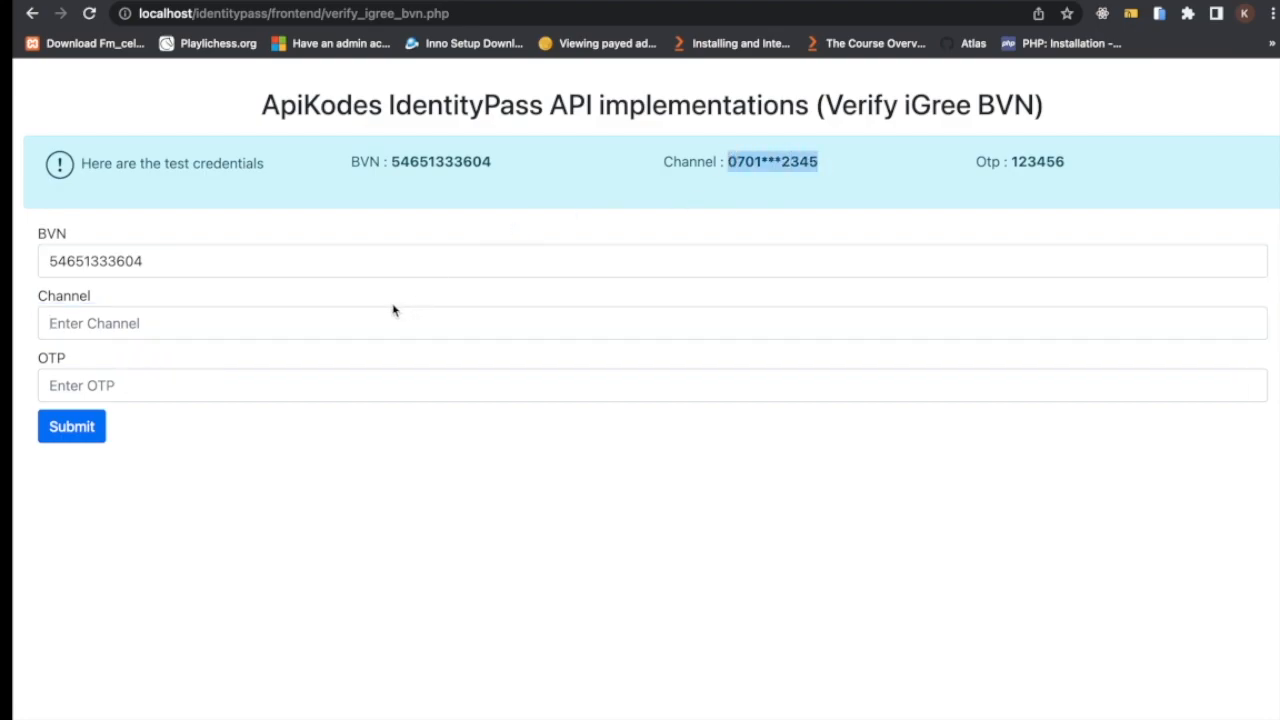
pyautogui.write('0701***2345')
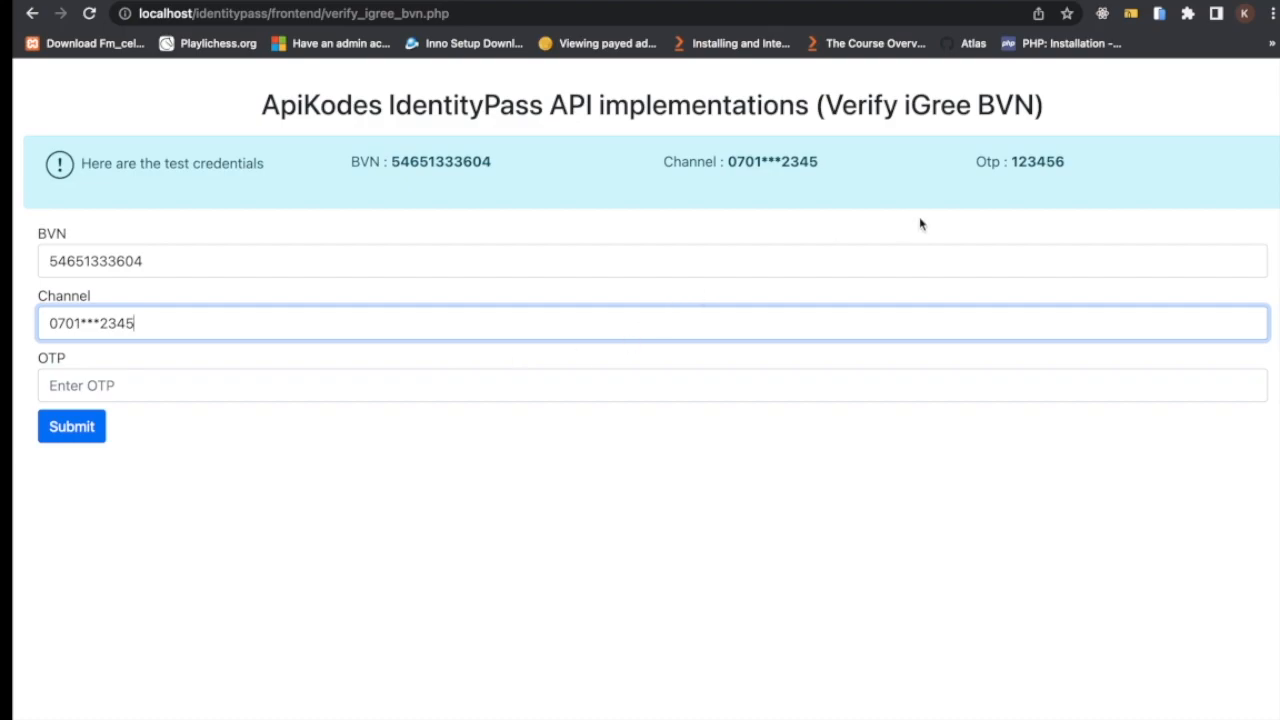
pyautogui.doubleClick(1036, 160)
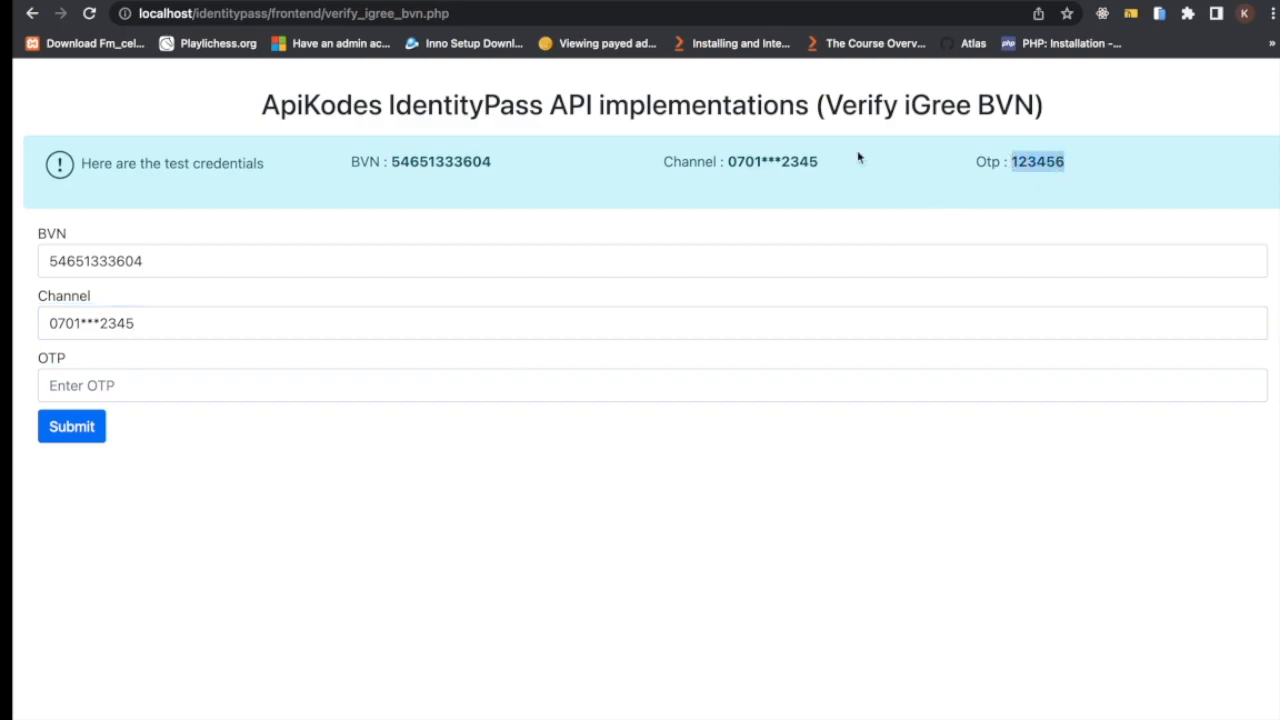
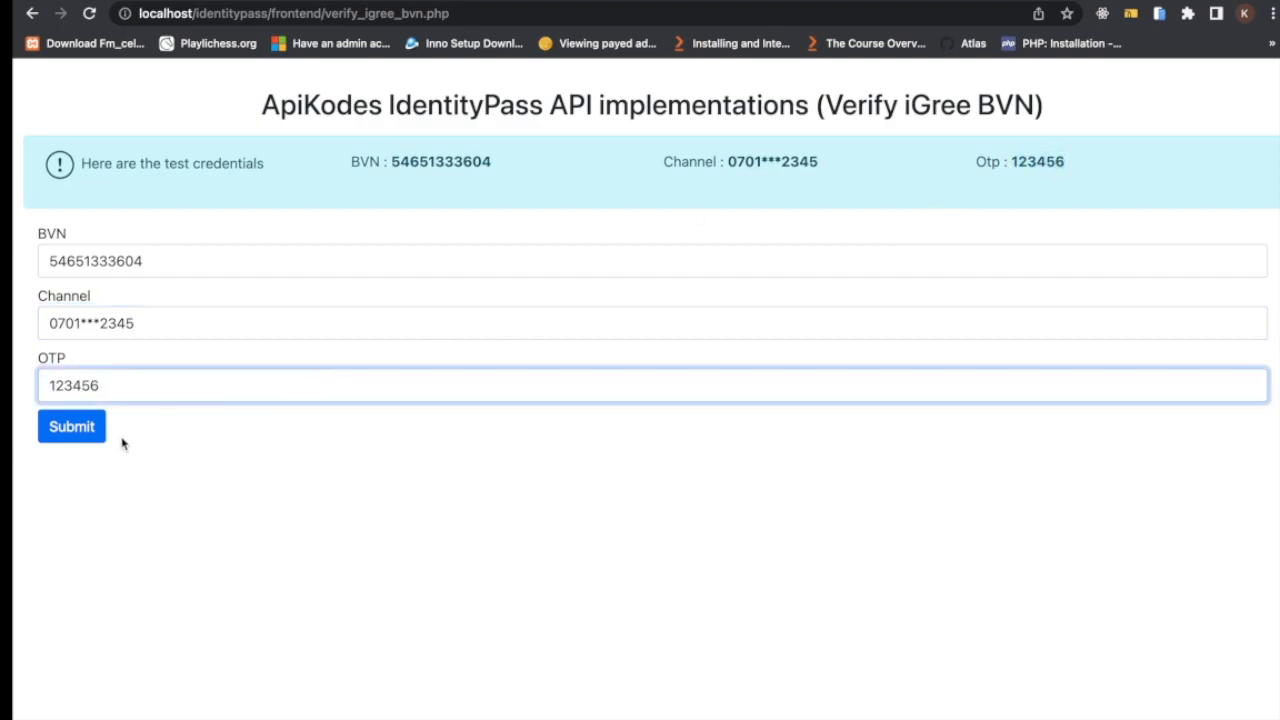
pyautogui.click(72, 426)
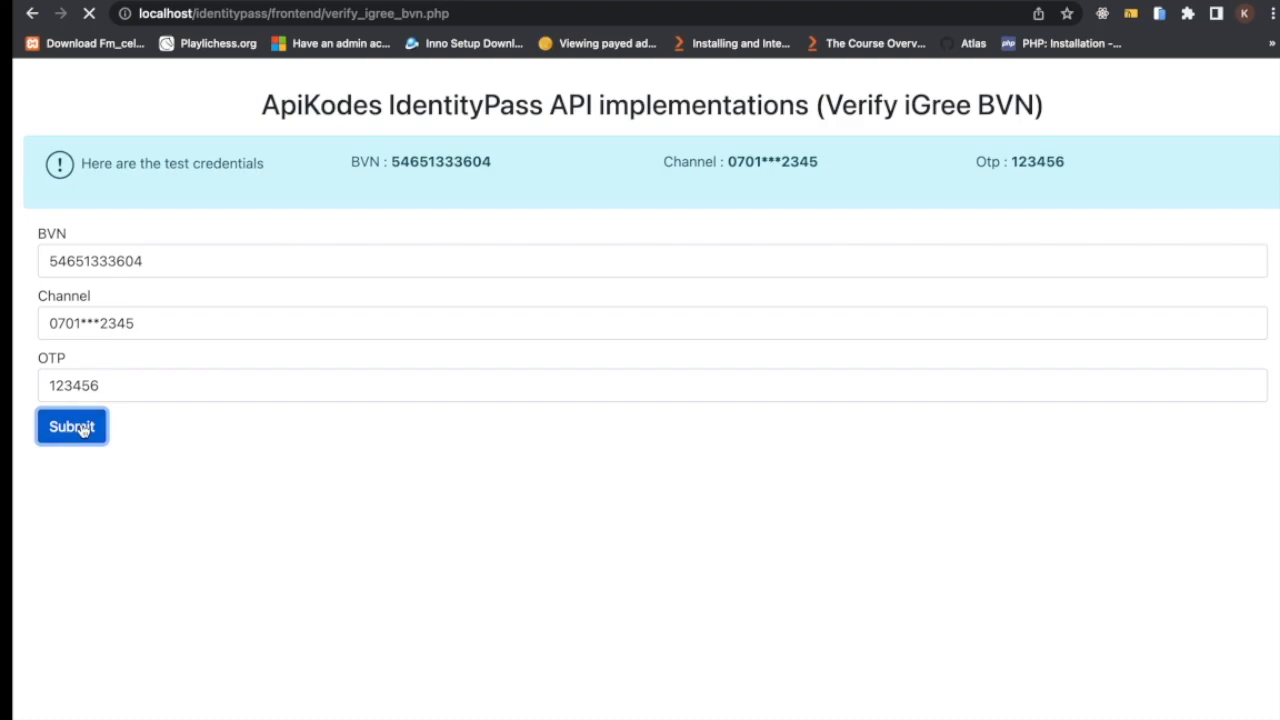
pyautogui.click(72, 426)
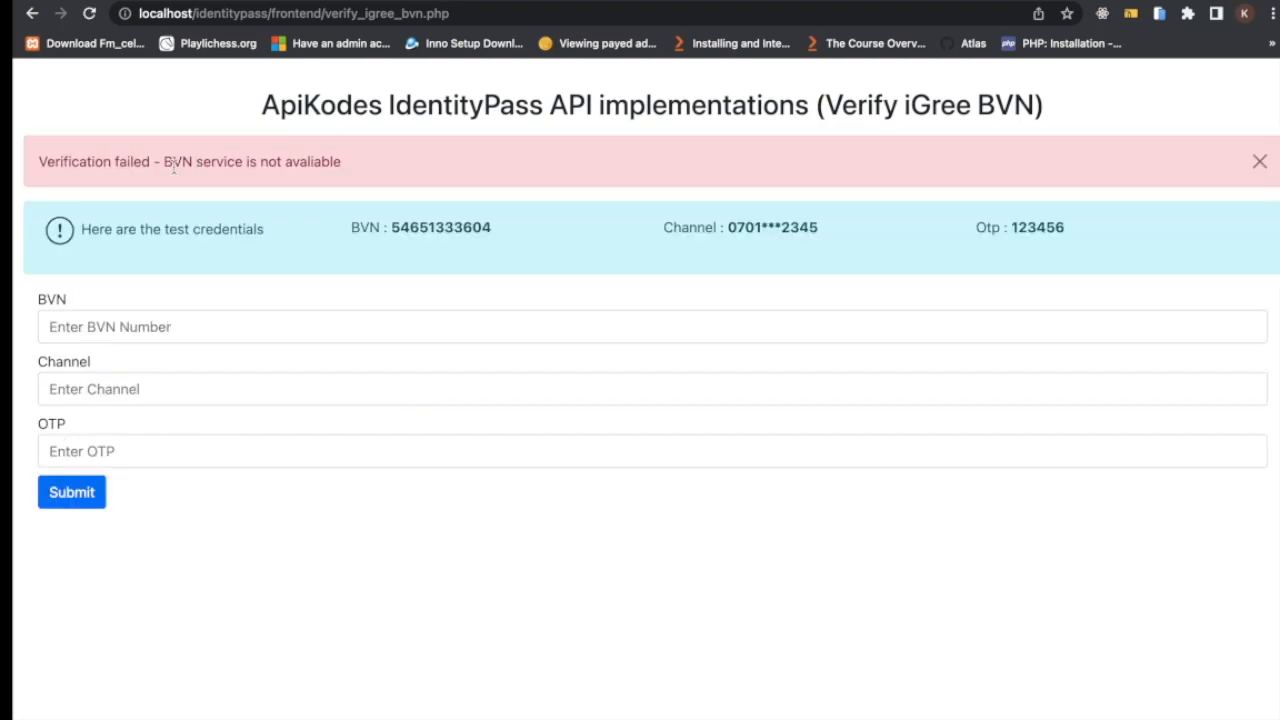
pyautogui.moveTo(364, 180)
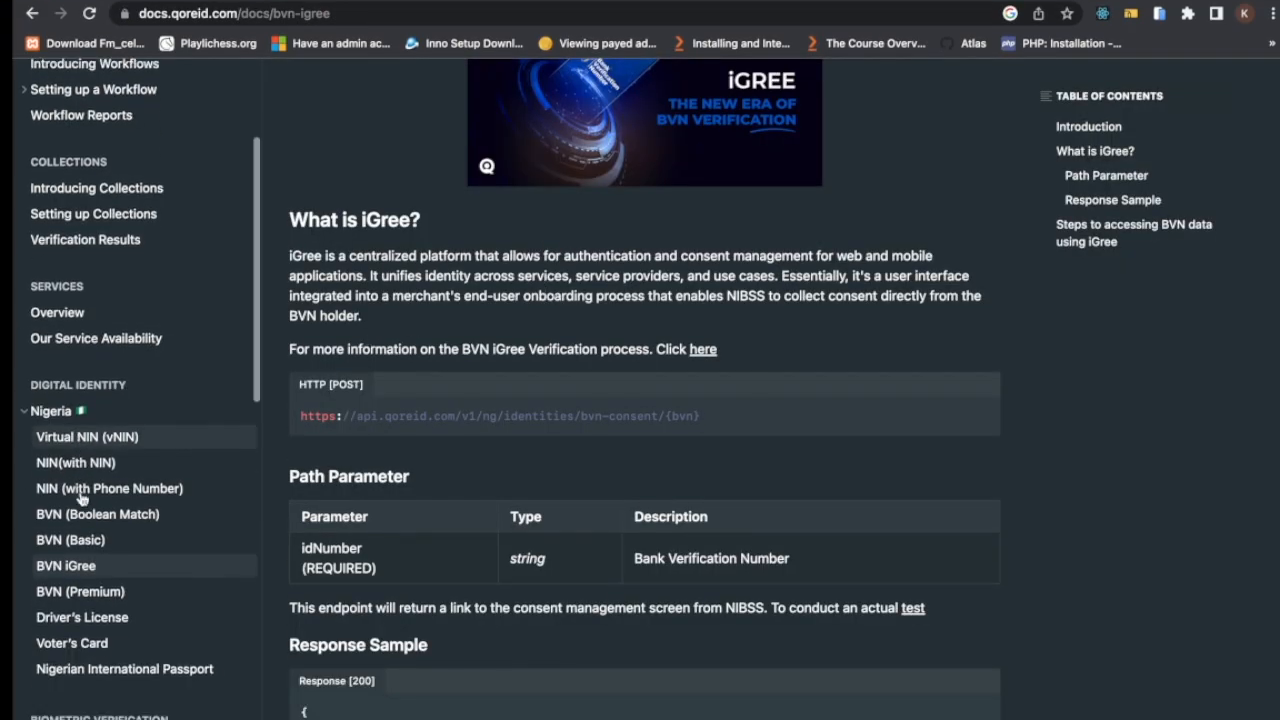
pyautogui.scroll(3)
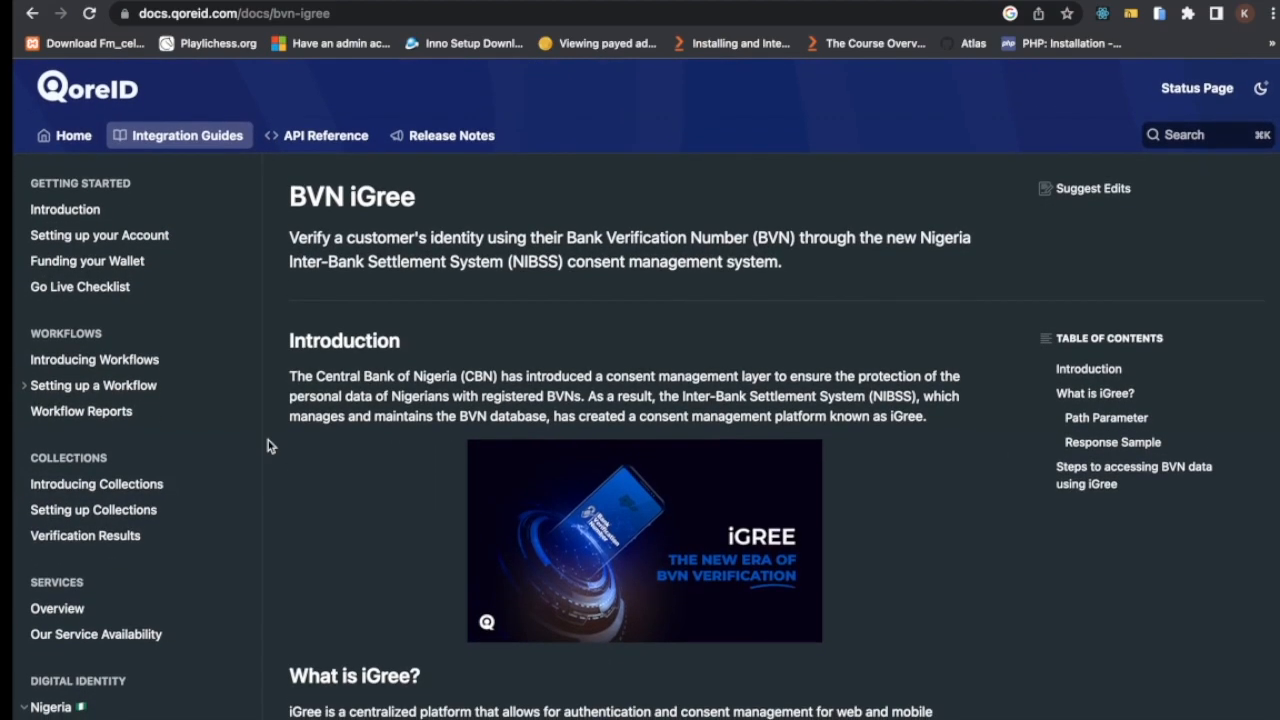
pyautogui.scroll(-3)
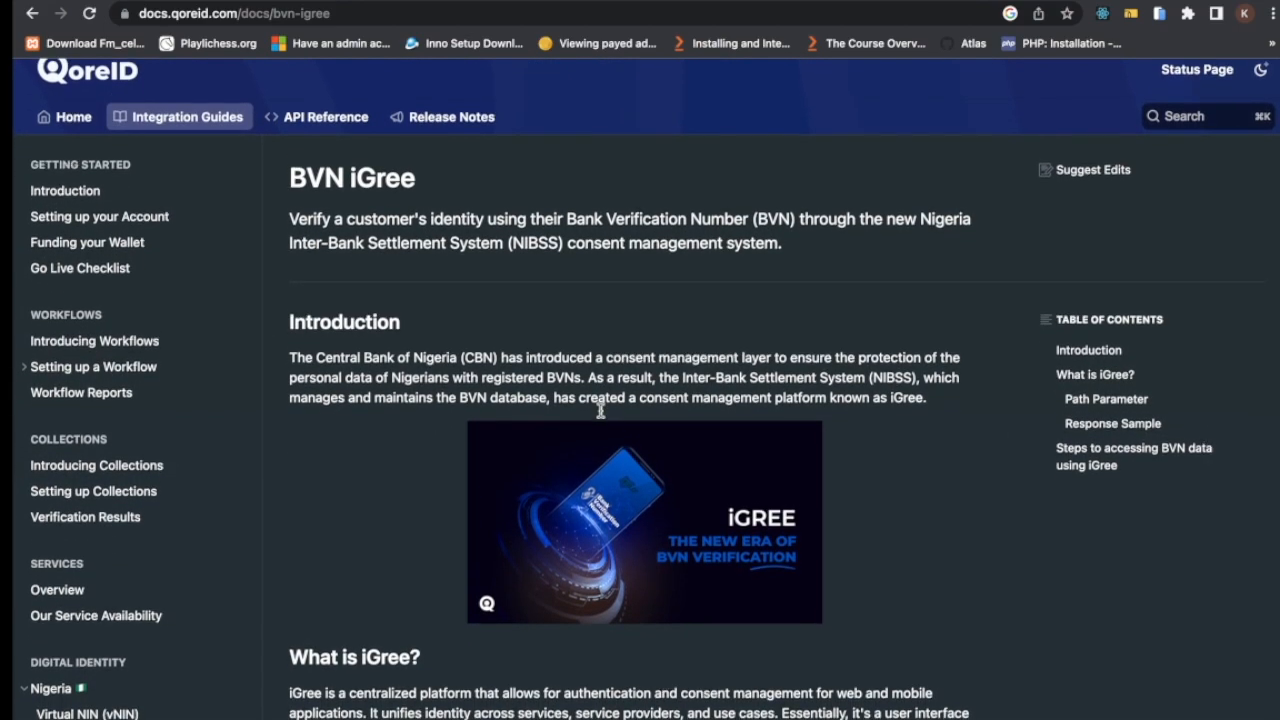
pyautogui.scroll(-3)
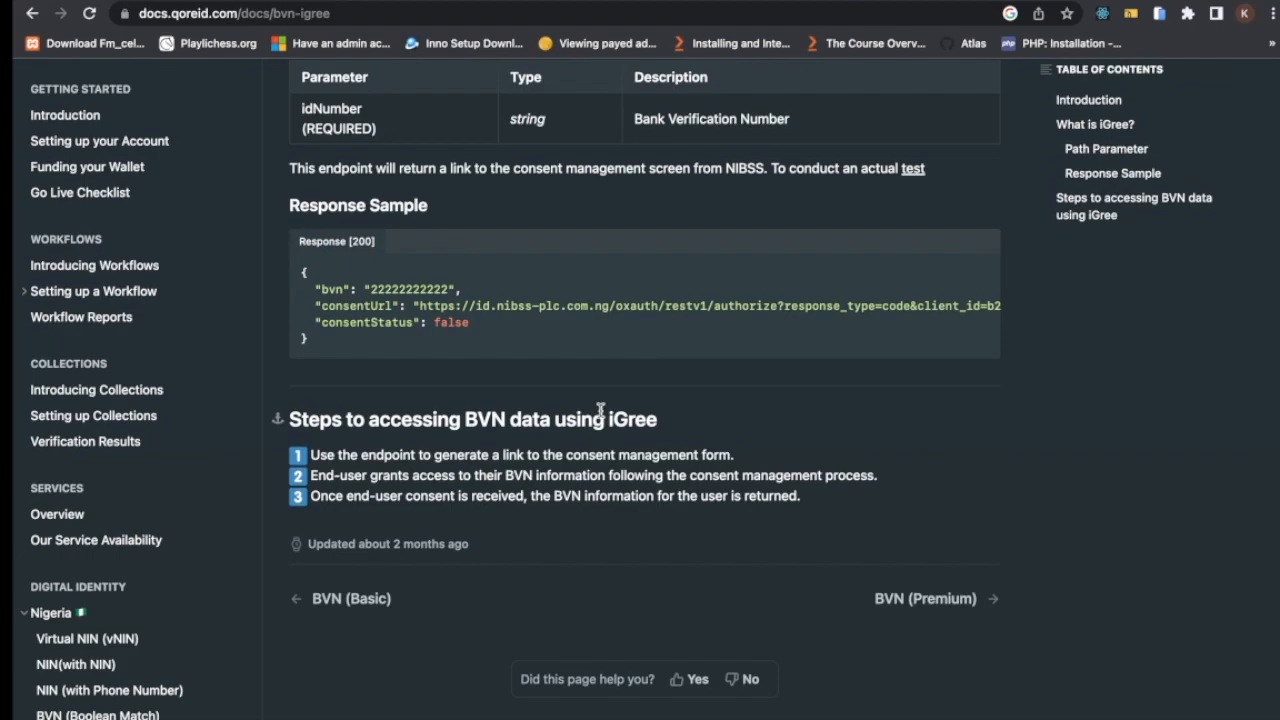
pyautogui.moveTo(856, 580)
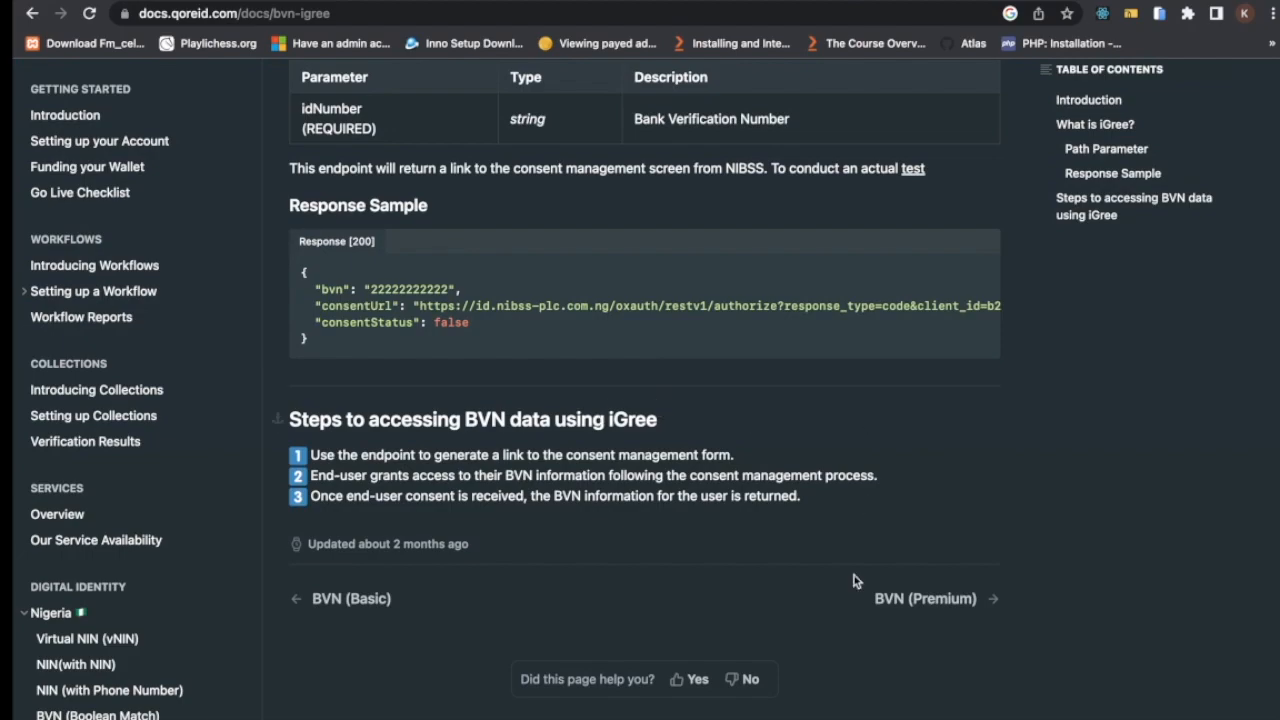
pyautogui.scroll(3)
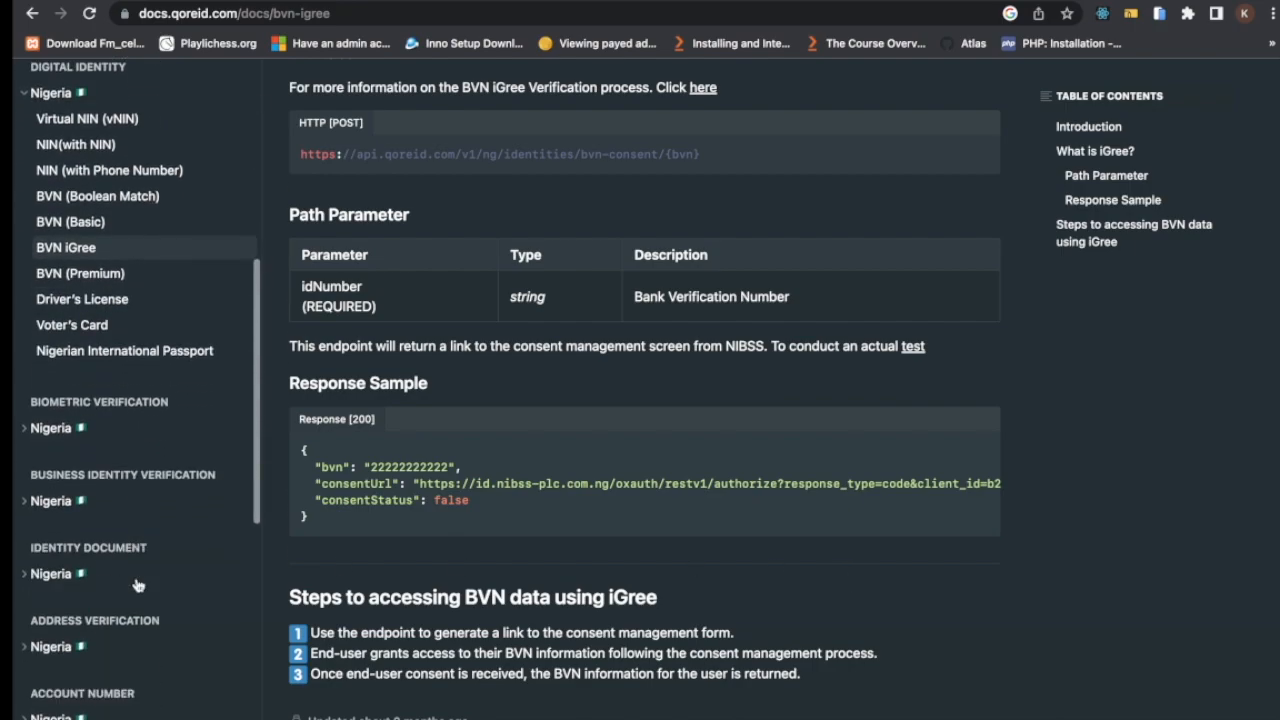
pyautogui.scroll(-3)
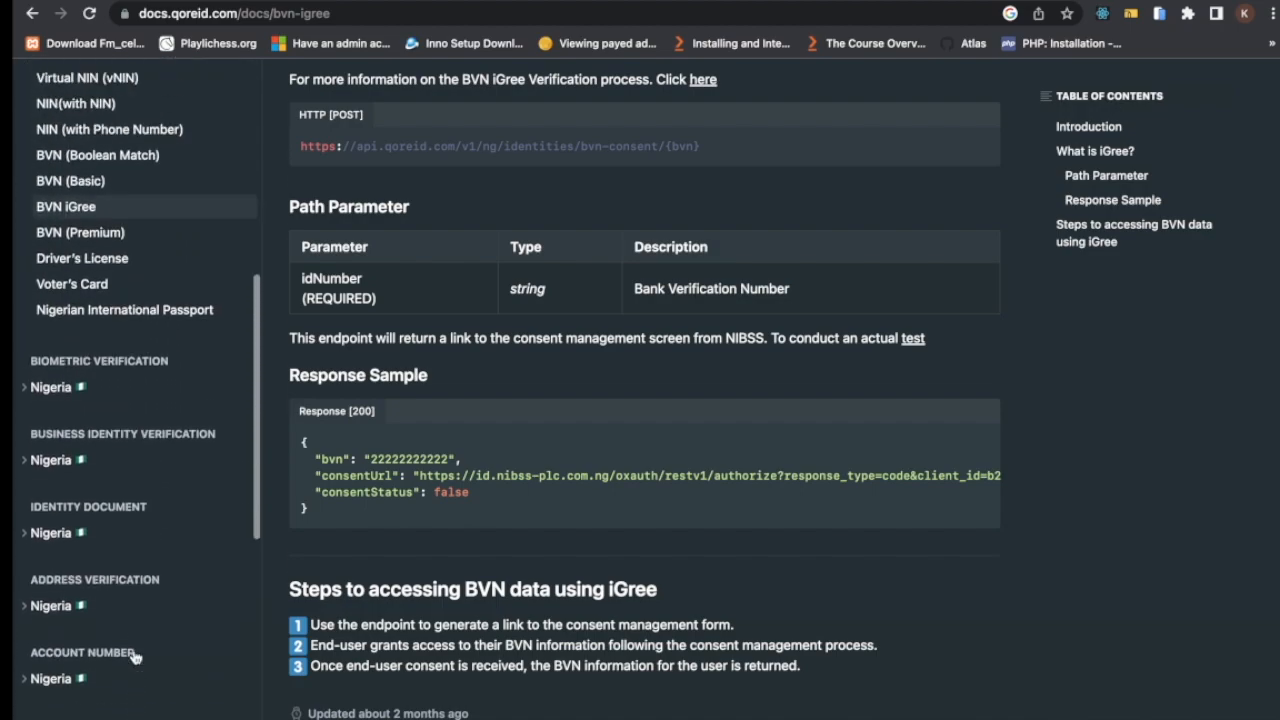
pyautogui.scroll(3)
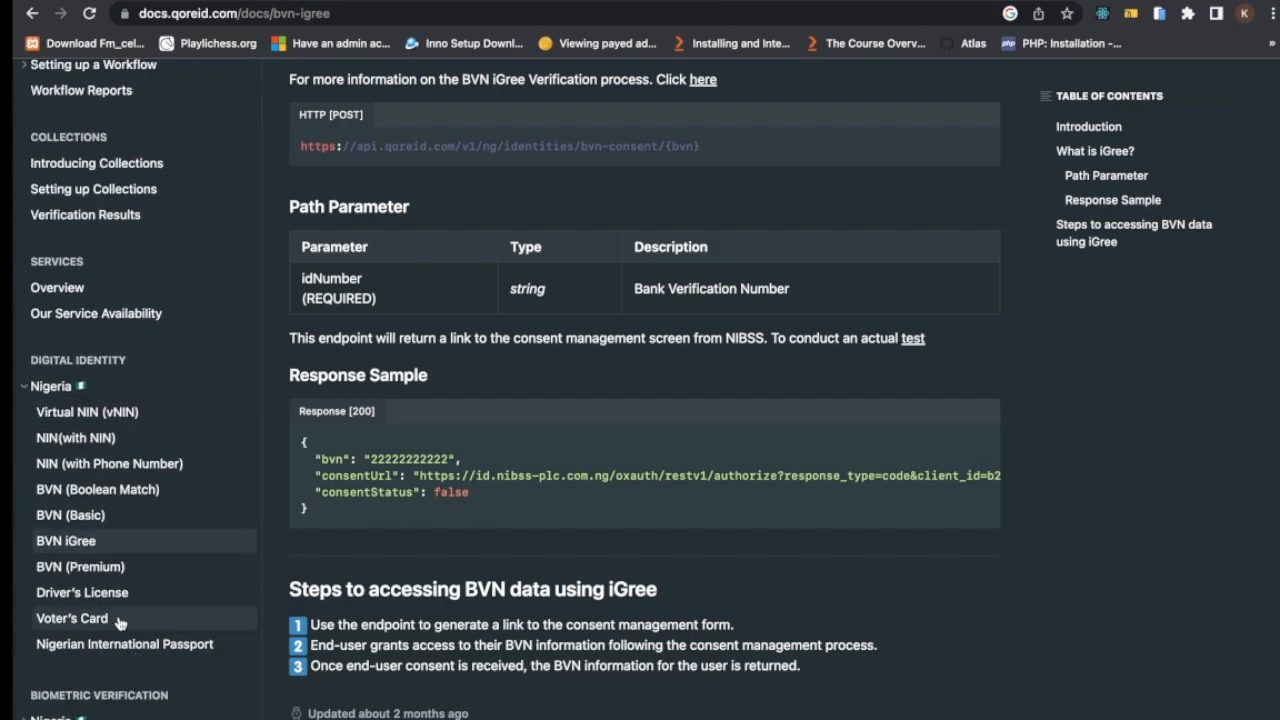
pyautogui.scroll(3)
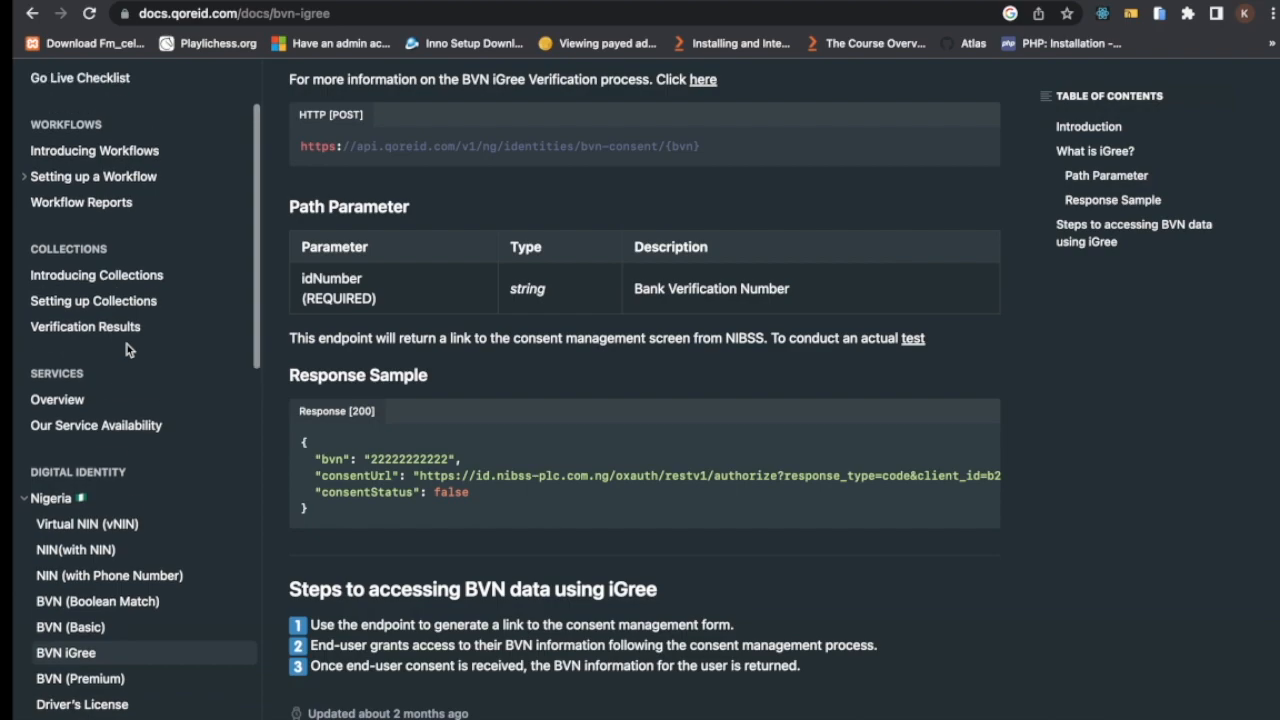
pyautogui.scroll(3)
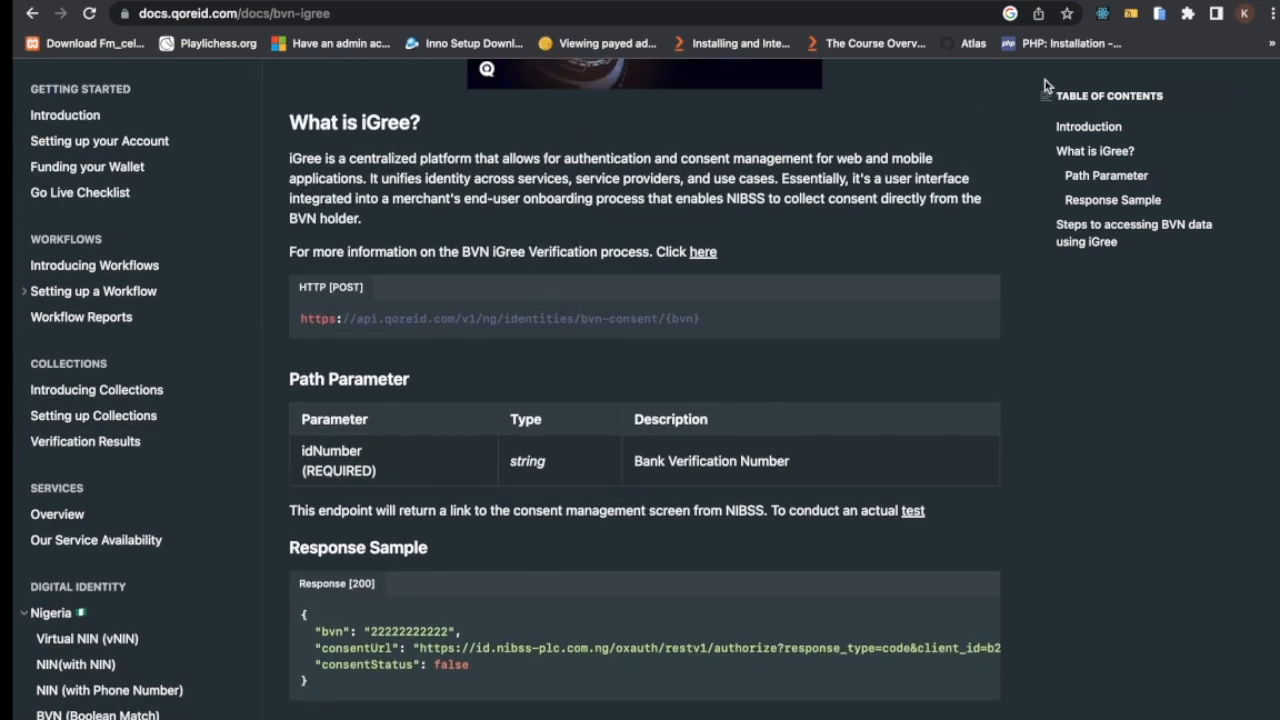
pyautogui.moveTo(540, 4)
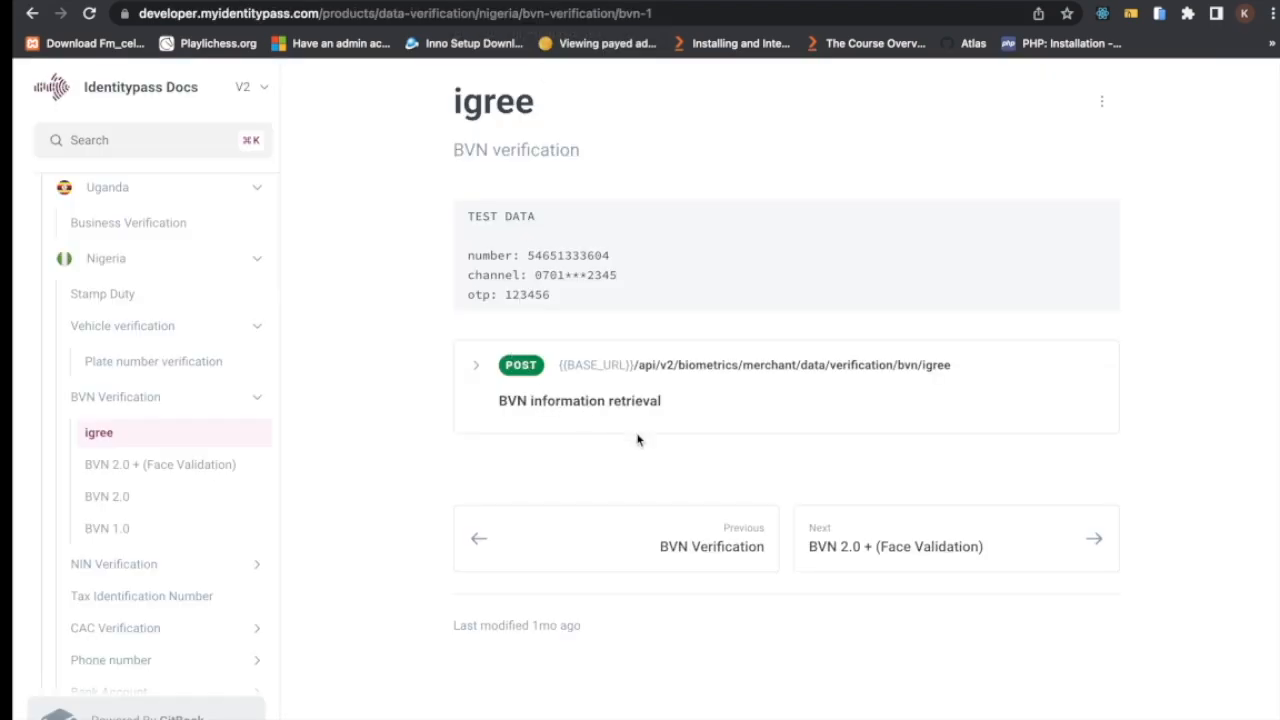
pyautogui.moveTo(476, 378)
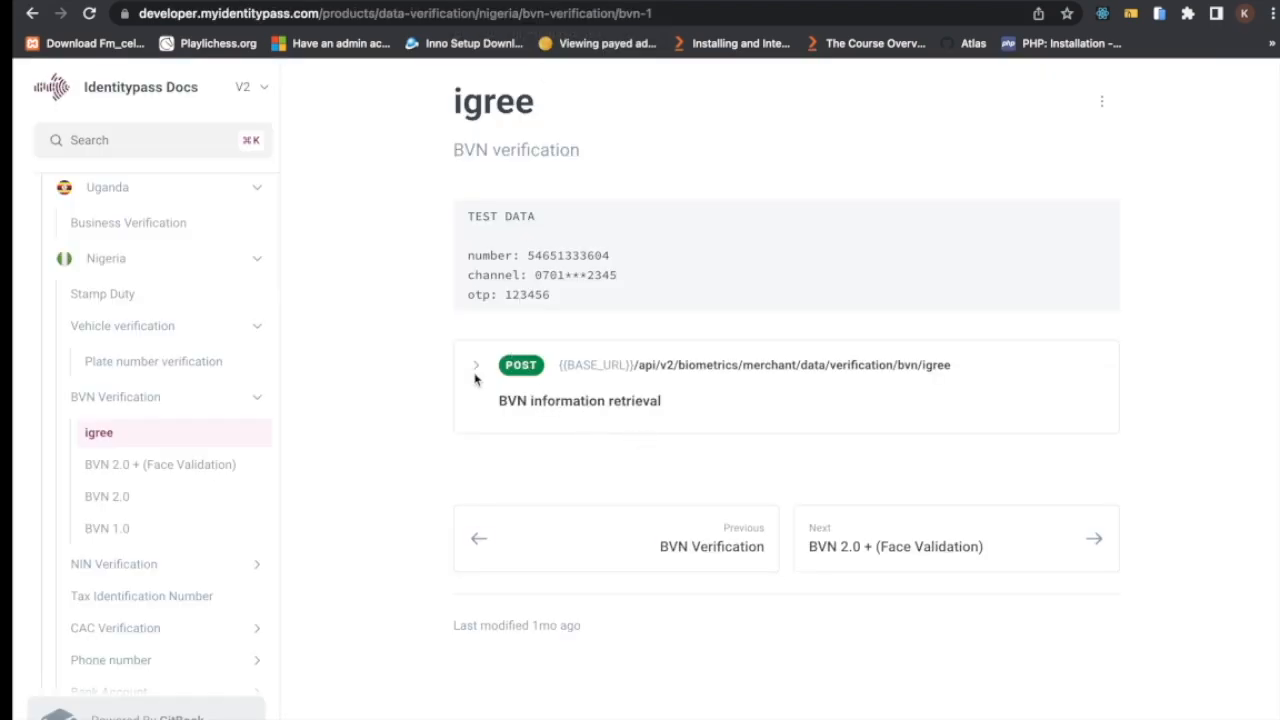
pyautogui.scroll(-3)
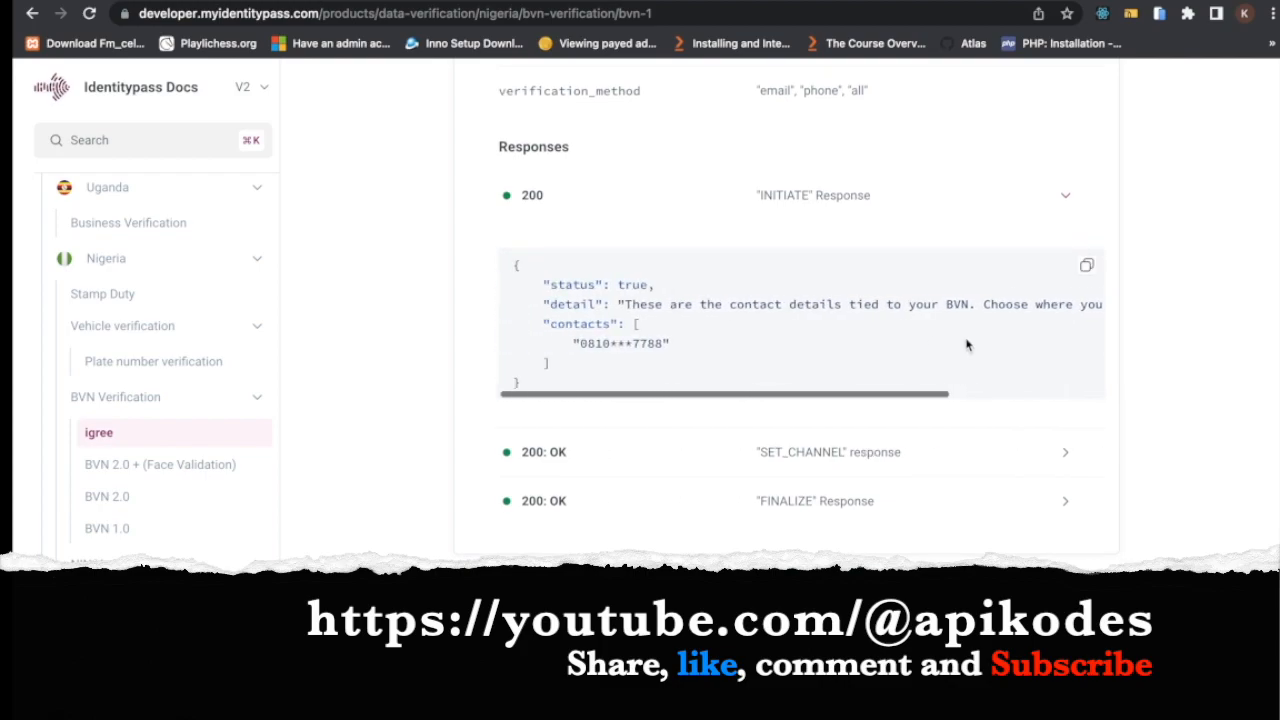
pyautogui.scroll(3)
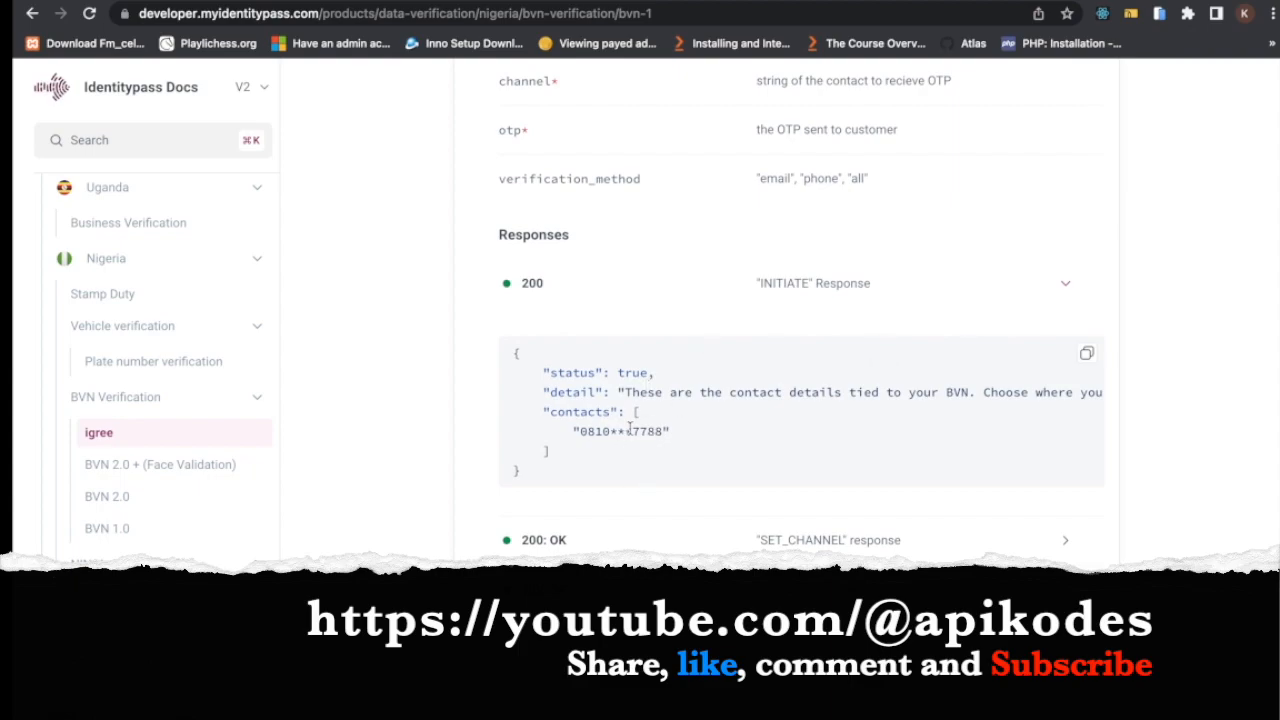
pyautogui.scroll(3)
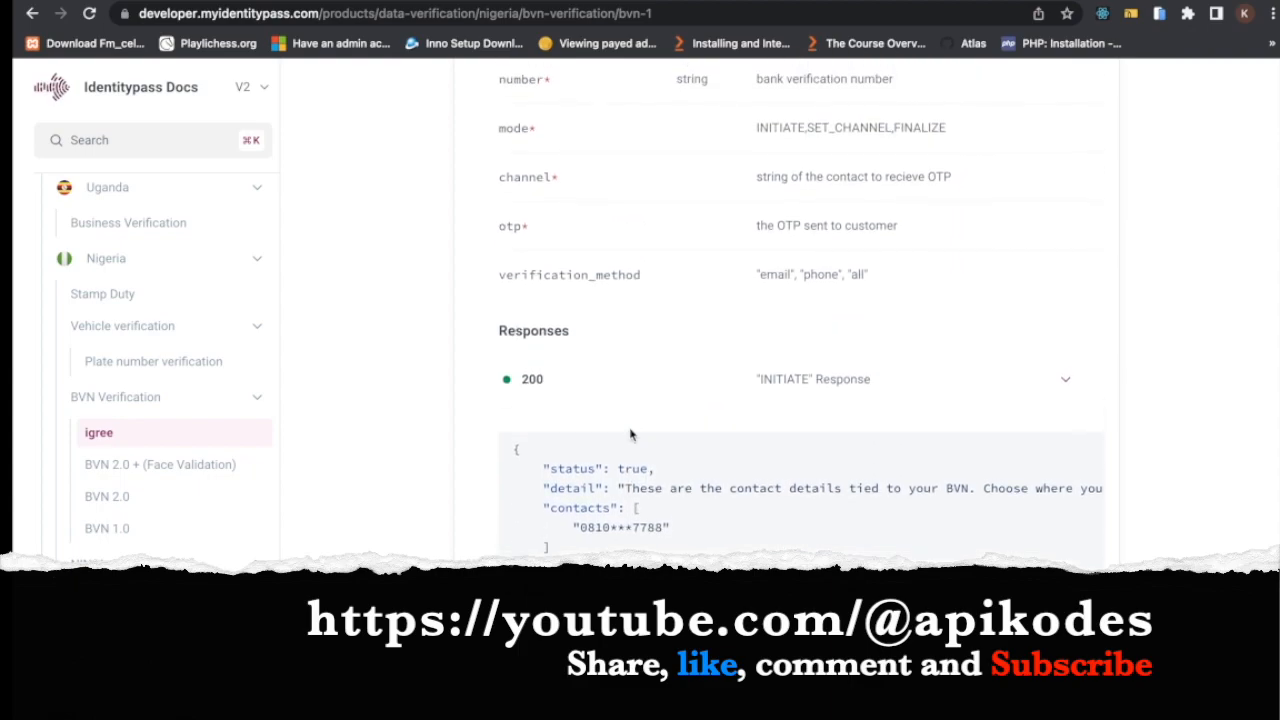
pyautogui.scroll(3)
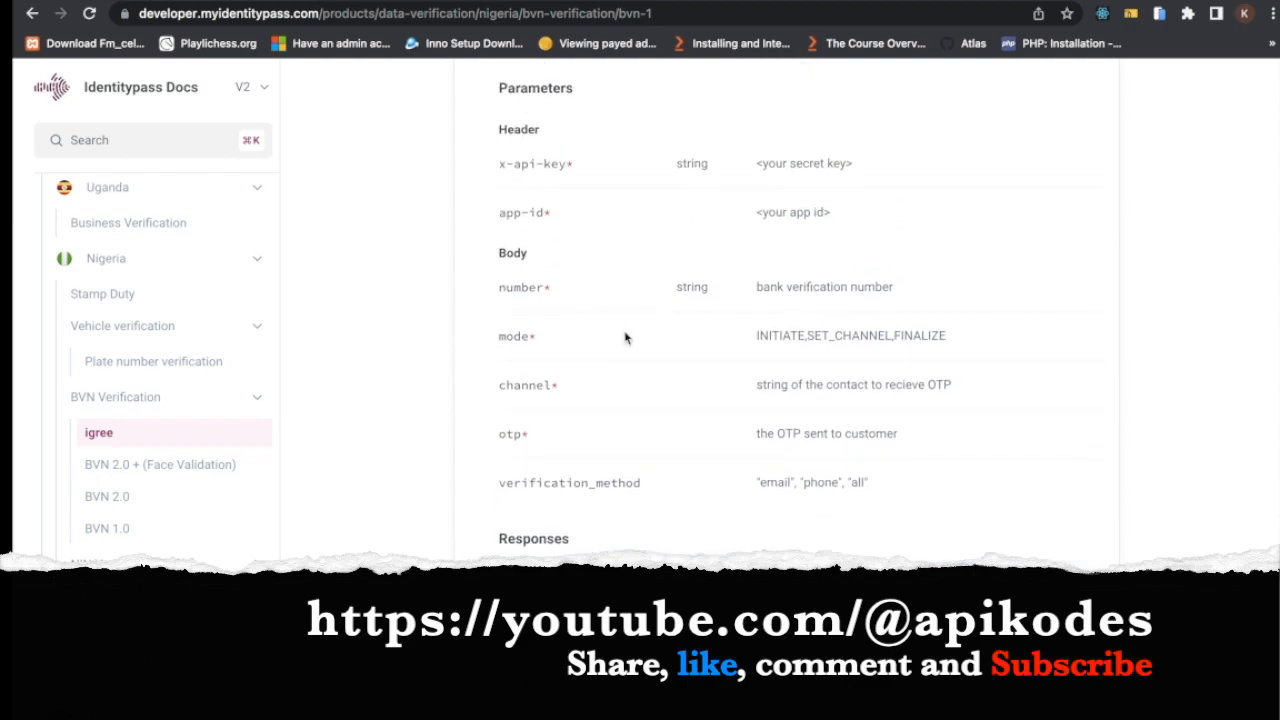
pyautogui.moveTo(520, 370)
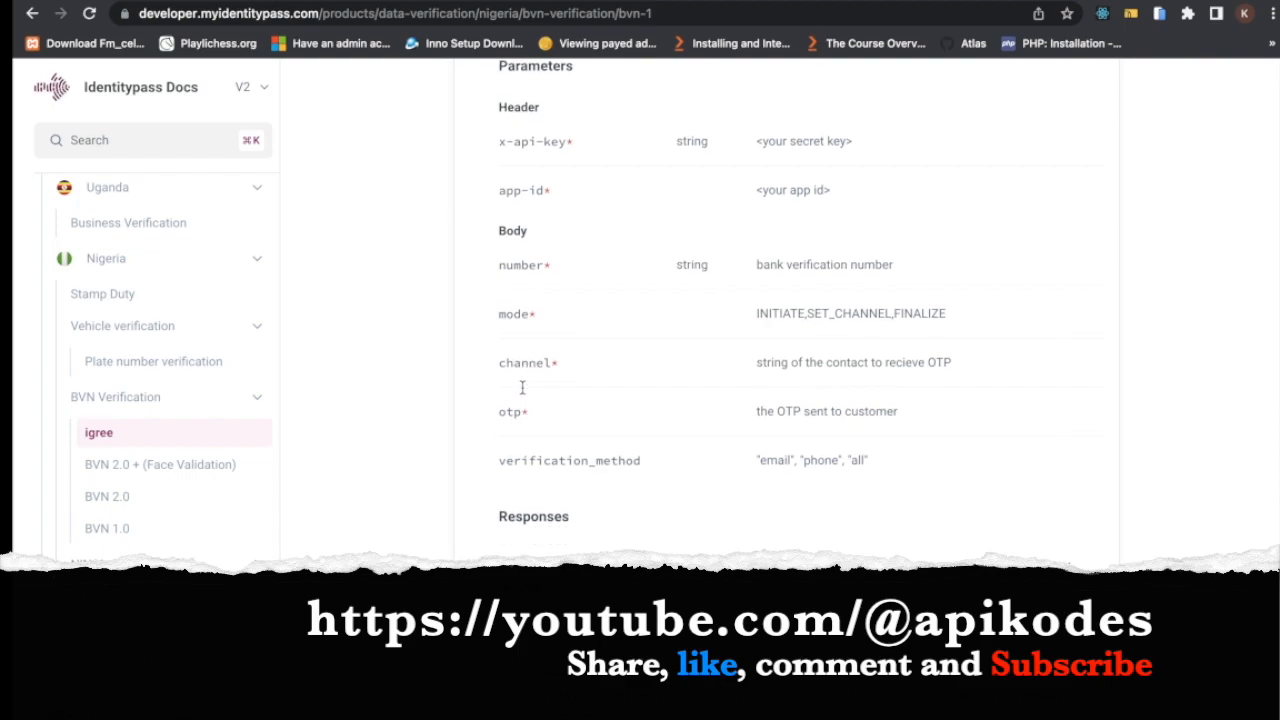
pyautogui.scroll(-3)
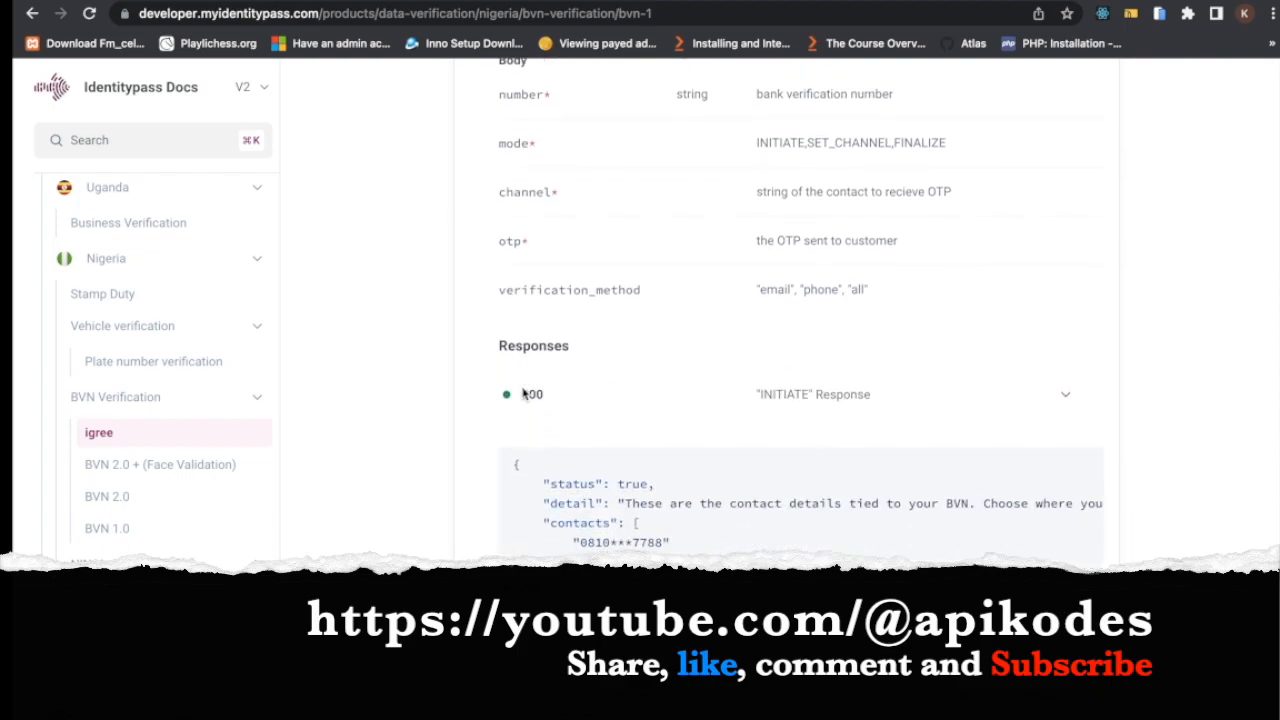
pyautogui.scroll(-3)
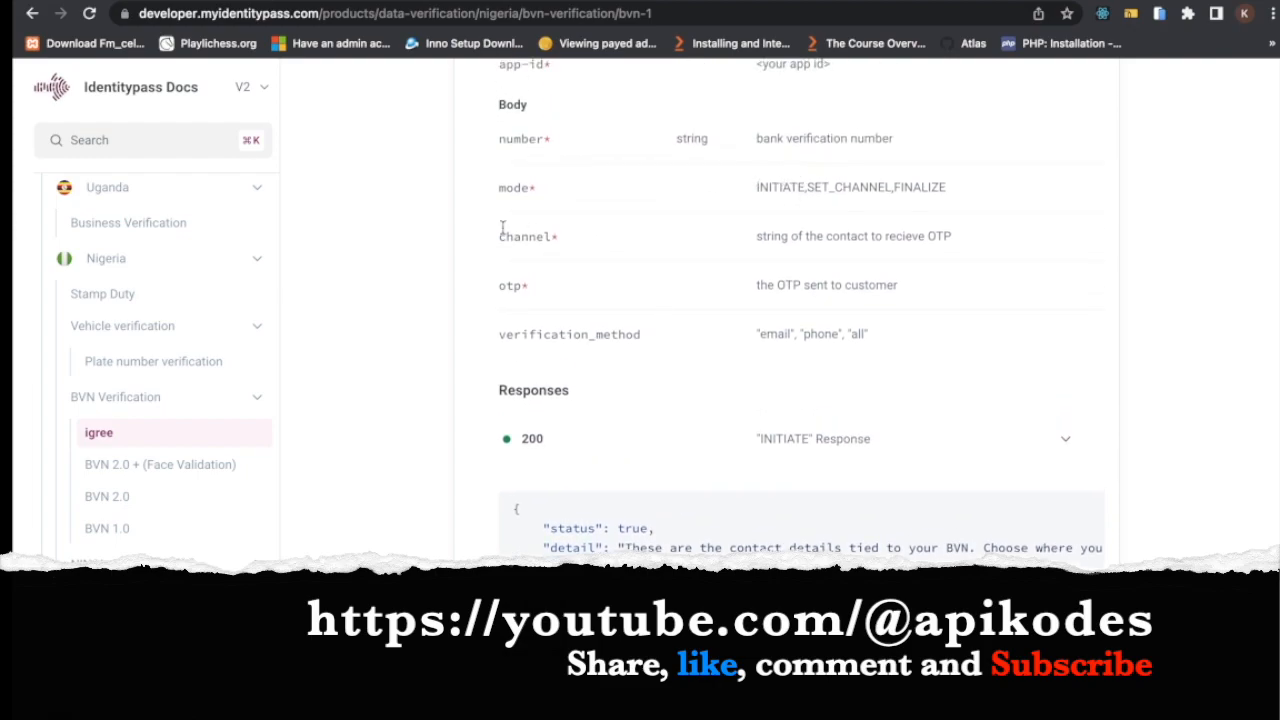
pyautogui.scroll(3)
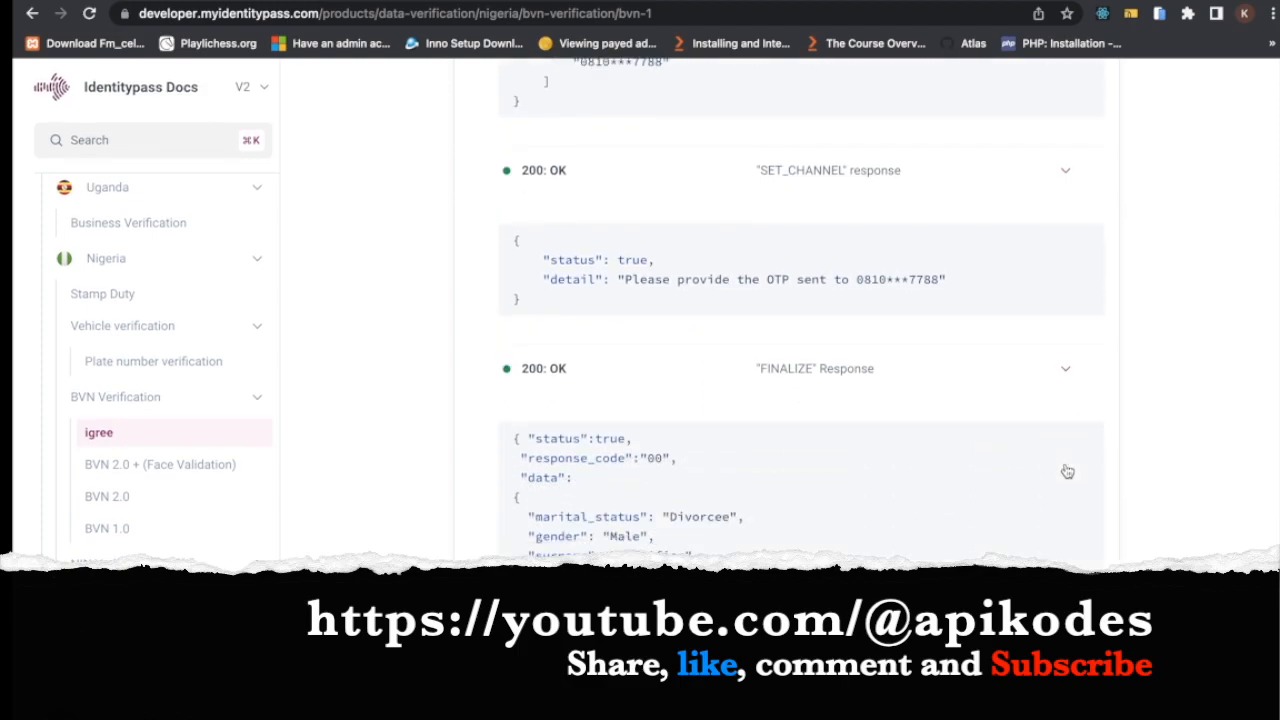
pyautogui.scroll(-3)
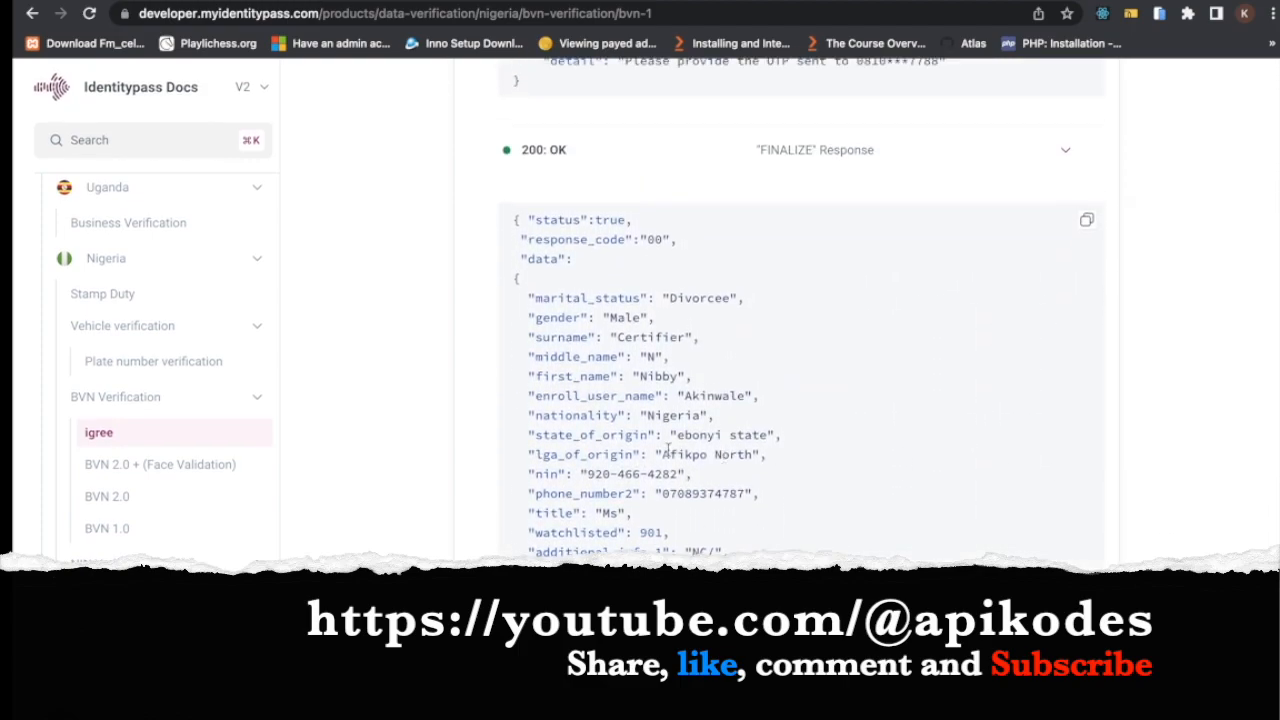
pyautogui.scroll(3)
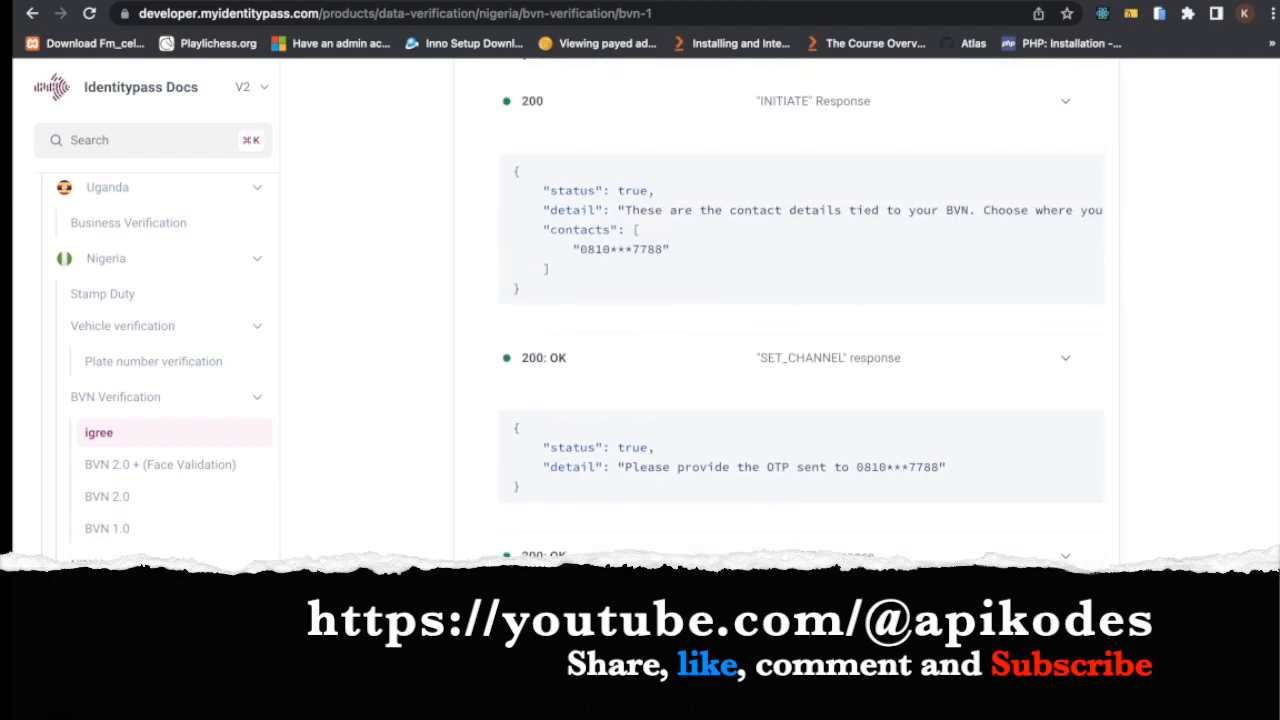
pyautogui.scroll(3)
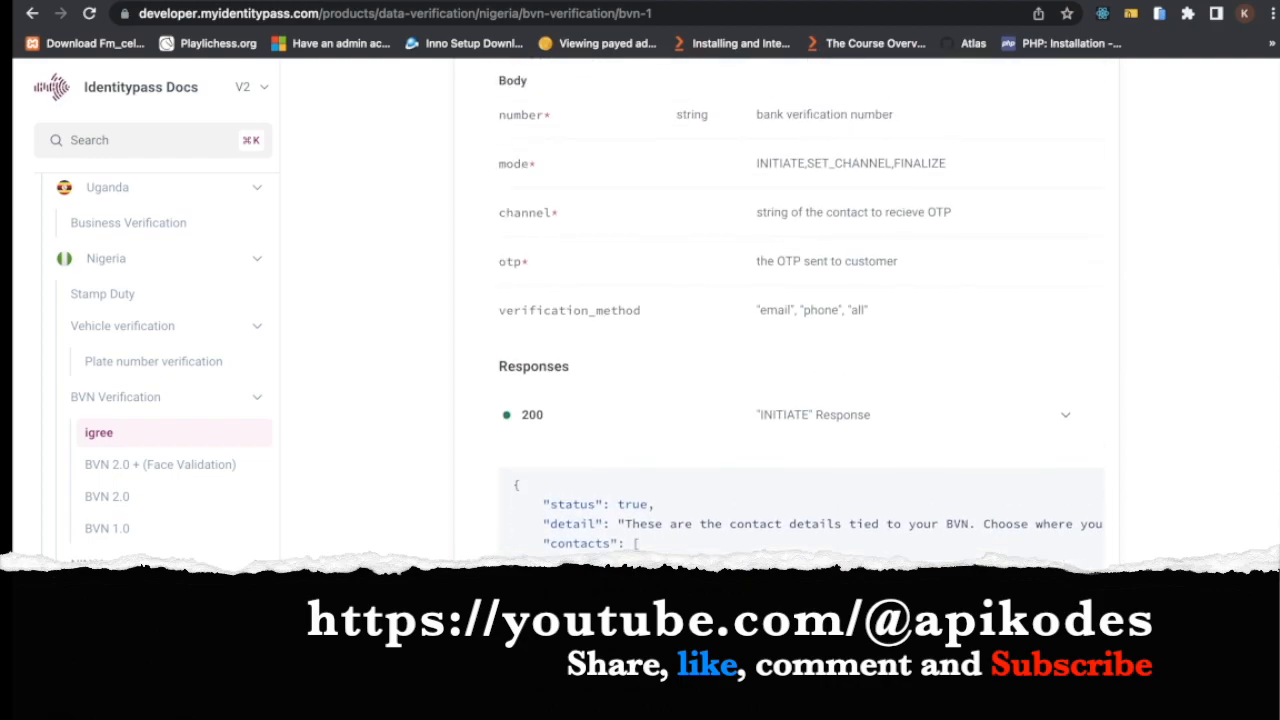
pyautogui.scroll(3)
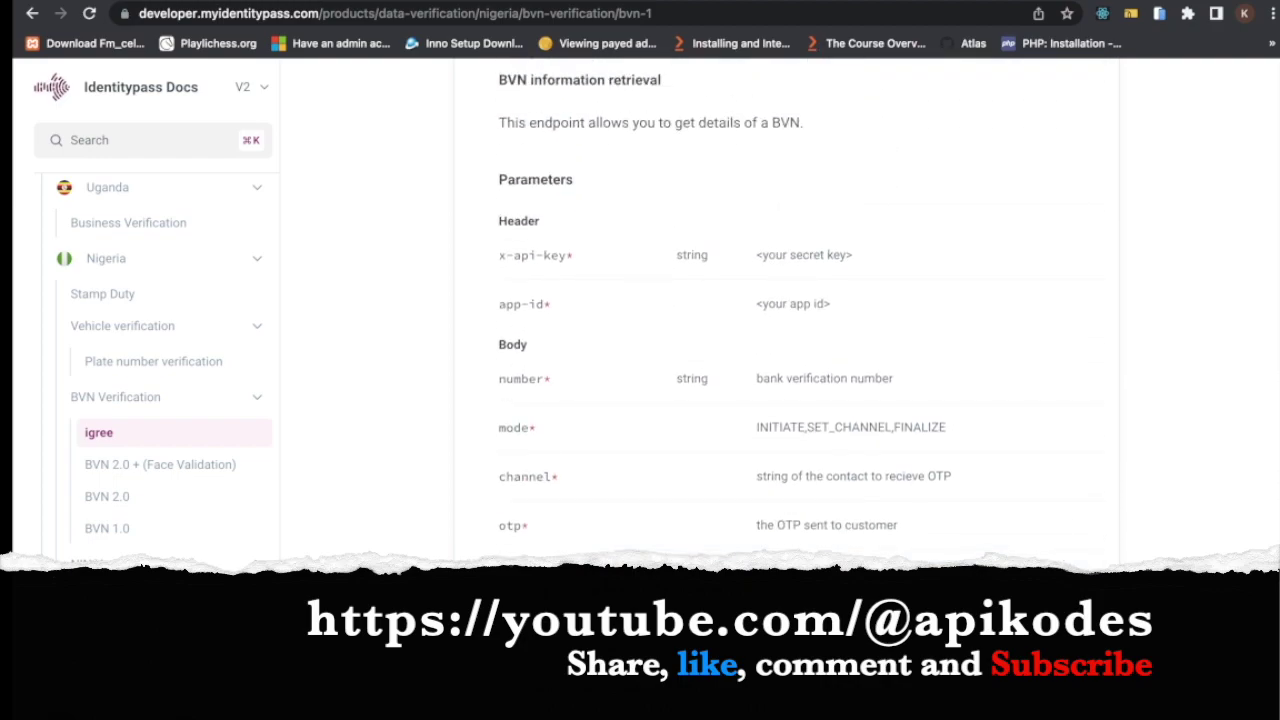
pyautogui.scroll(-3)
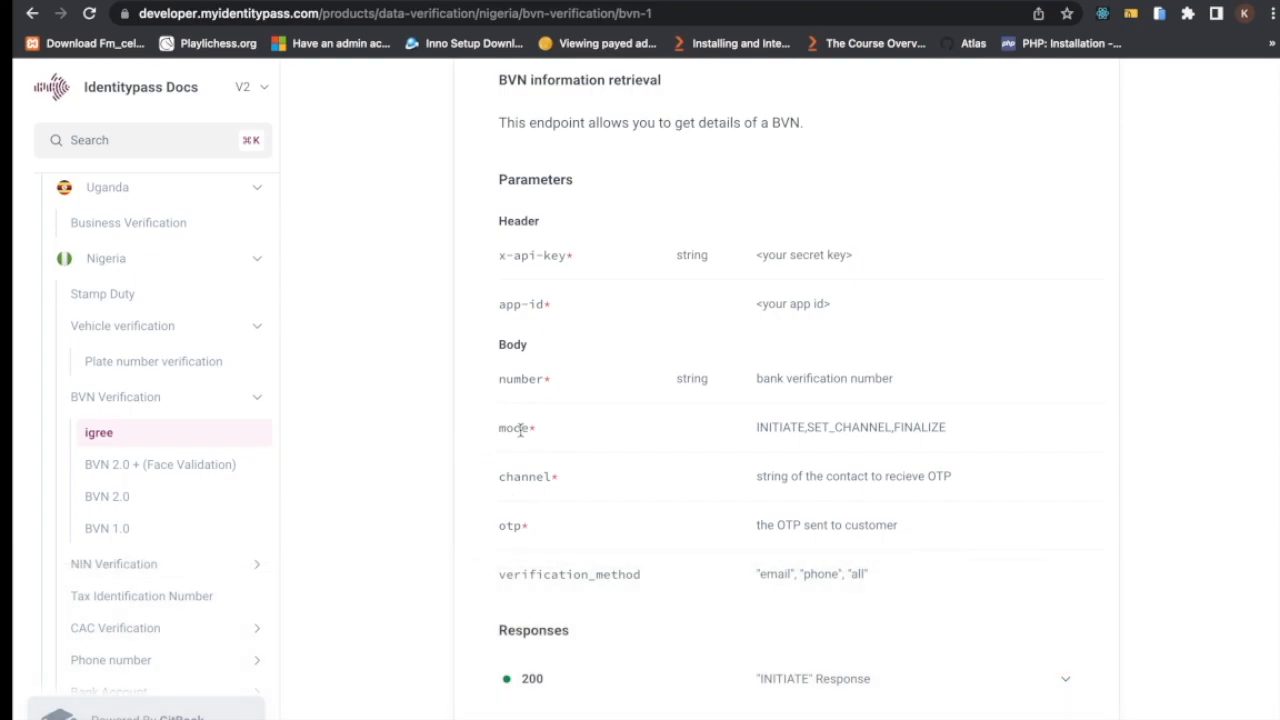
pyautogui.scroll(-3)
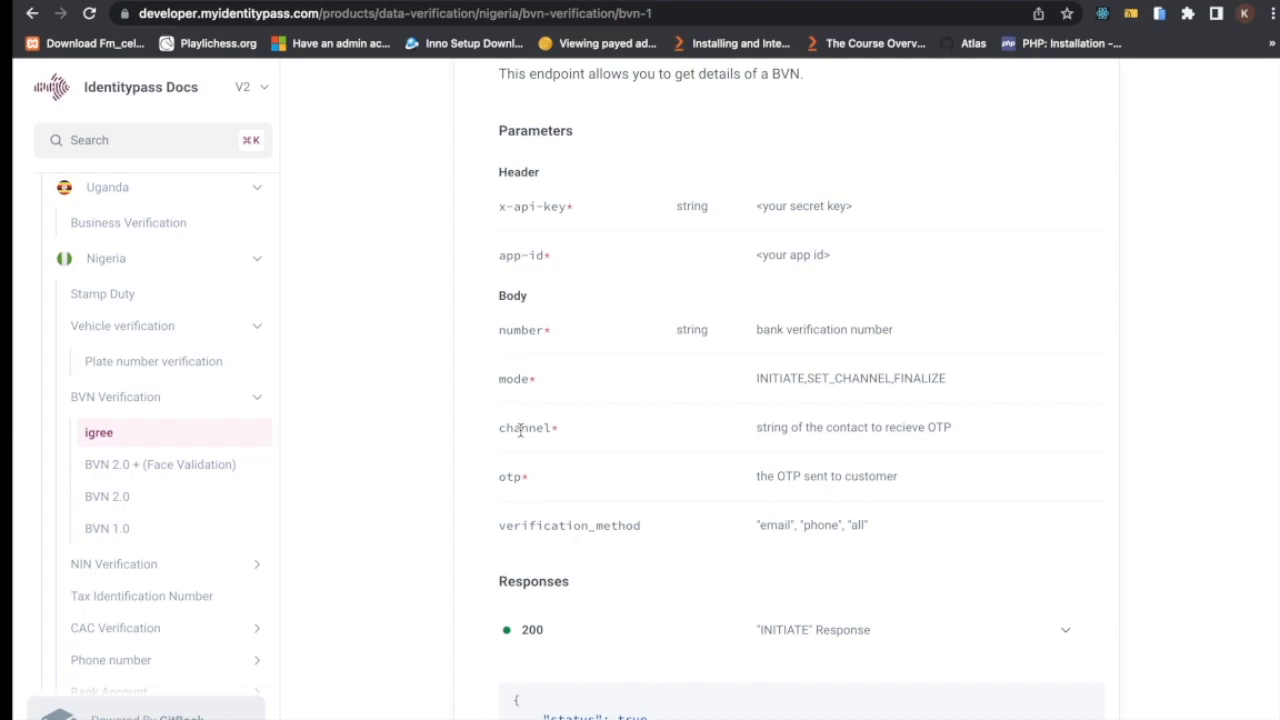
pyautogui.scroll(-3)
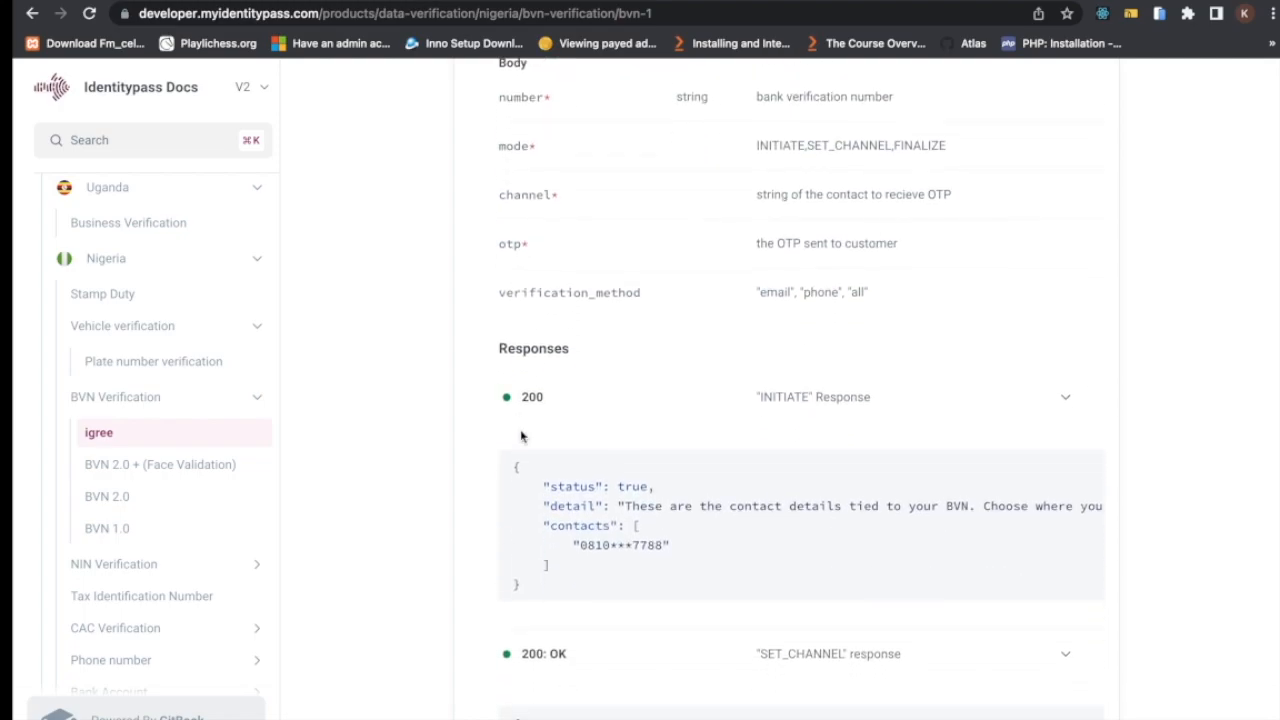
pyautogui.scroll(-3)
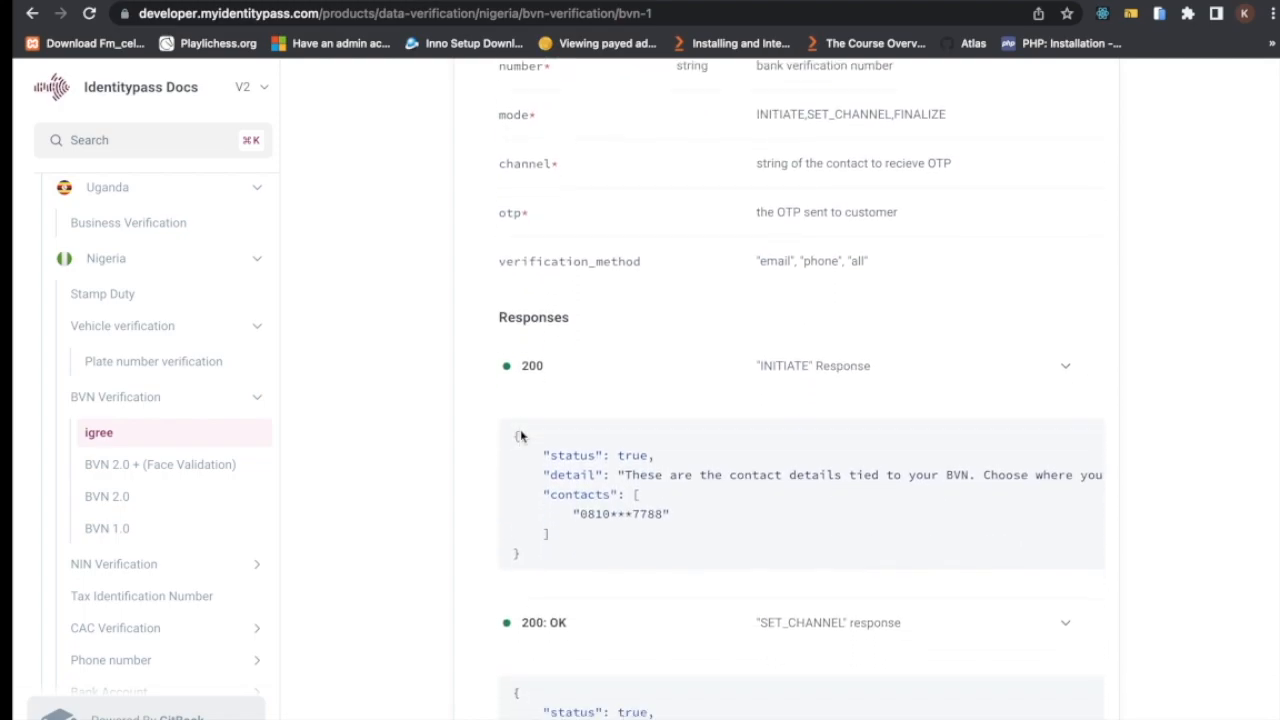
pyautogui.scroll(3)
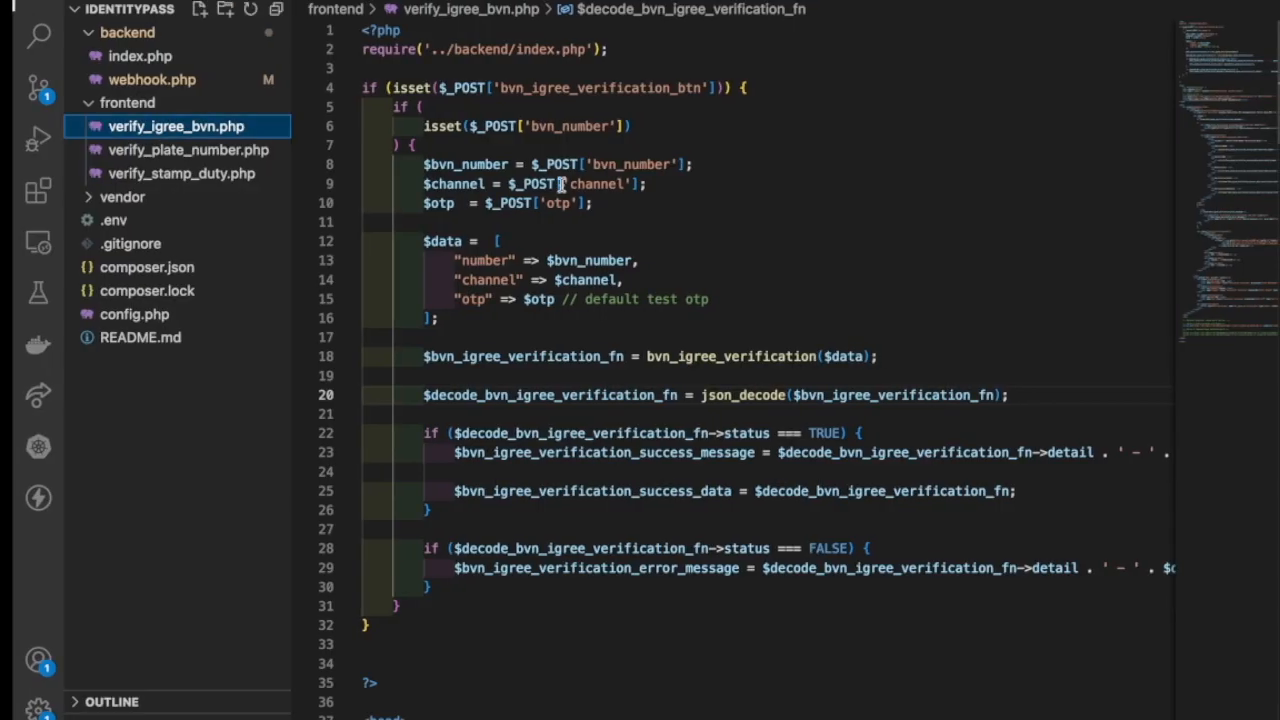
pyautogui.moveTo(556, 356)
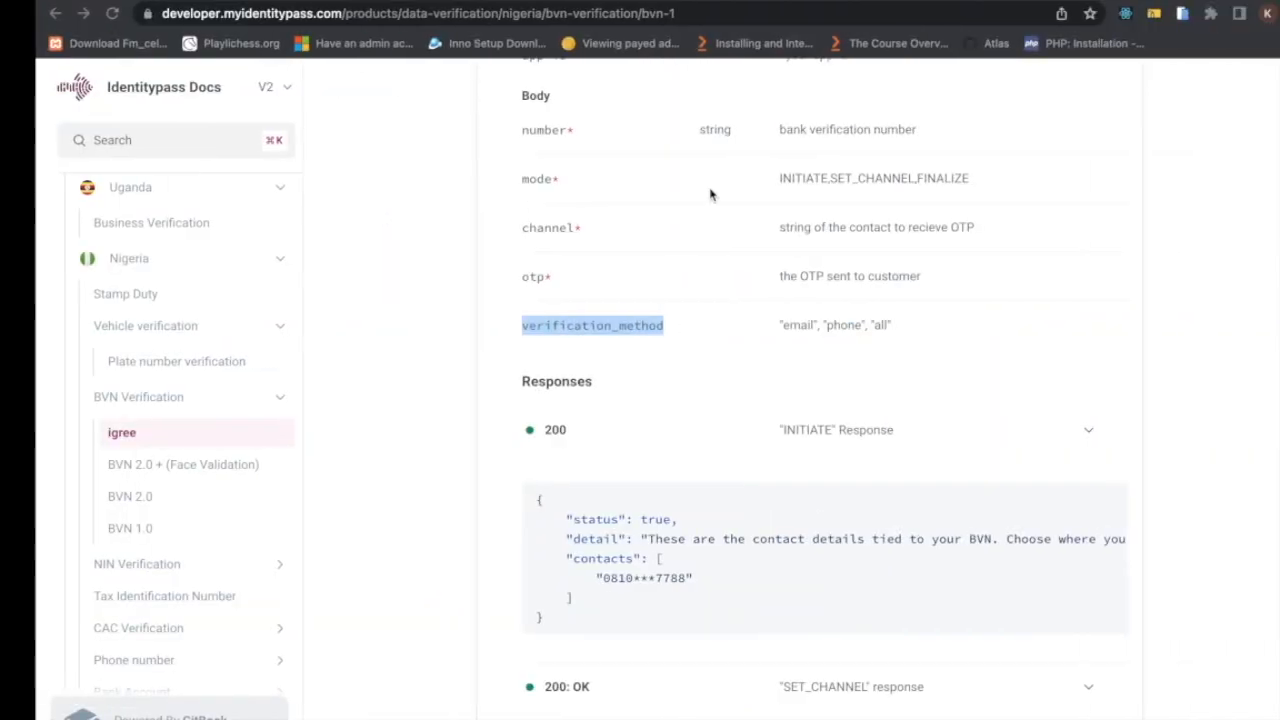
pyautogui.scroll(3)
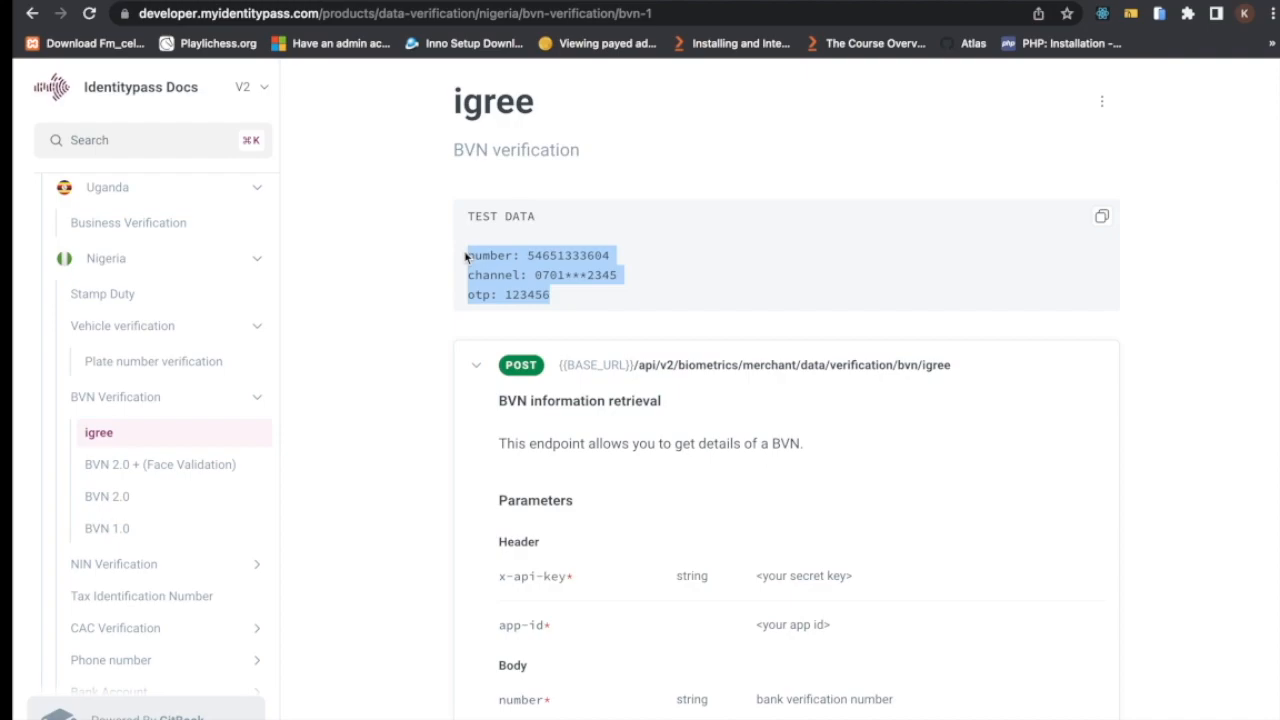
pyautogui.scroll(-3)
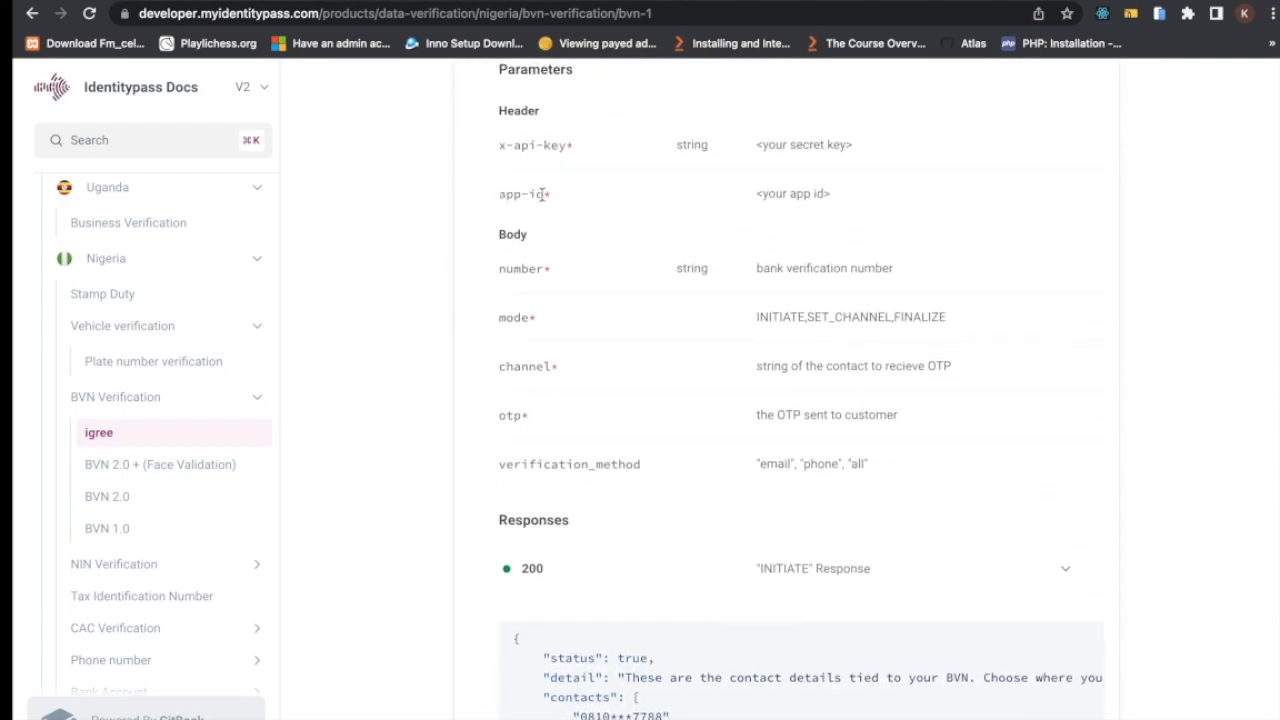
pyautogui.doubleClick(520, 194)
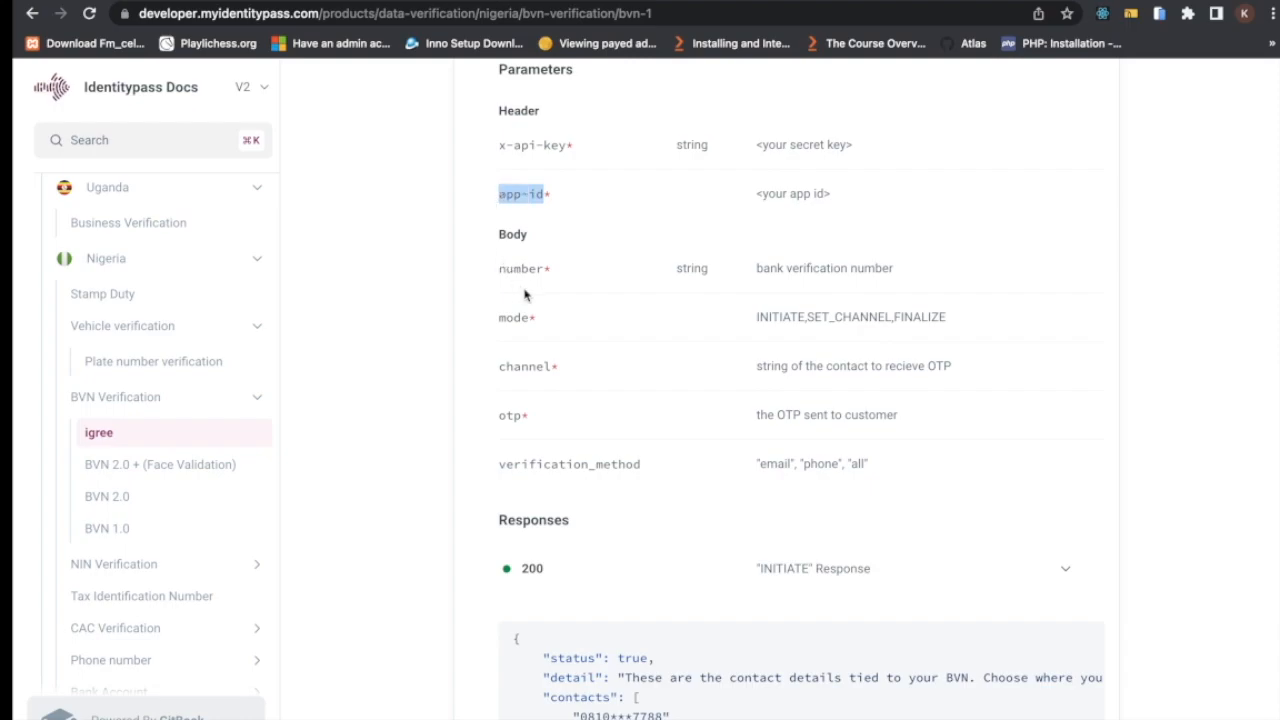
pyautogui.doubleClick(520, 268)
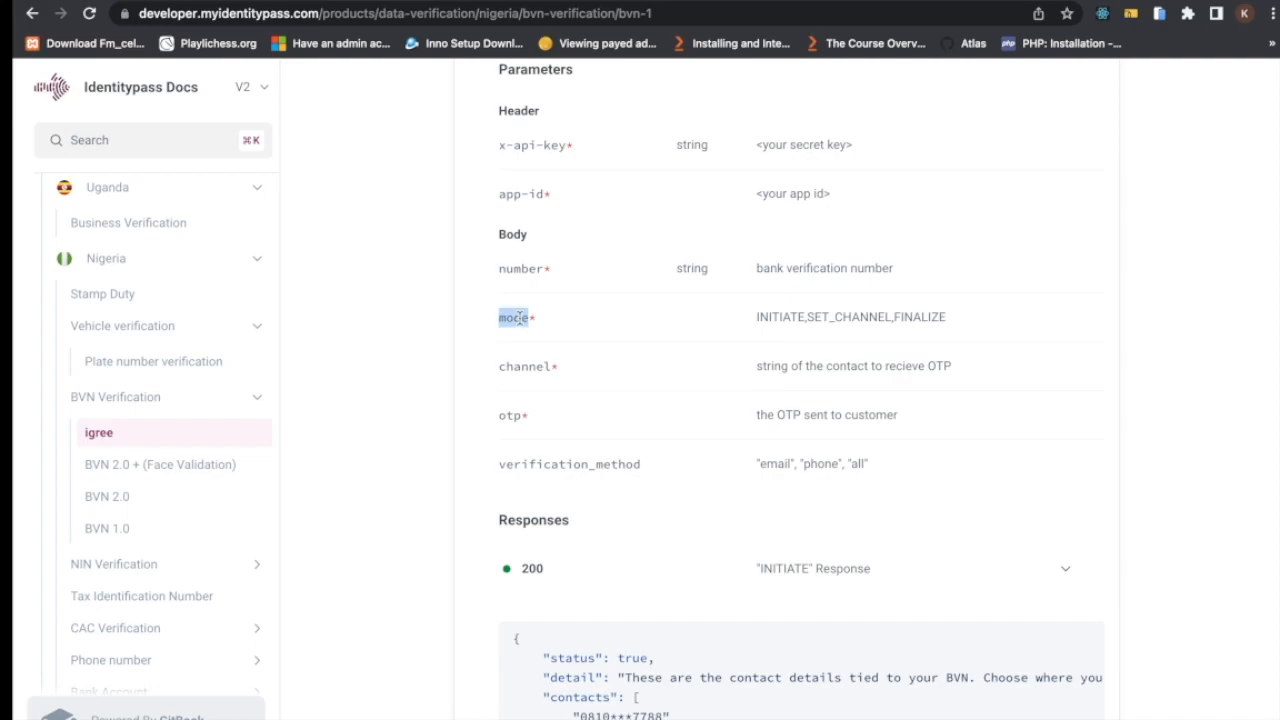
pyautogui.scroll(-3)
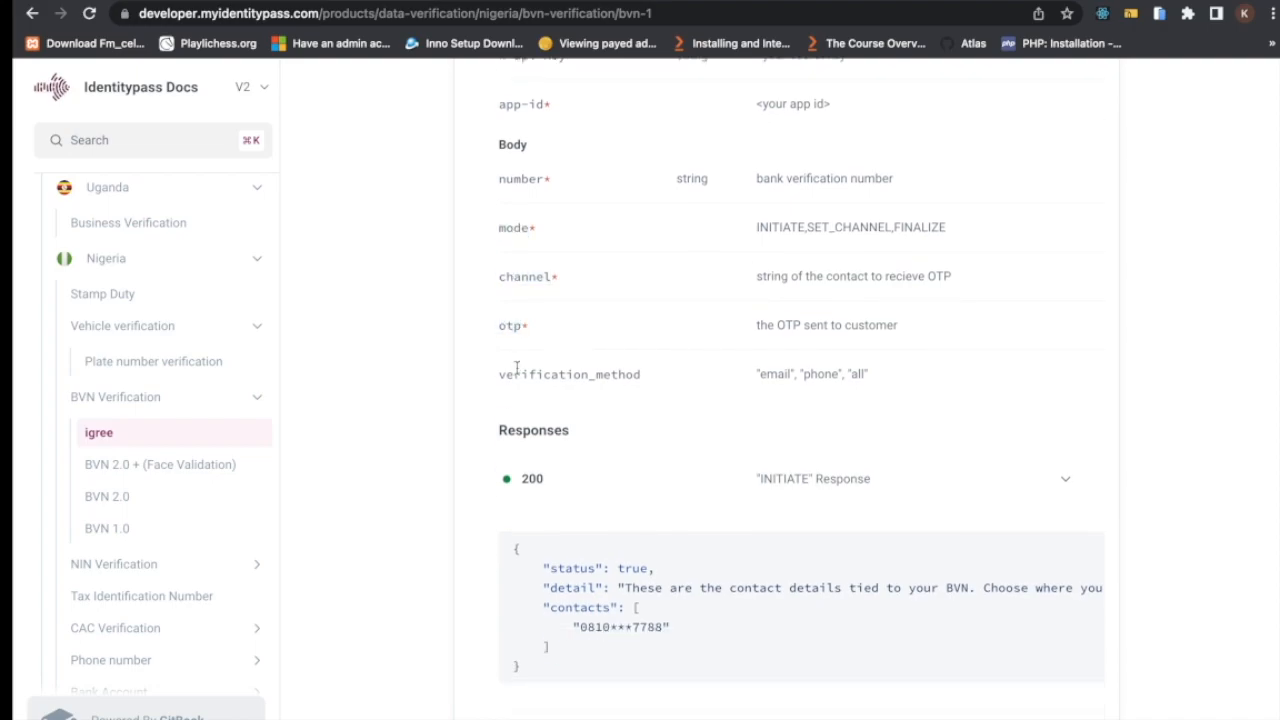
pyautogui.doubleClick(568, 374)
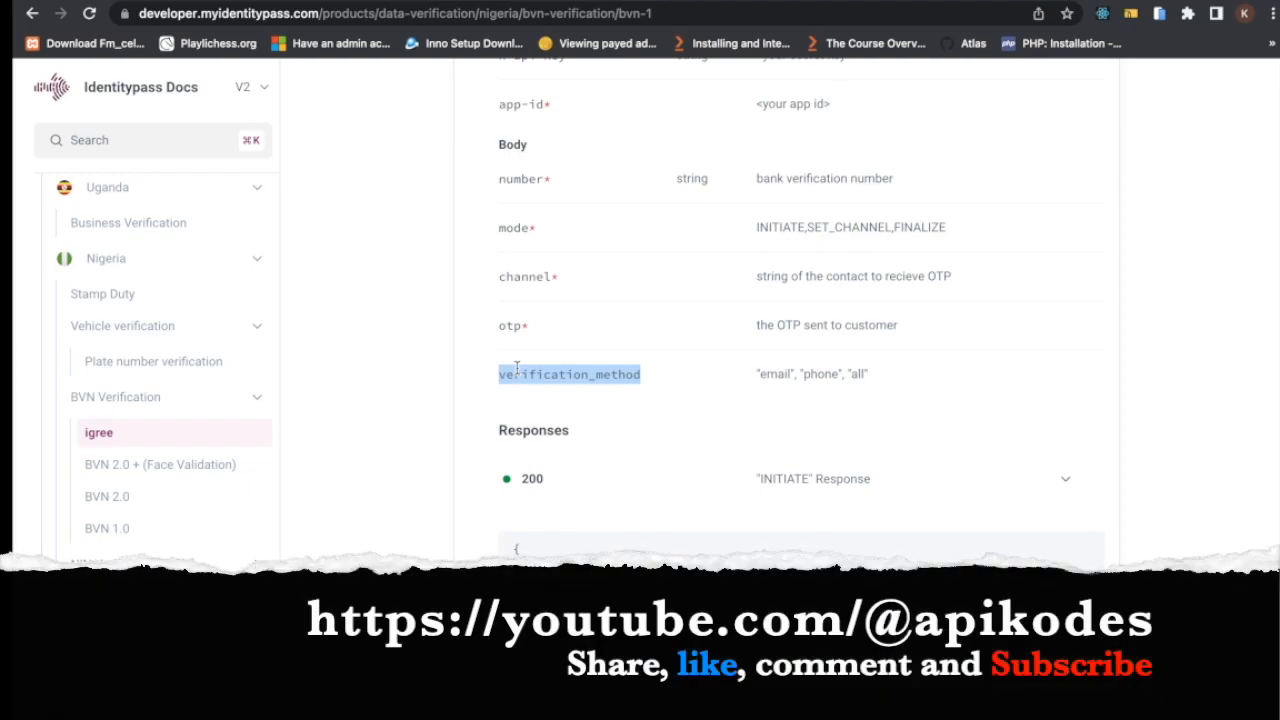
pyautogui.scroll(-3)
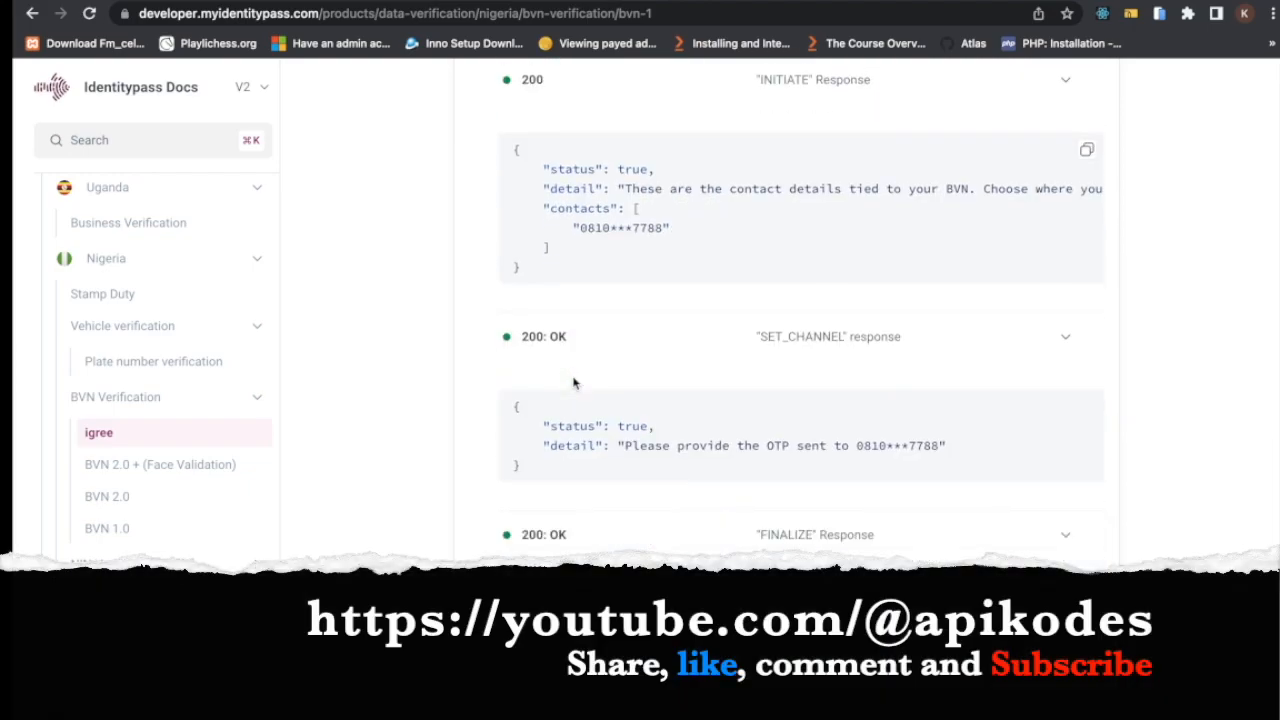
pyautogui.scroll(-3)
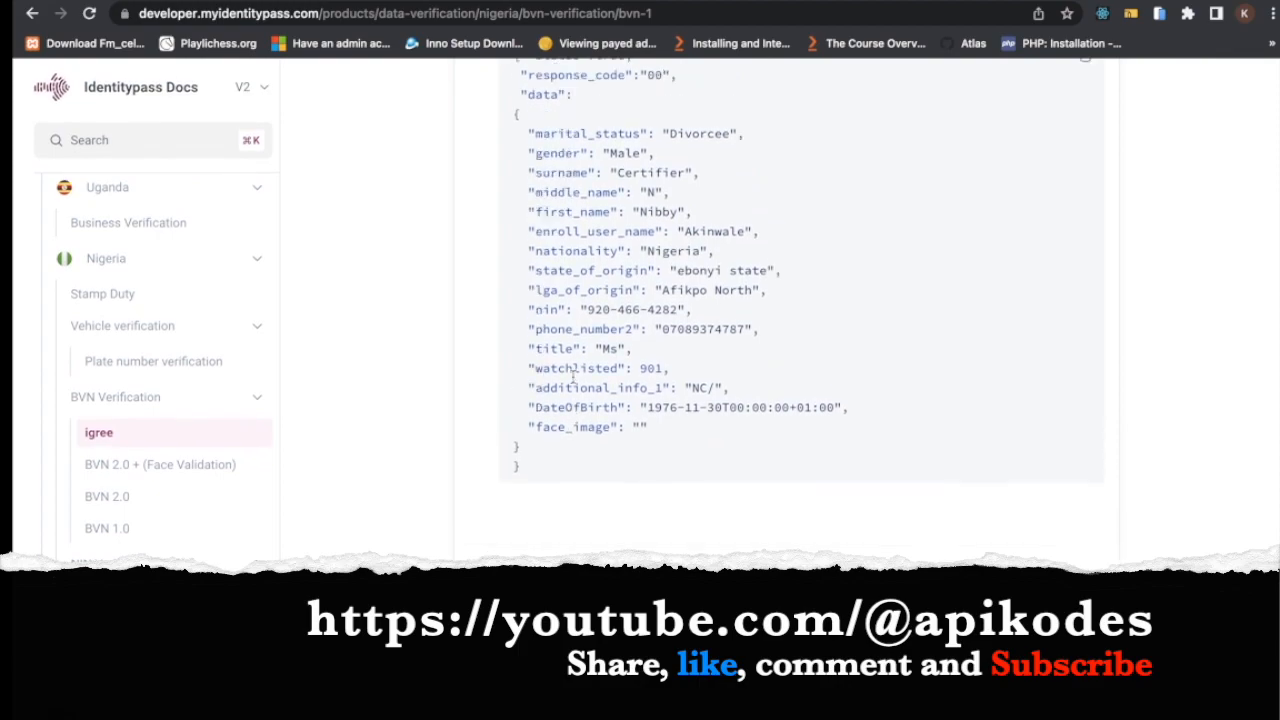
pyautogui.scroll(3)
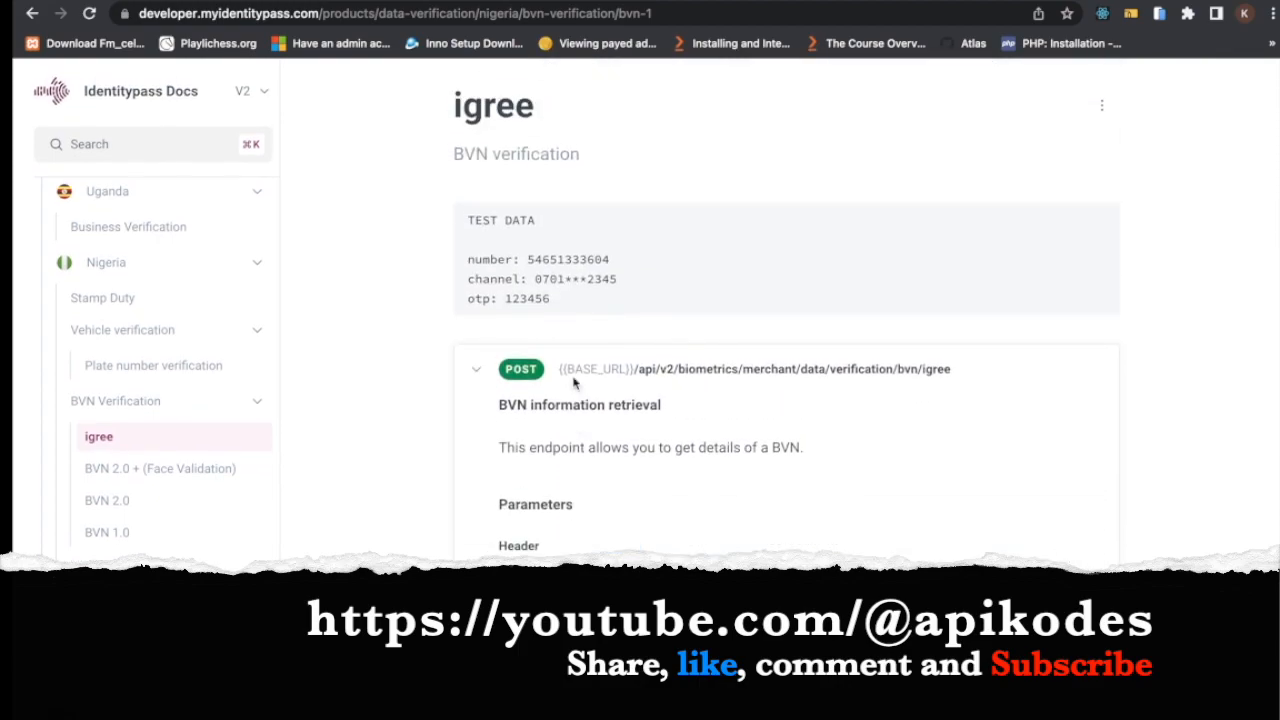